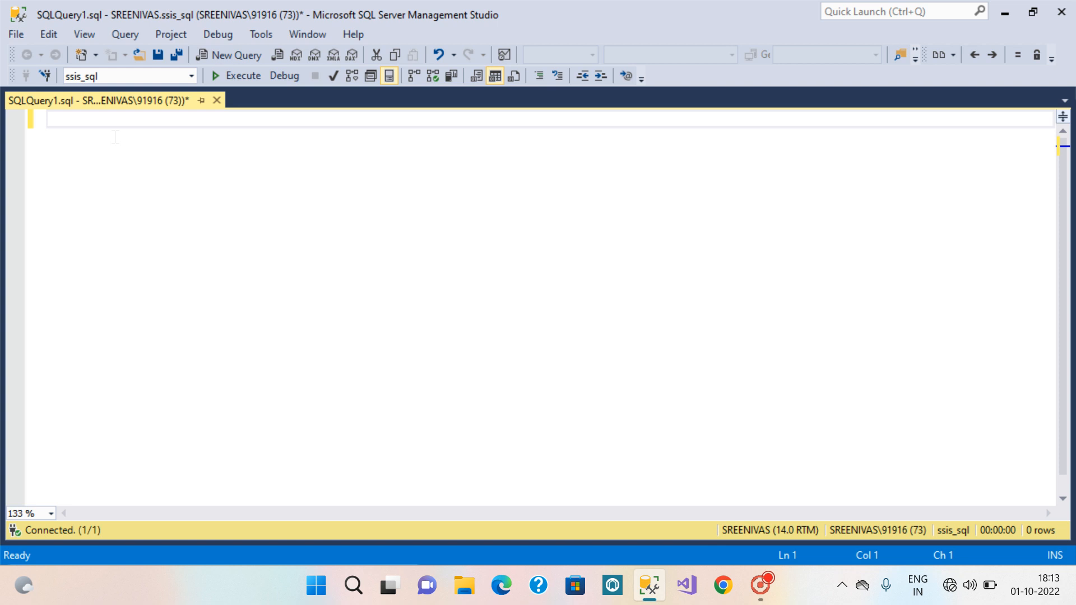
{"action": "type", "text": "dec"}
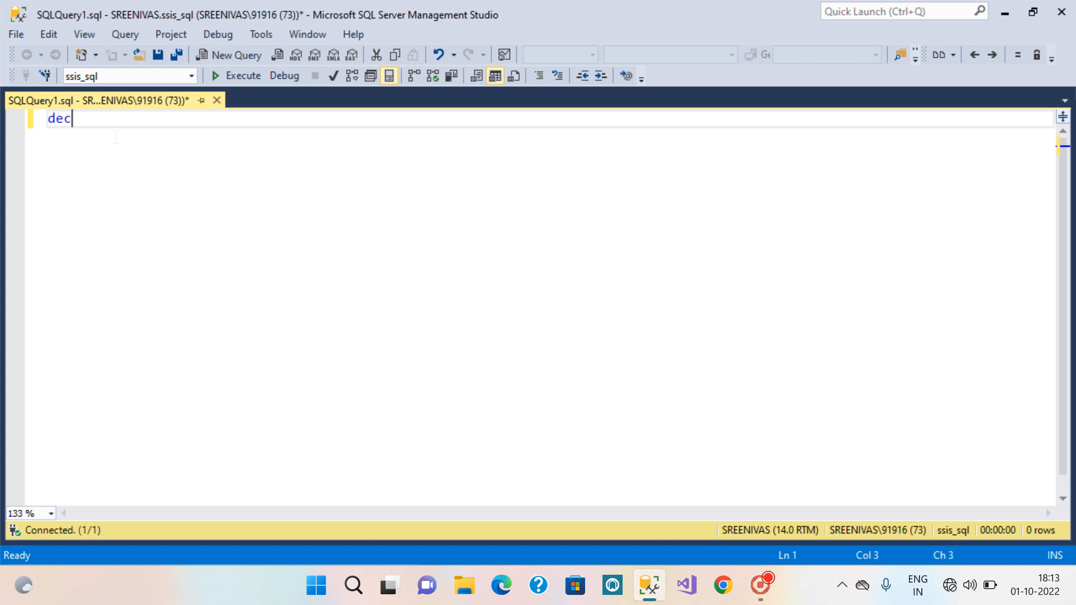
{"action": "type", "text": "lare"}
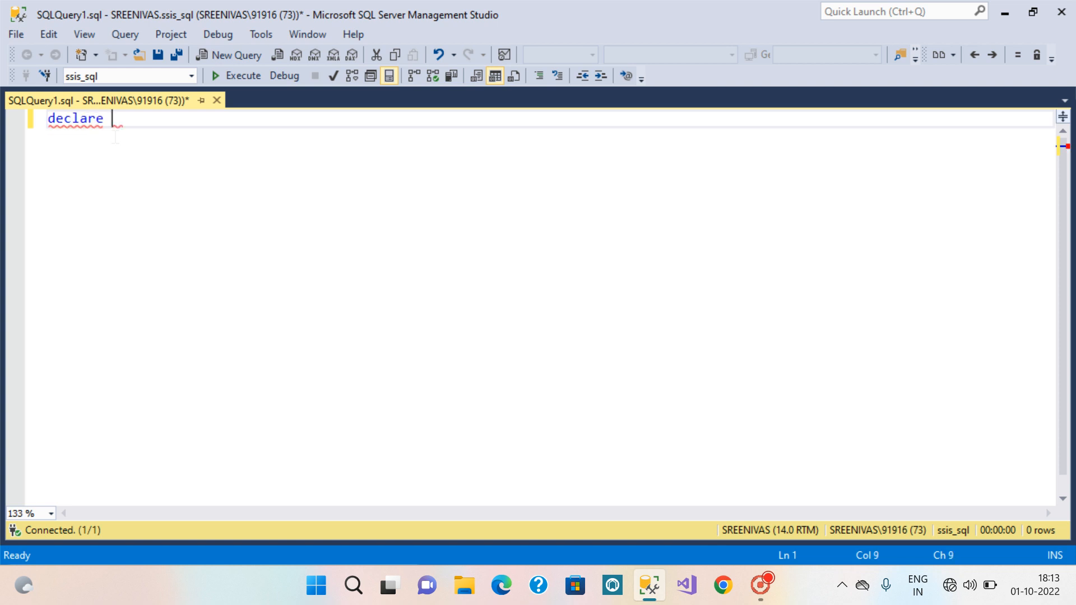
{"action": "type", "text": "@"}
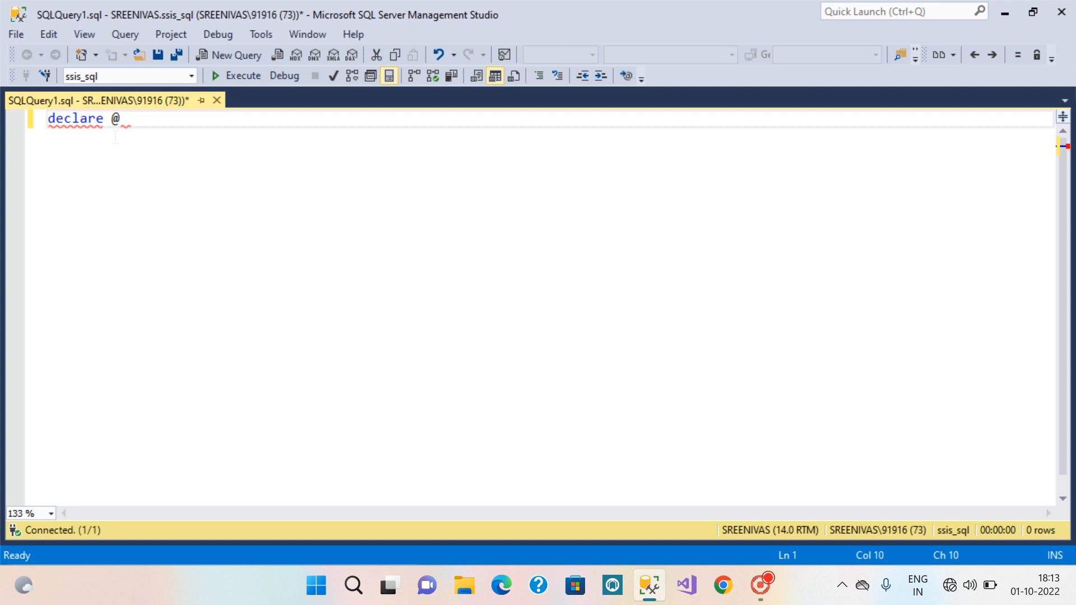
{"action": "type", "text": "strin"}
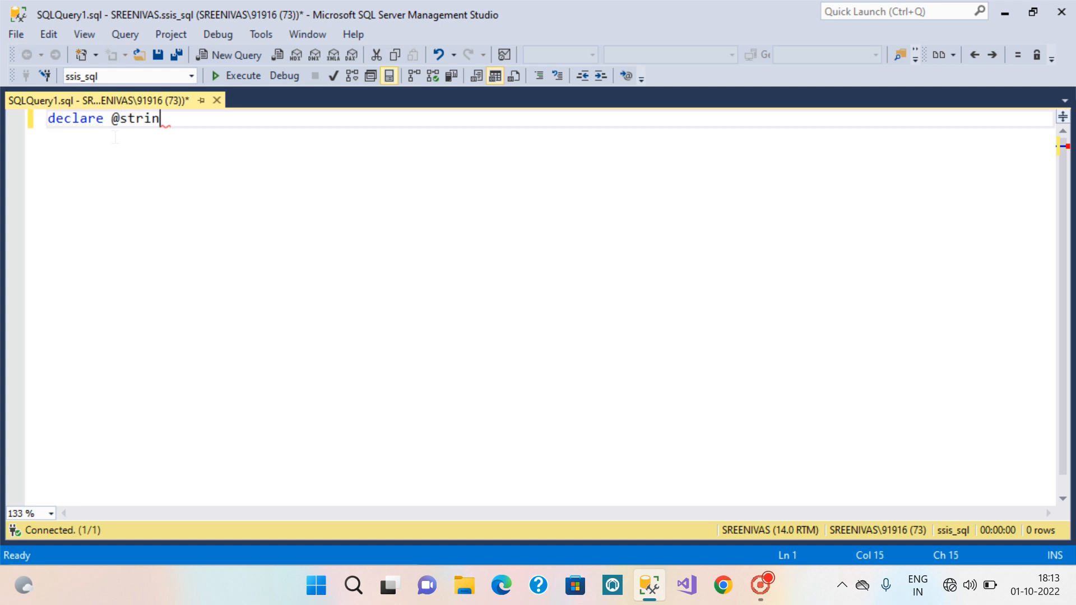
{"action": "type", "text": "g"}
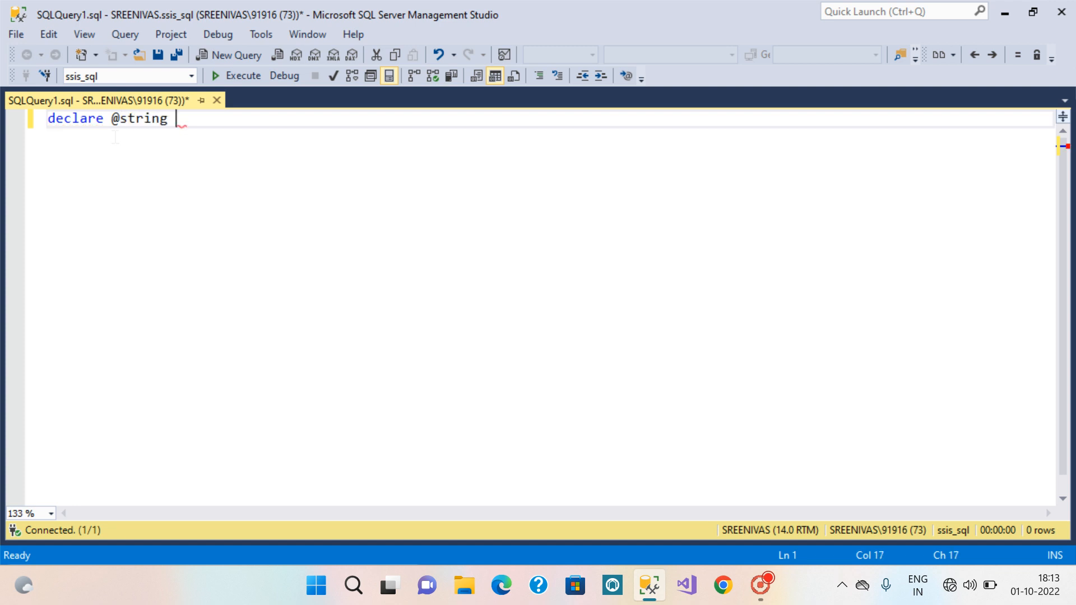
{"action": "type", "text": "varch"}
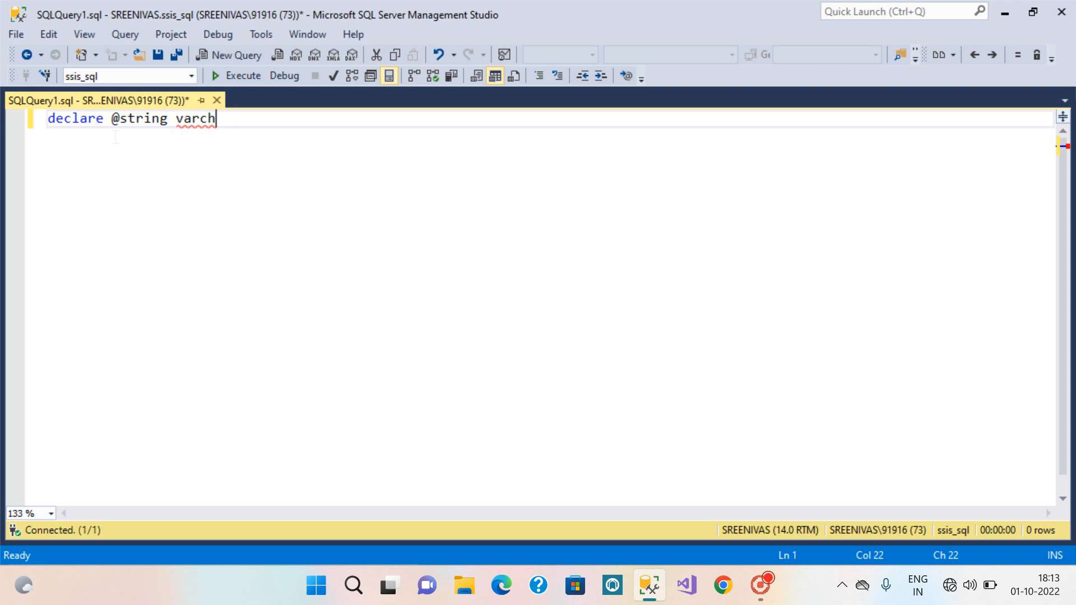
{"action": "type", "text": "ar("}
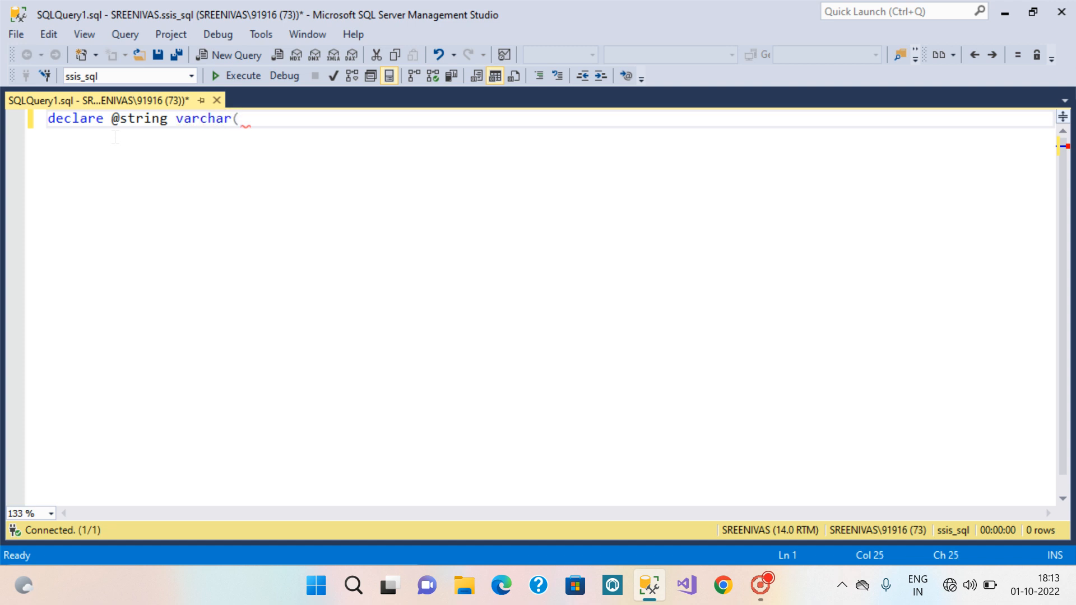
{"action": "type", "text": "250) ="}
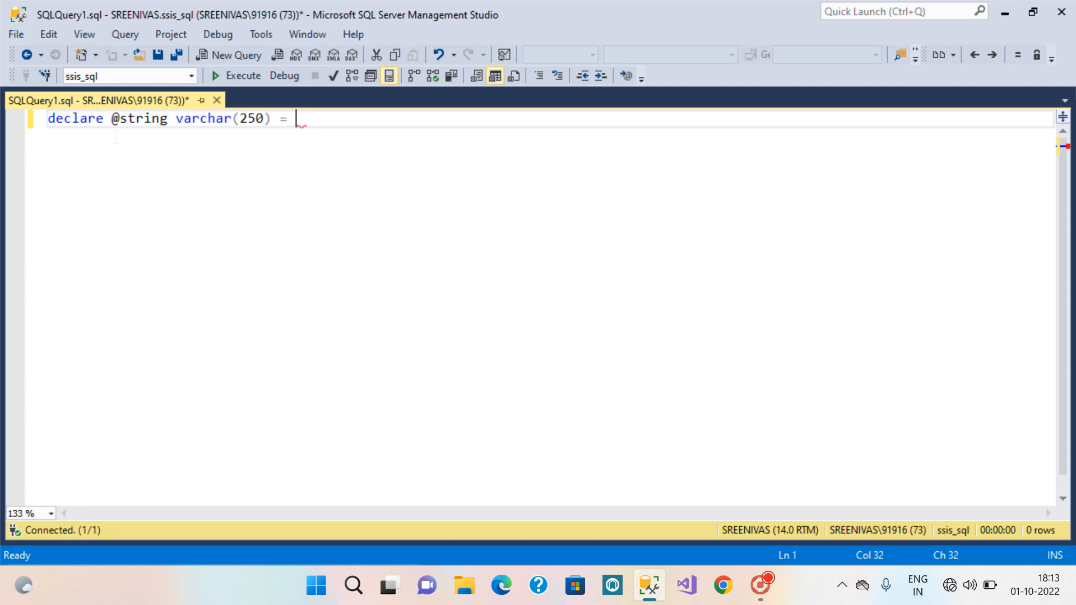
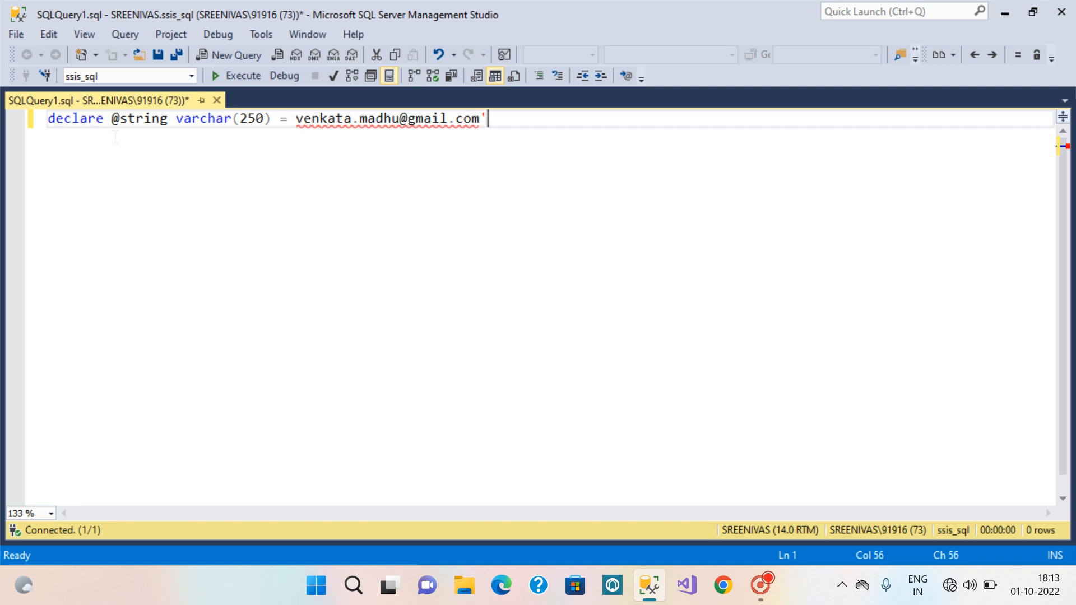
{"action": "left_click", "coordinate": [296, 118]}
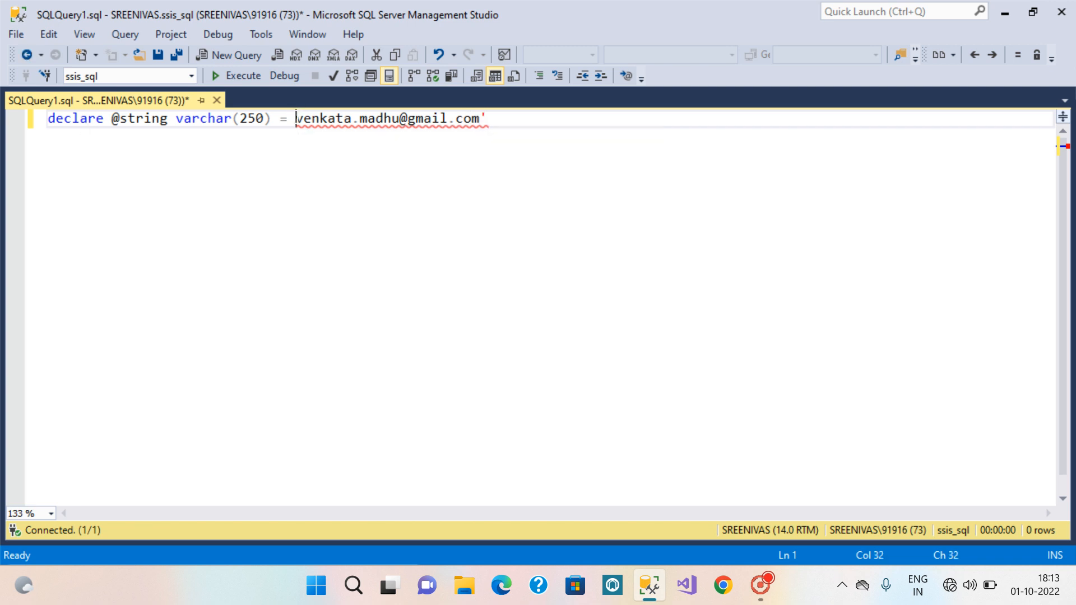
{"action": "type", "text": "'"}
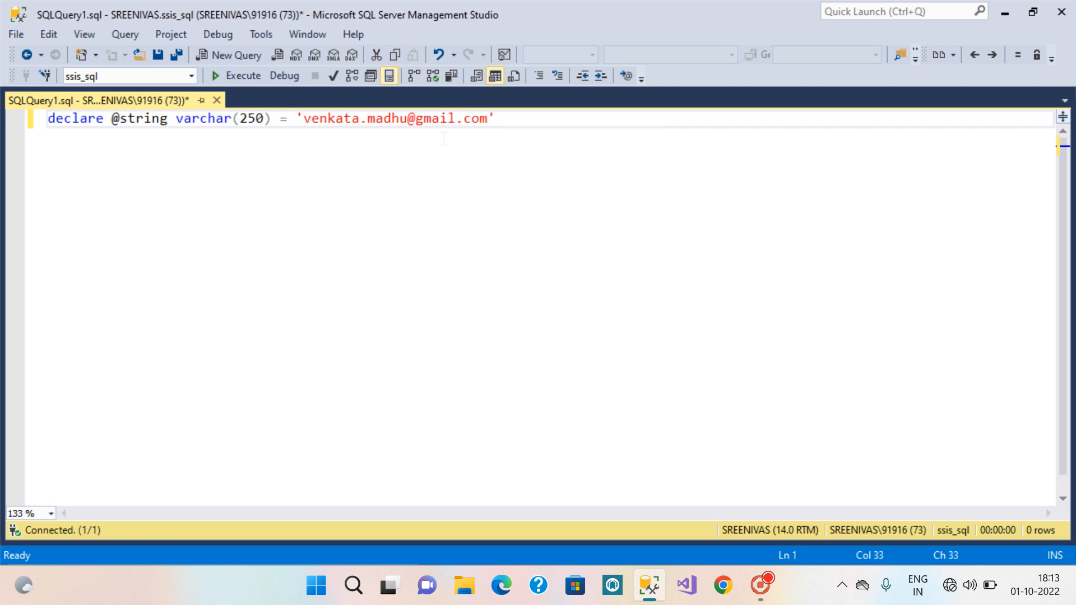
{"action": "mouse_move", "coordinate": [353, 148]}
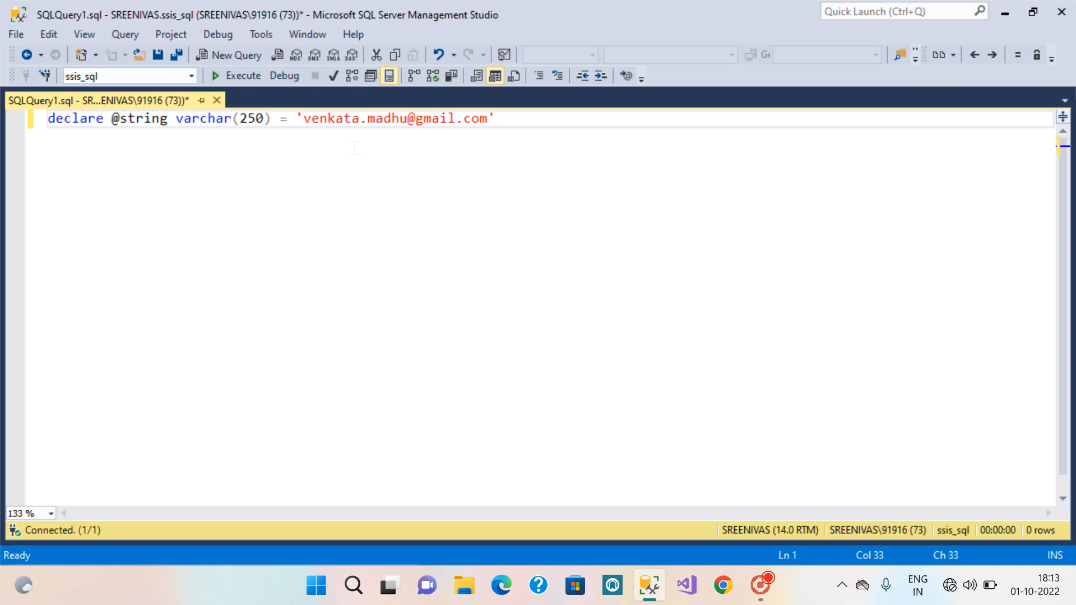
{"action": "left_click", "coordinate": [303, 118]}
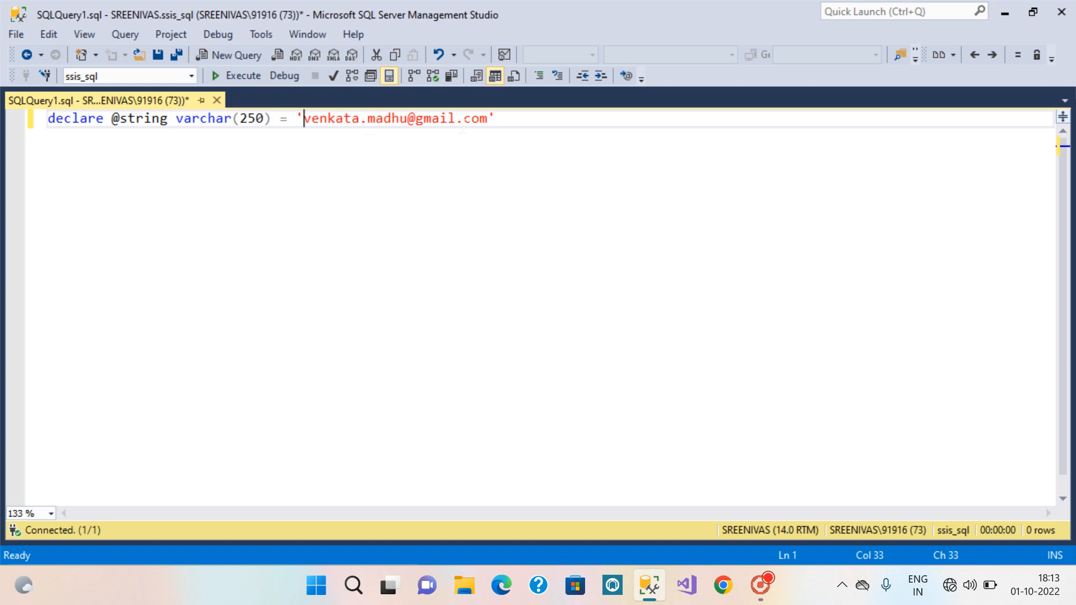
{"action": "key", "text": "Return"}
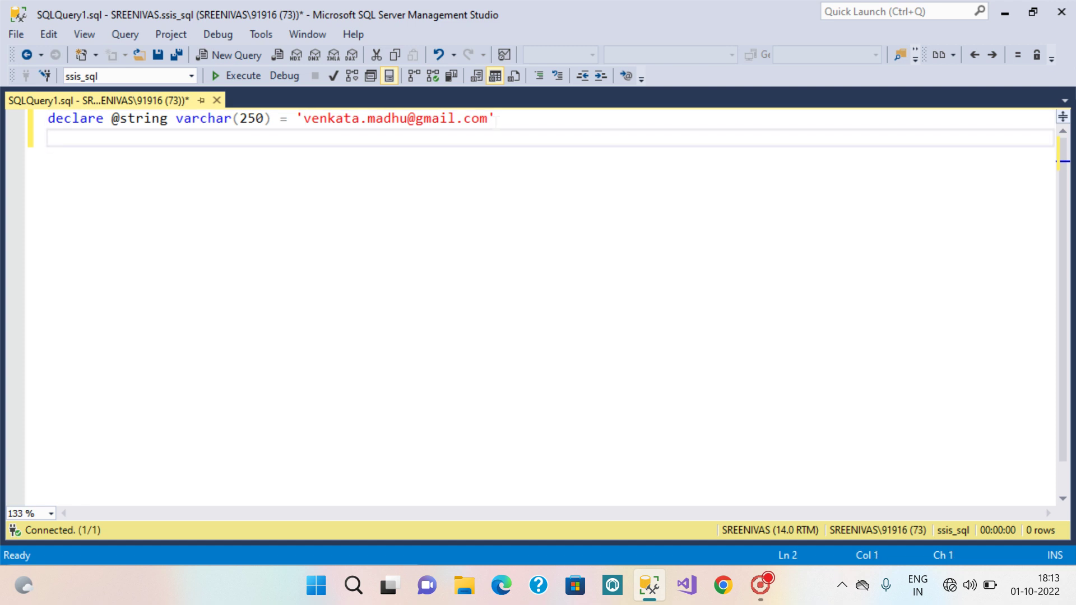
{"action": "type", "text": "sele"}
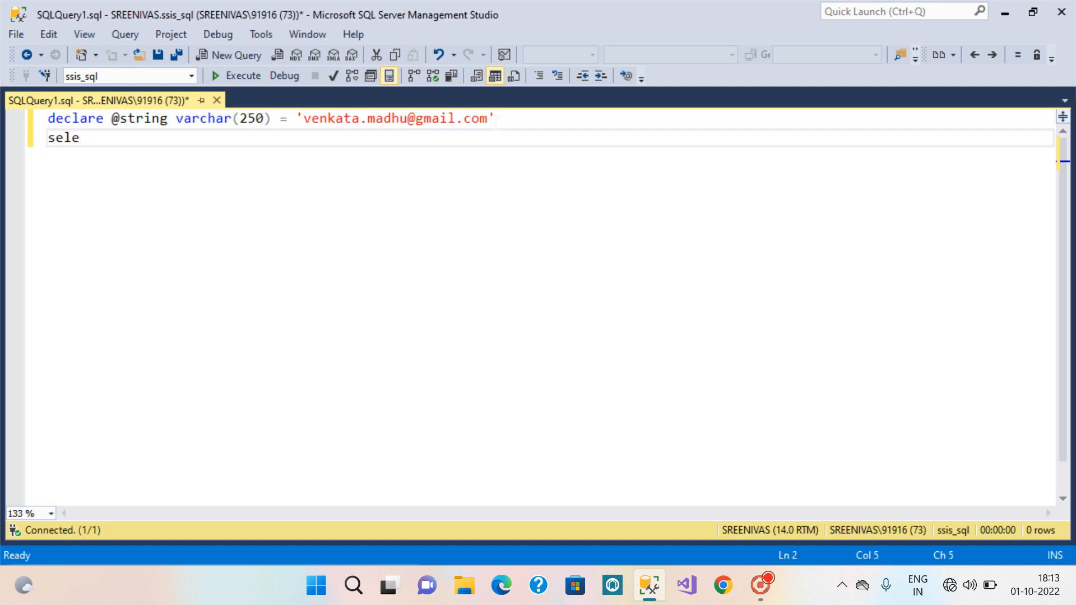
{"action": "type", "text": "ct"}
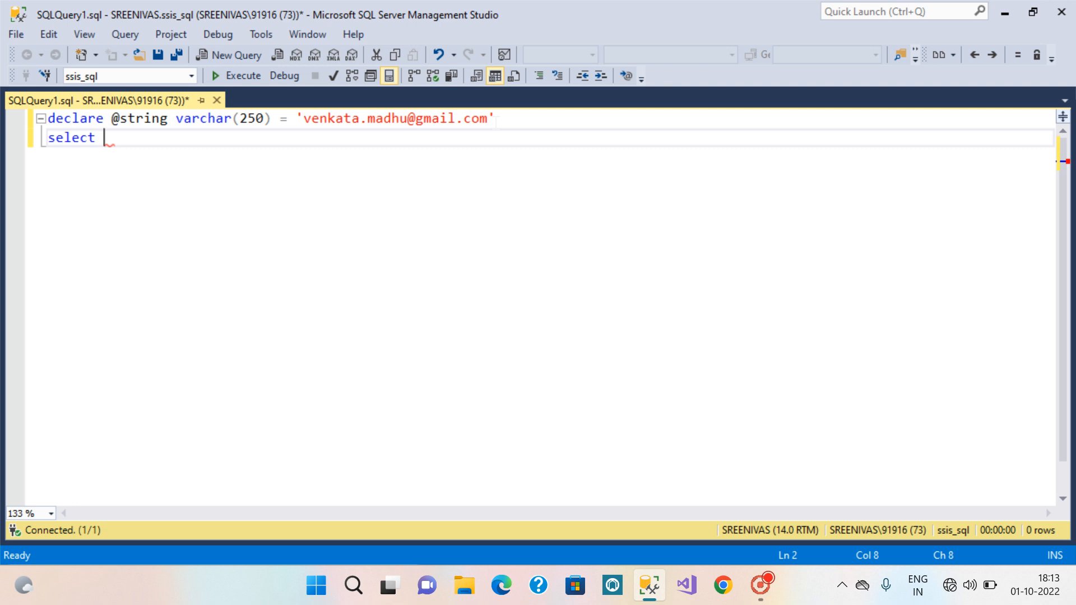
{"action": "type", "text": "@string"}
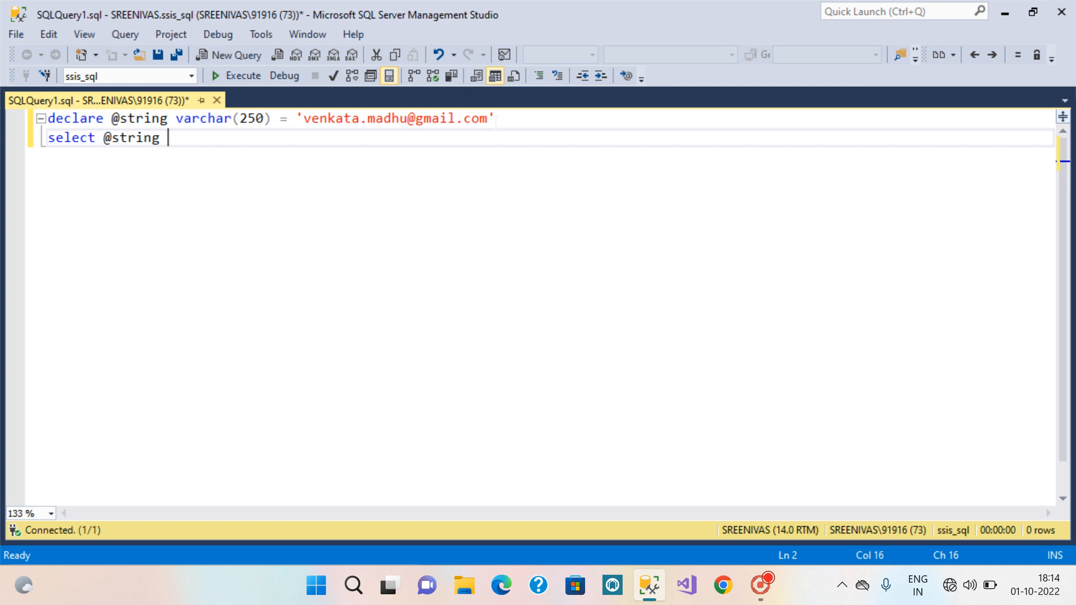
{"action": "type", "text": "left"}
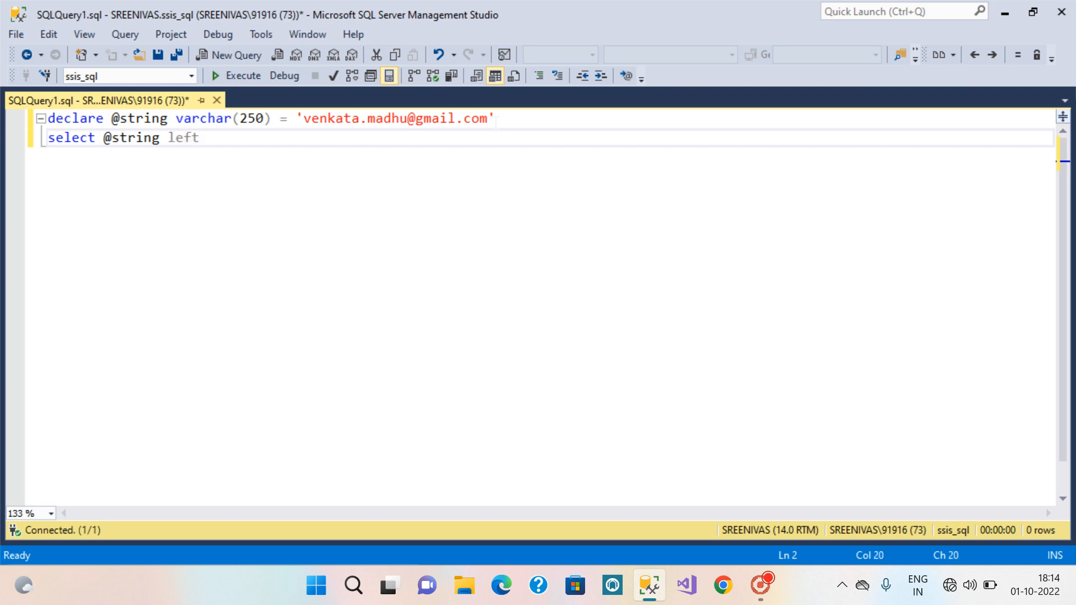
{"action": "type", "text": "("}
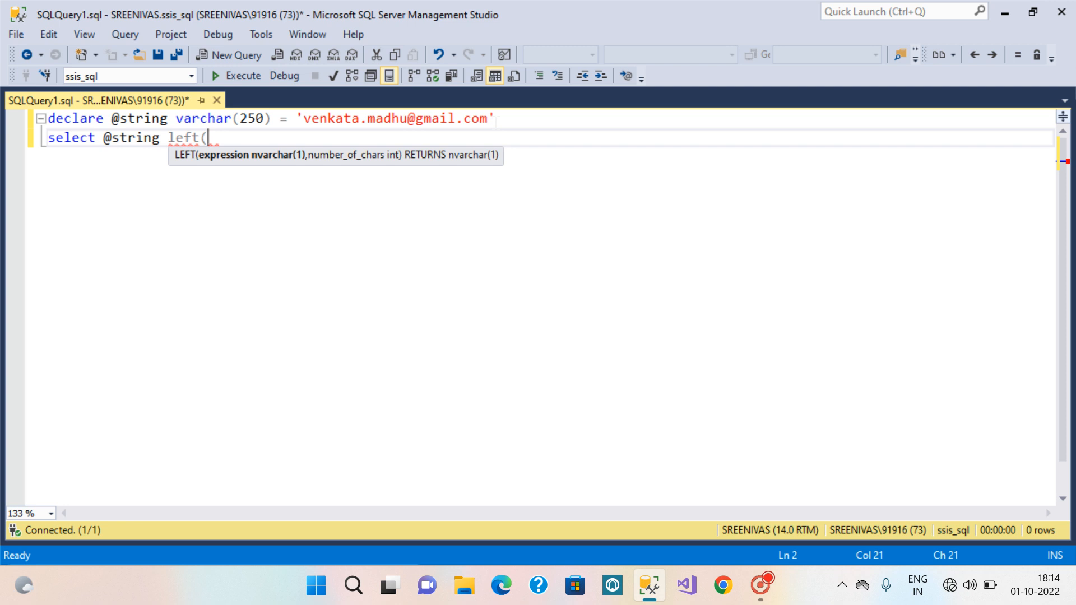
{"action": "type", "text": "@stri"}
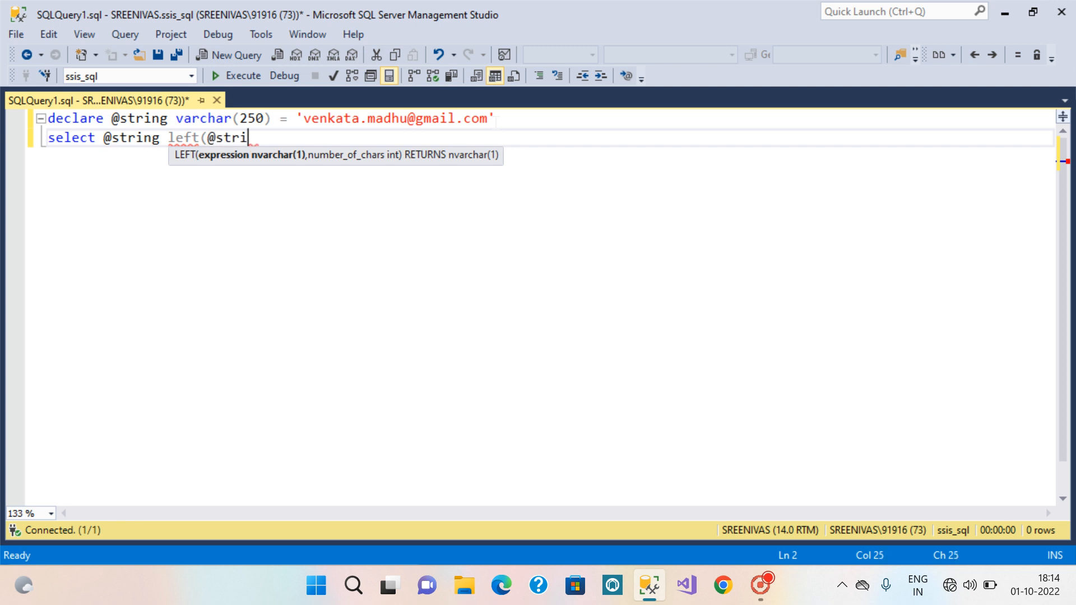
{"action": "type", "text": "ng"}
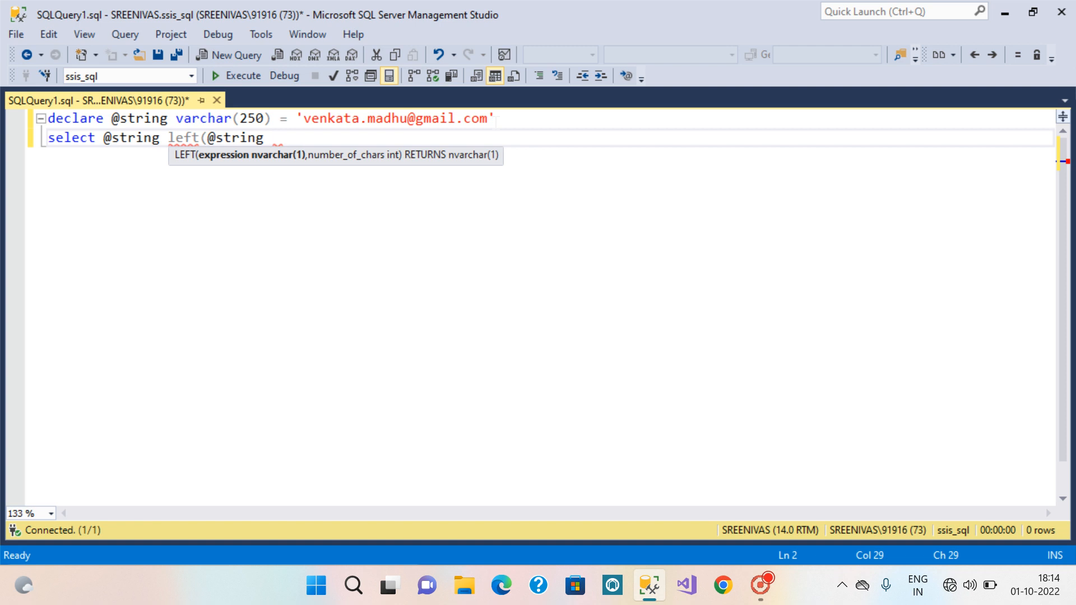
{"action": "type", "text": ",cha"}
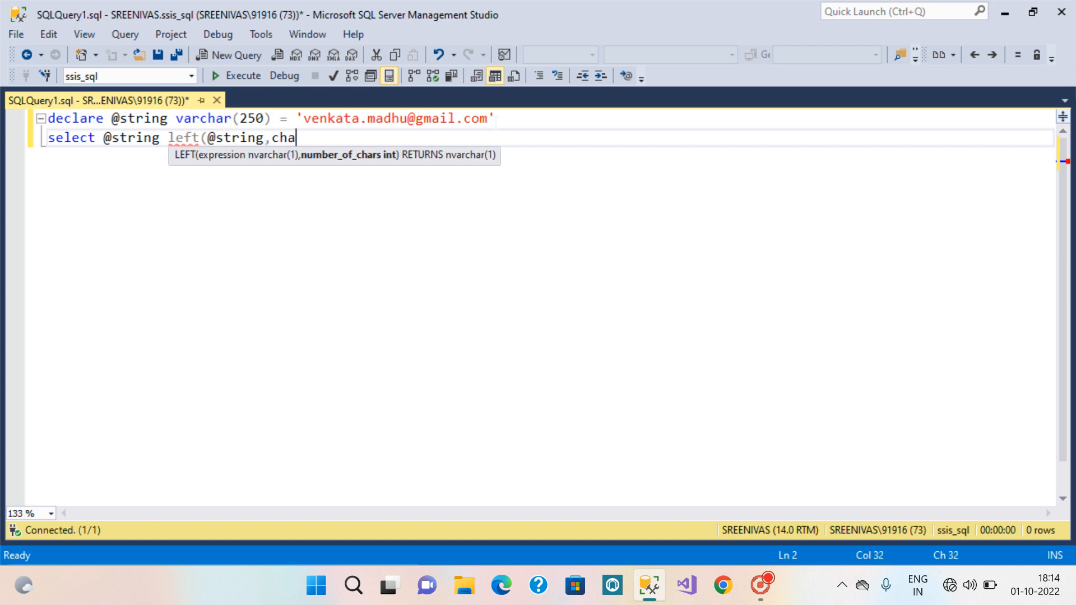
{"action": "type", "text": "rin"}
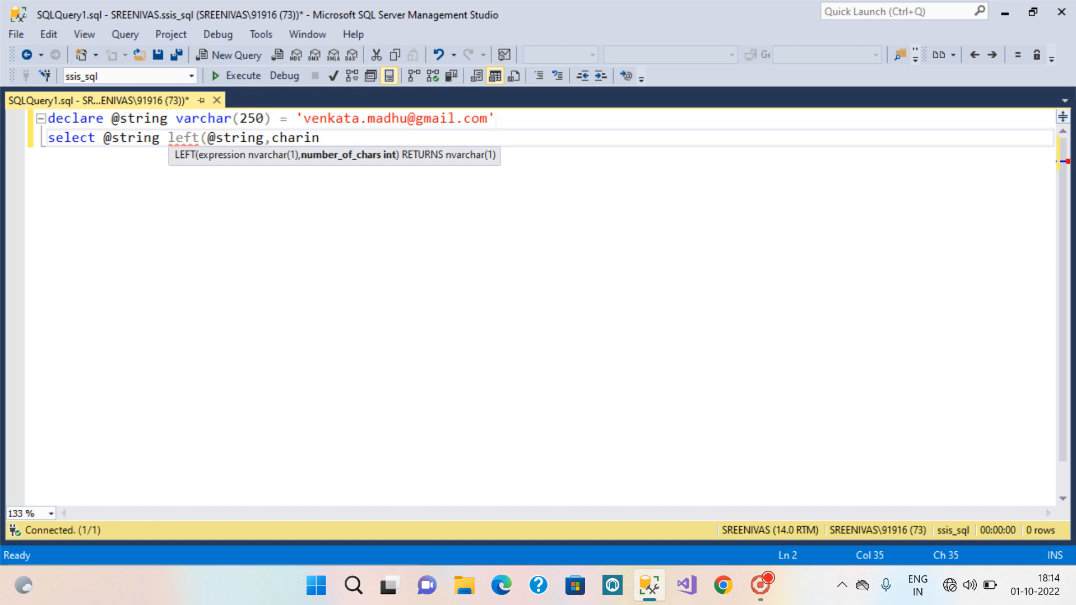
{"action": "type", "text": "dex"}
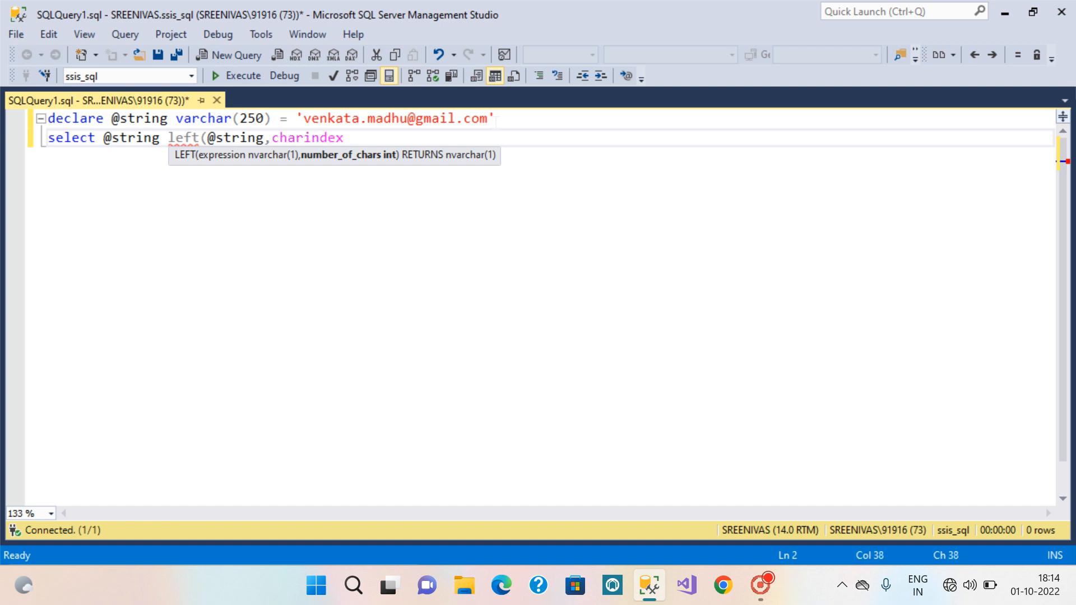
{"action": "type", "text": "("}
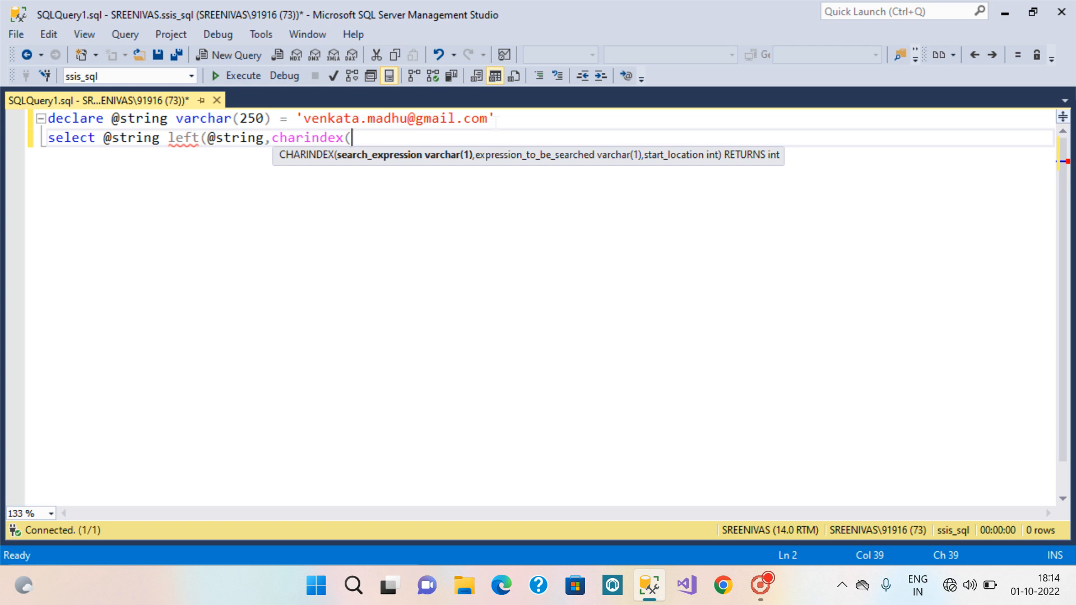
{"action": "type", "text": "'"}
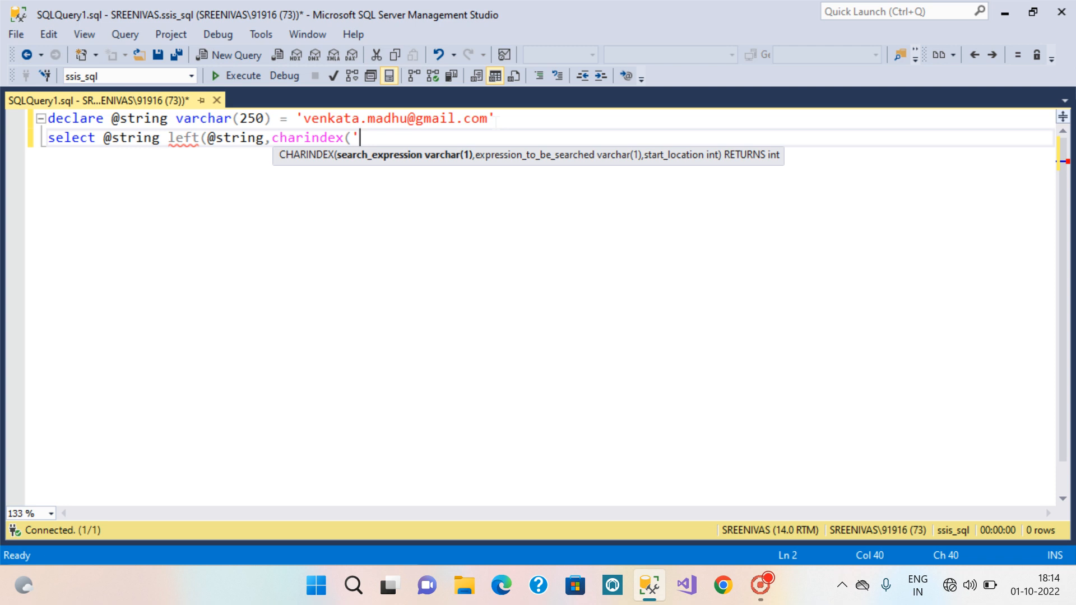
{"action": "type", "text": ".'"}
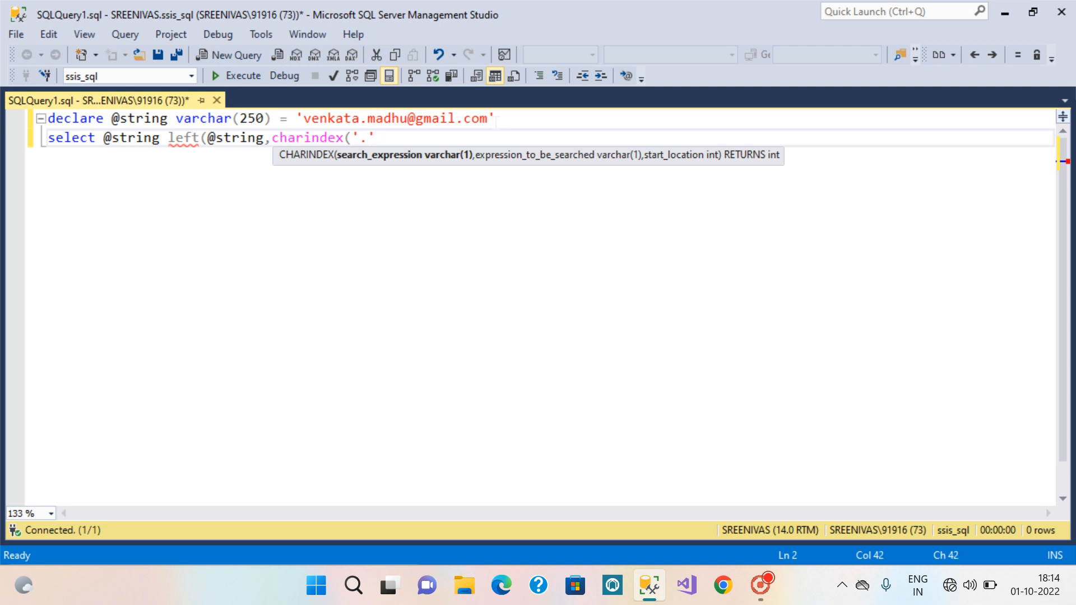
{"action": "type", "text": ",@"}
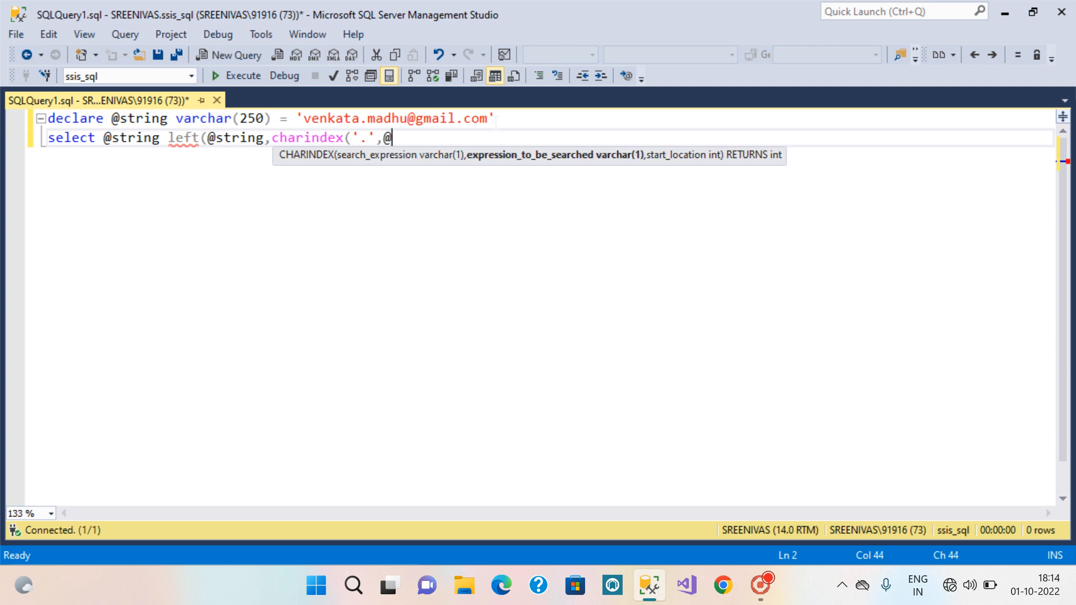
{"action": "type", "text": "string"}
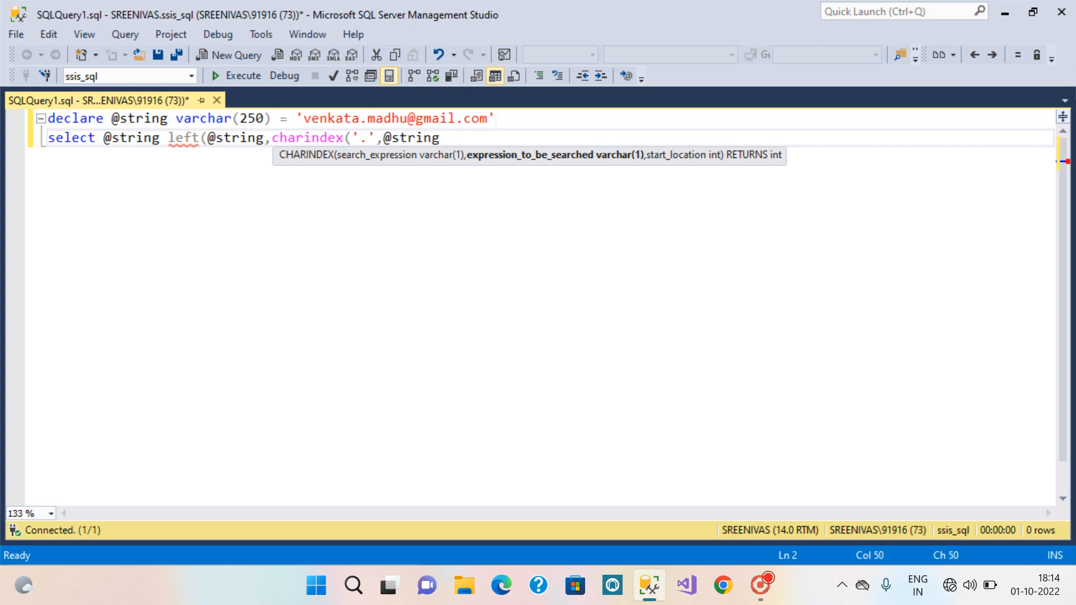
{"action": "type", "text": ")-1"}
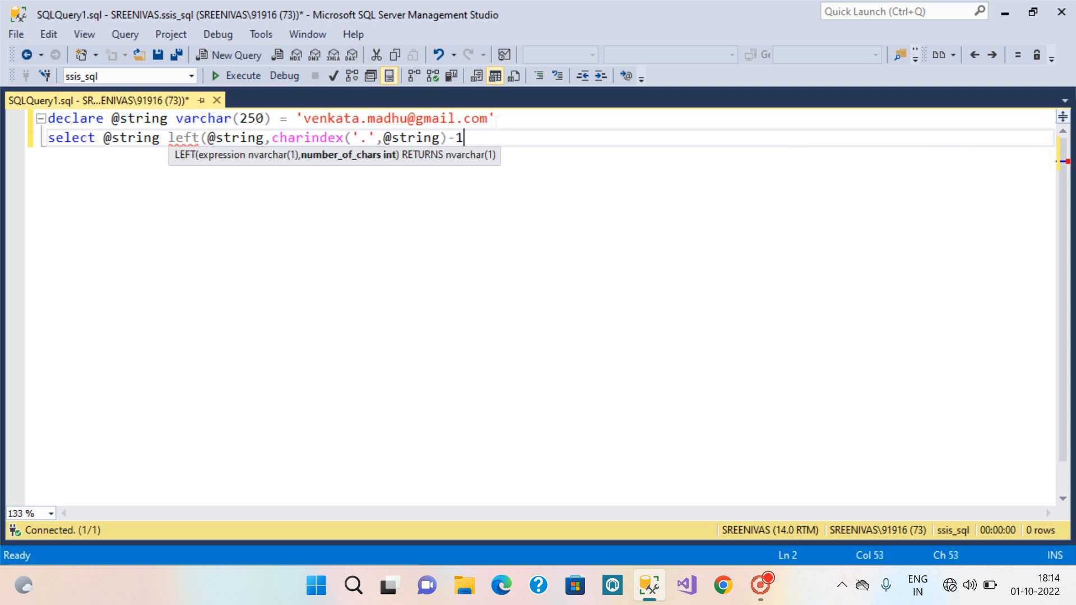
{"action": "type", "text": ")"}
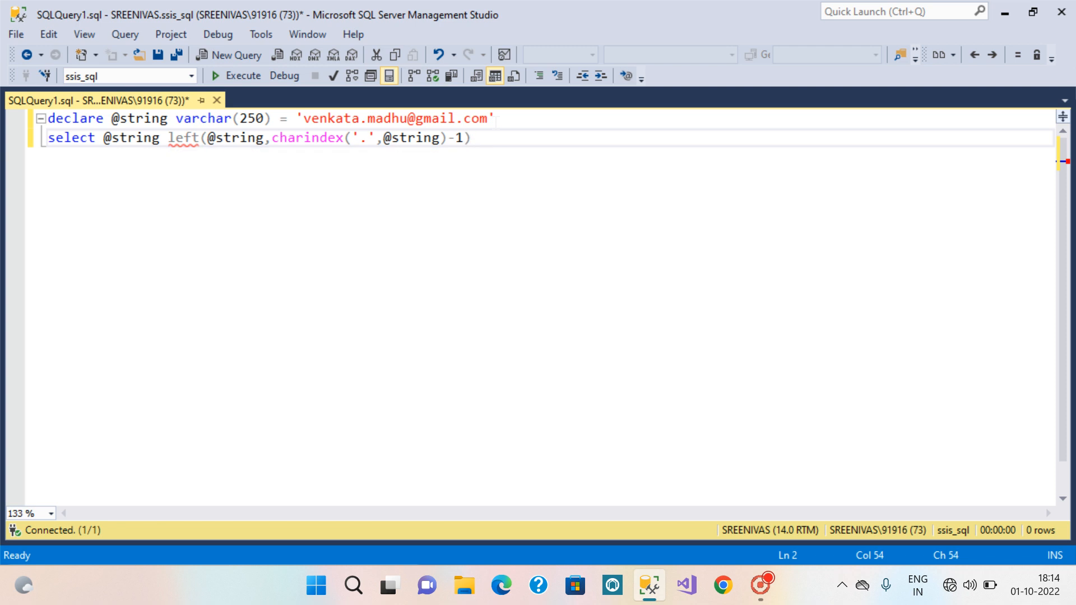
{"action": "type", "text": "as fi"}
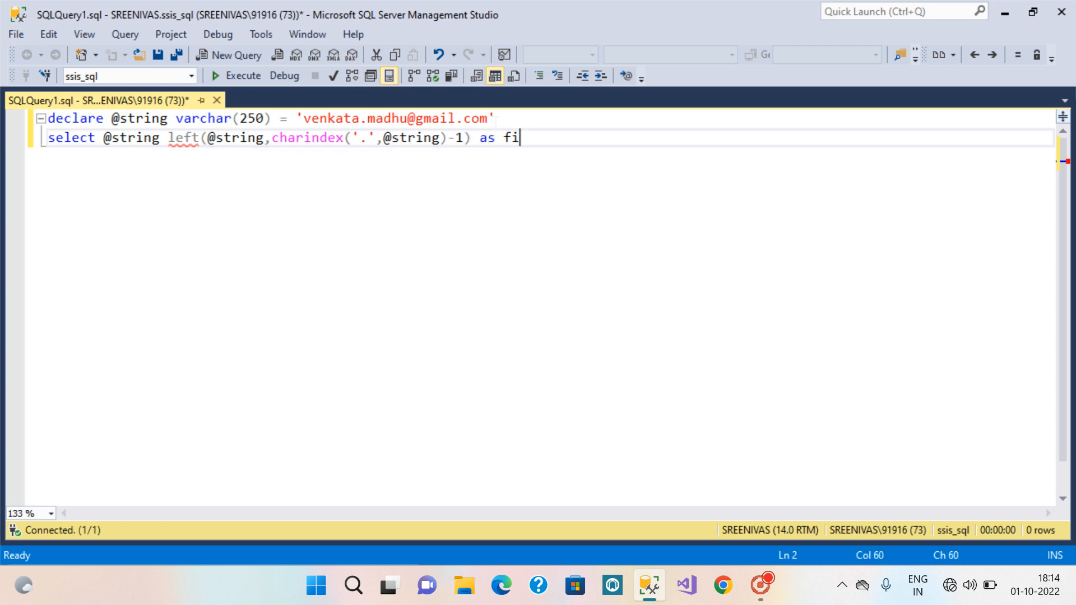
{"action": "type", "text": "rstname"}
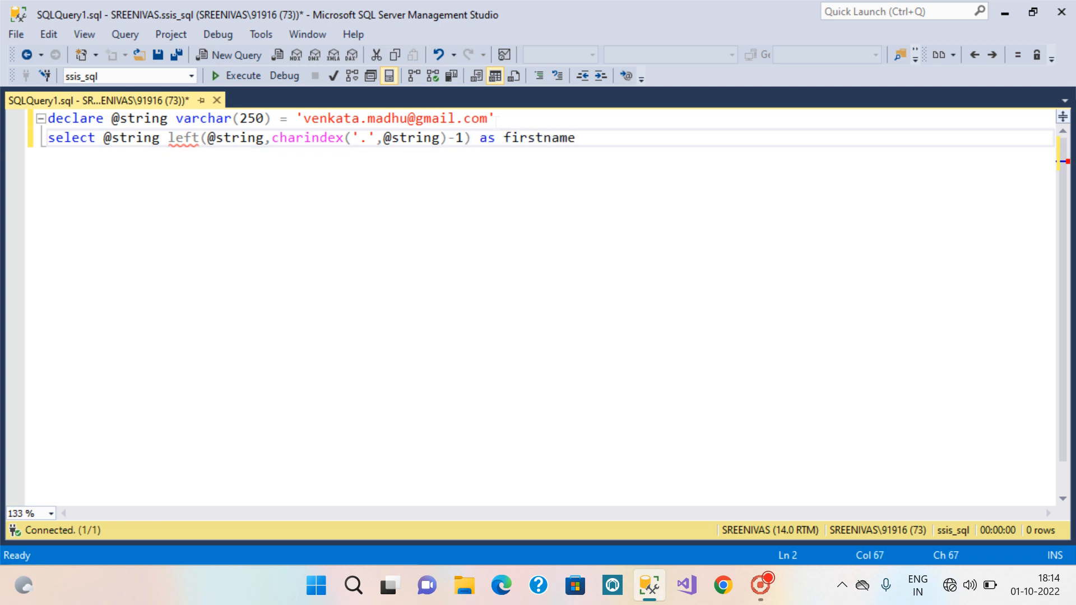
{"action": "left_click", "coordinate": [575, 137]}
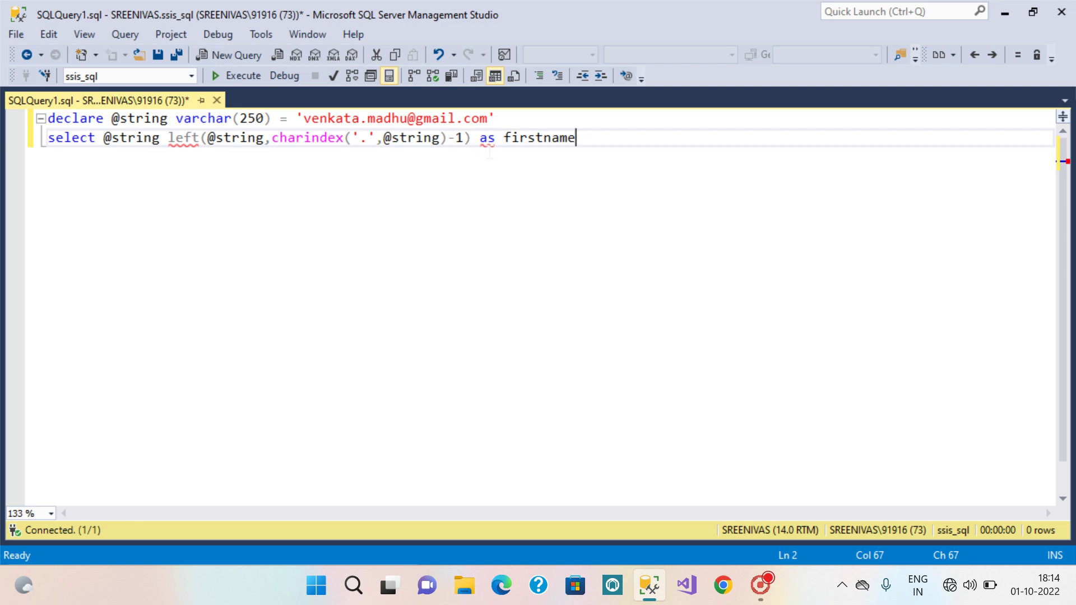
{"action": "left_click", "coordinate": [168, 138]}
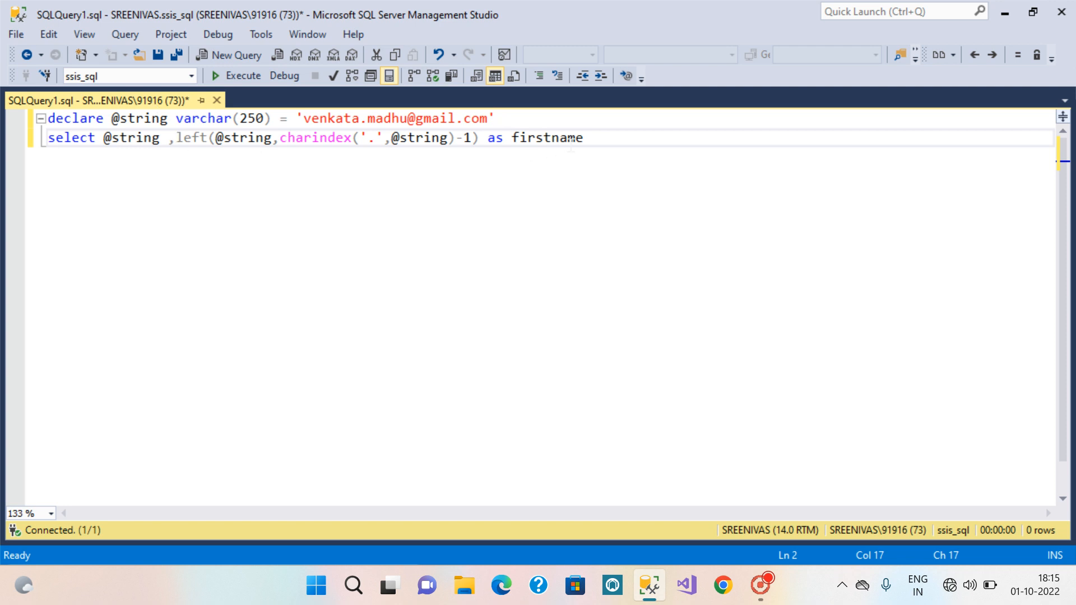
{"action": "key", "text": "ctrl+a"}
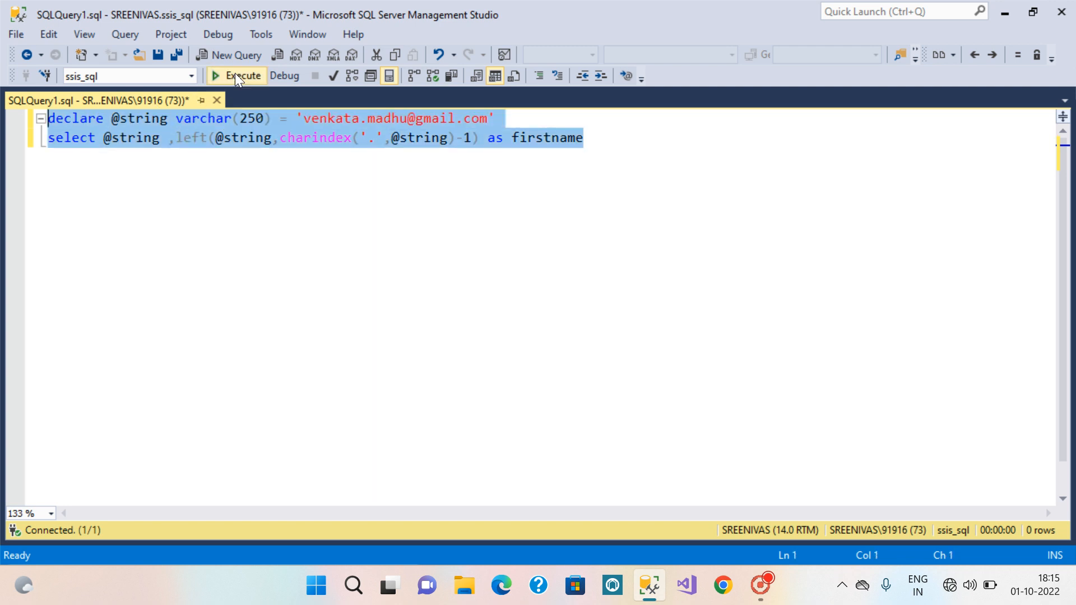
{"action": "left_click", "coordinate": [238, 75]}
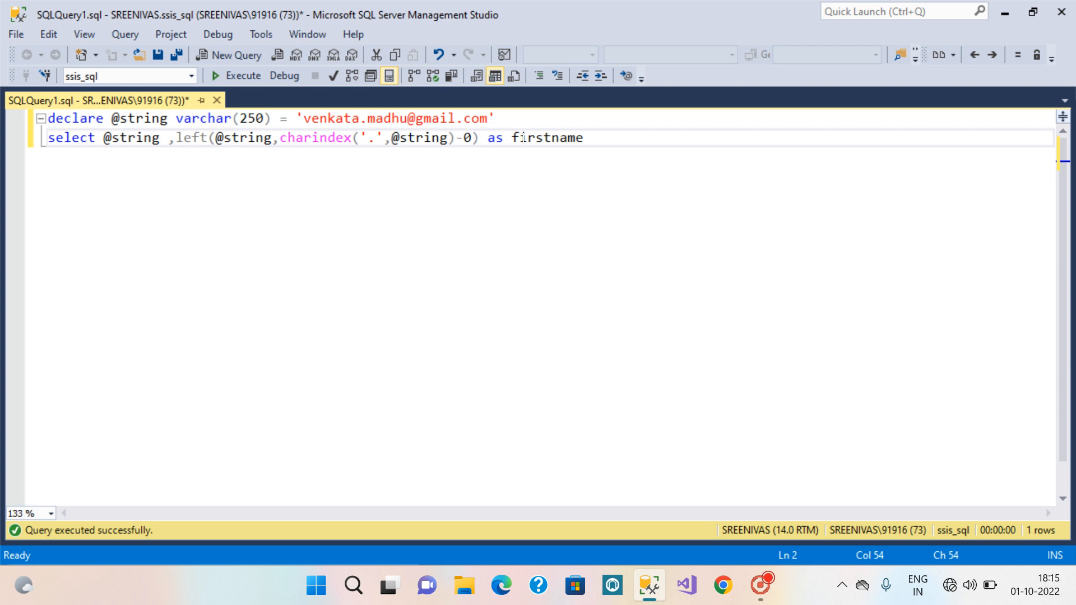
{"action": "key", "text": "ctrl+a"}
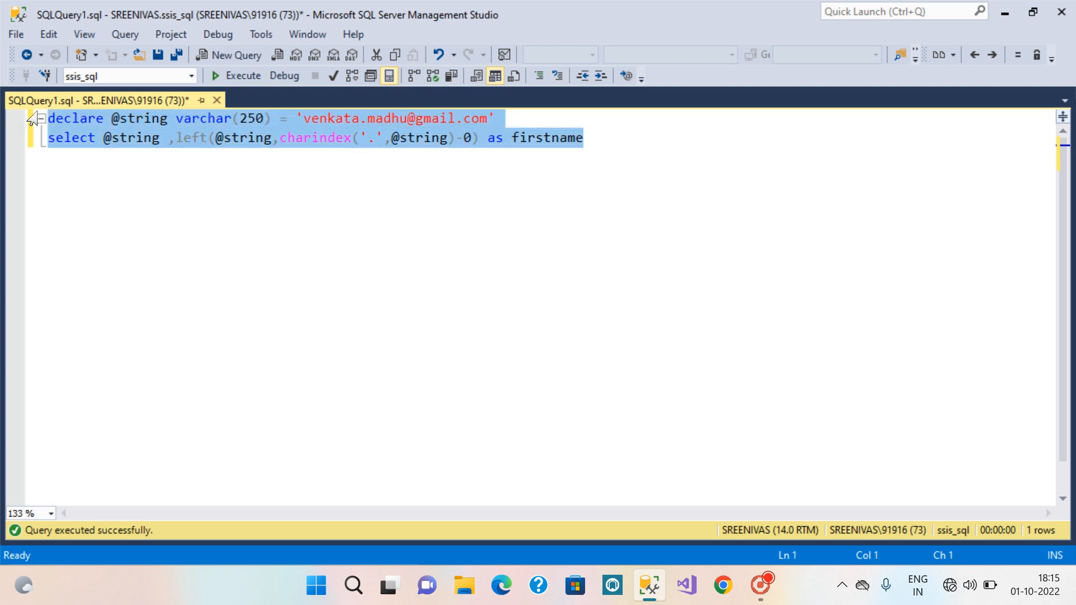
{"action": "left_click", "coordinate": [242, 75]}
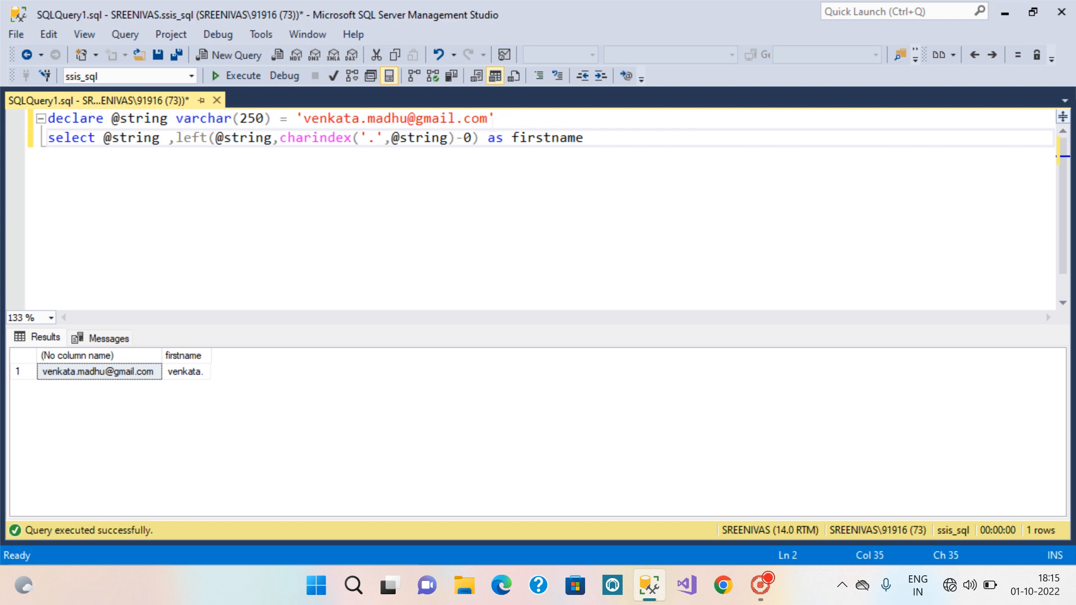
Restore the firstname offset to -1 in the charindex expression
{"action": "type", "text": "1"}
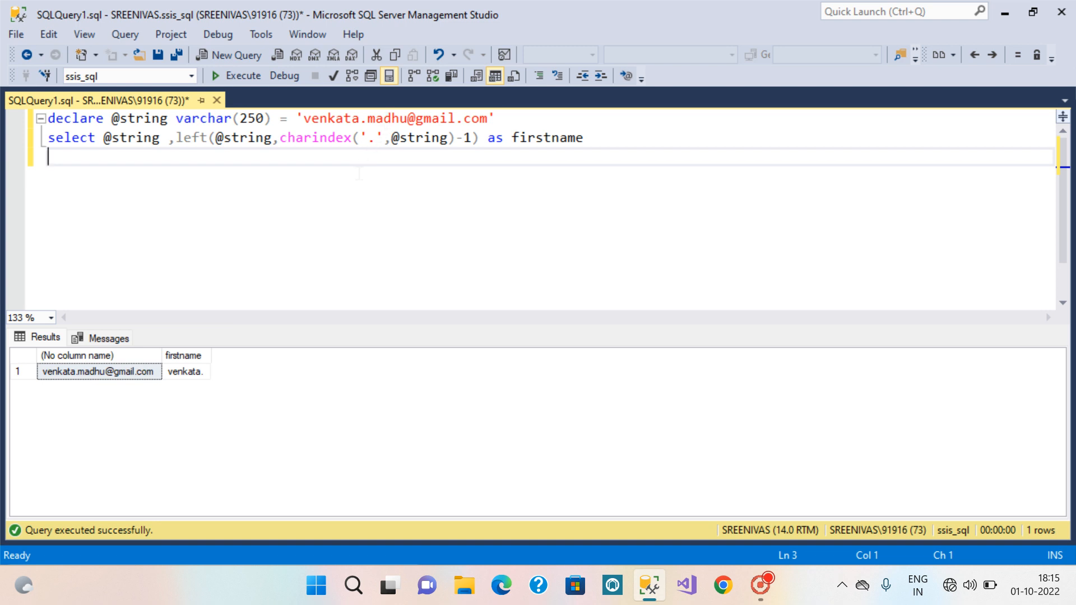
{"action": "type", "text": "su"}
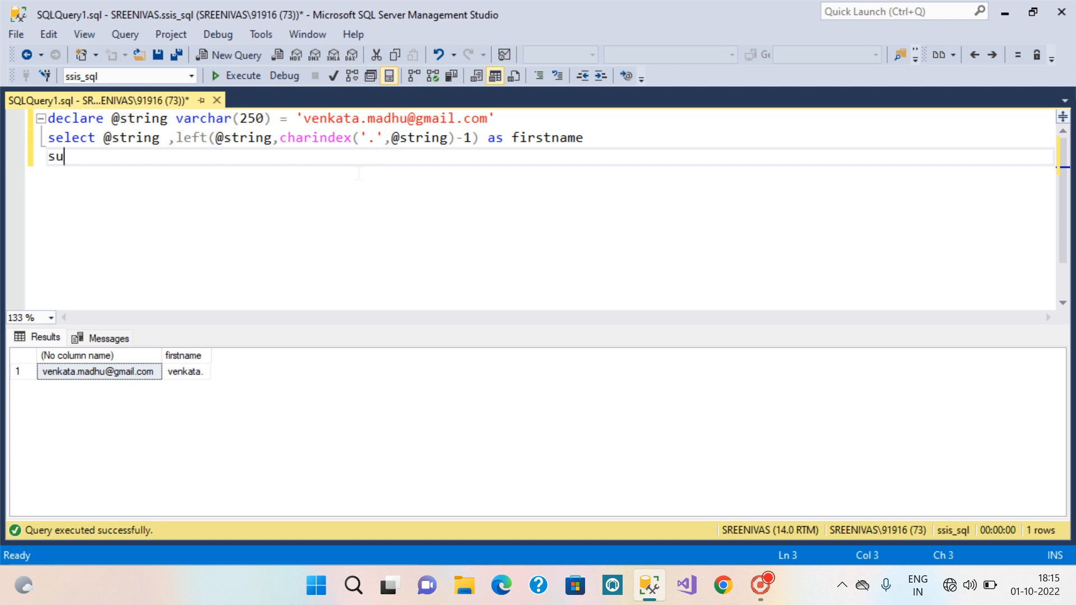
{"action": "type", "text": "bsti"}
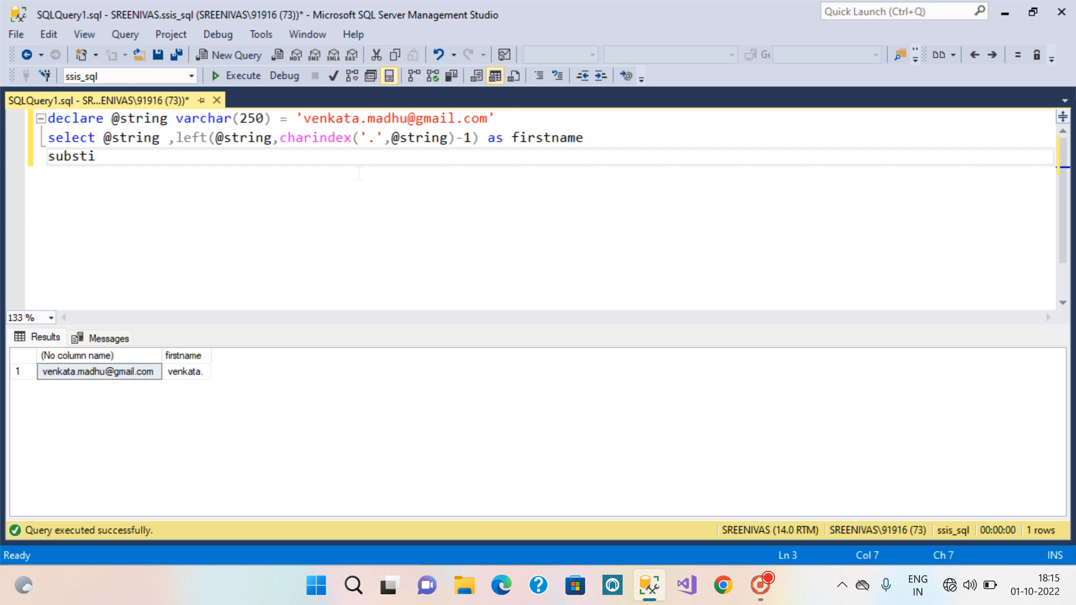
{"action": "type", "text": "i"}
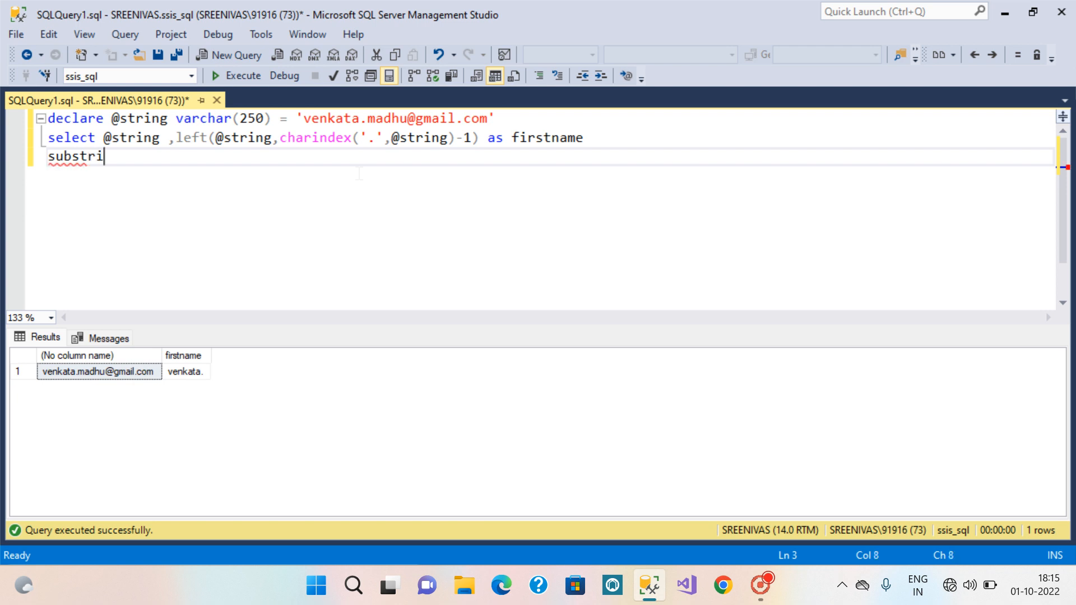
{"action": "type", "text": "ng("}
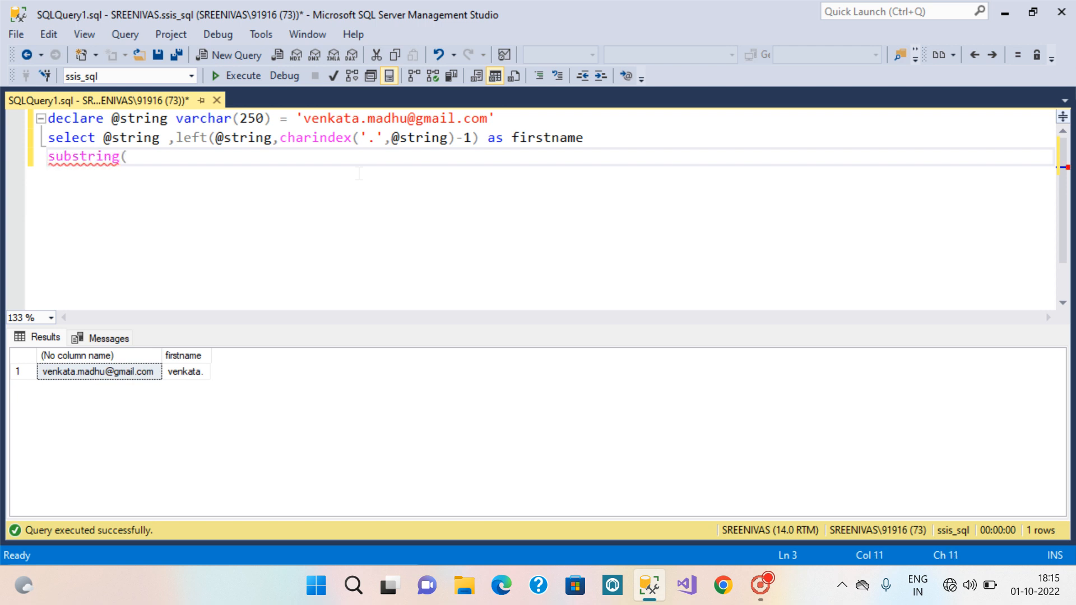
{"action": "type", "text": "@st"}
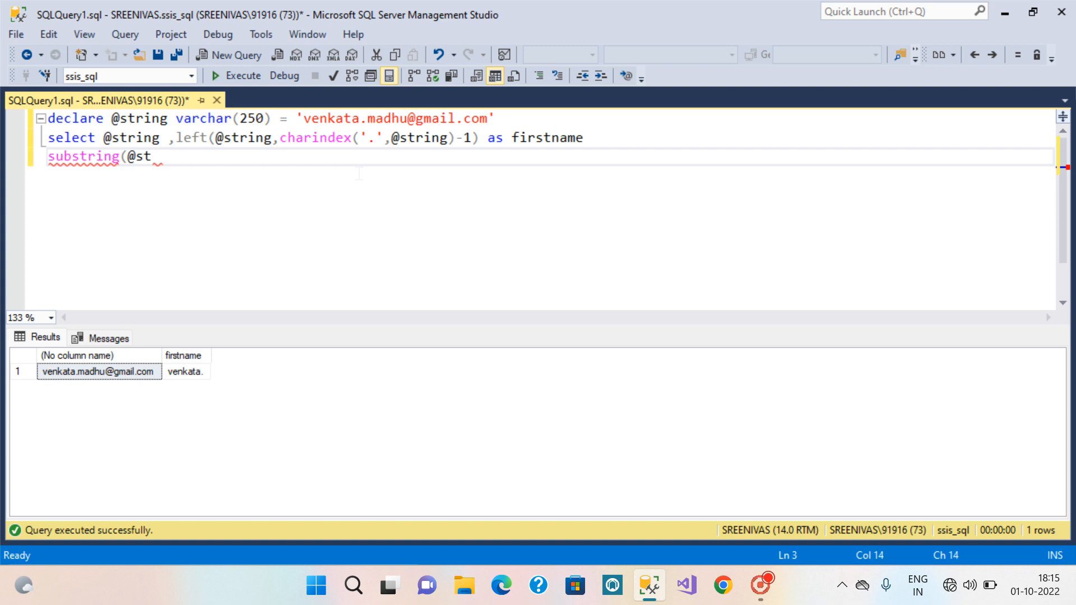
{"action": "type", "text": "ring"}
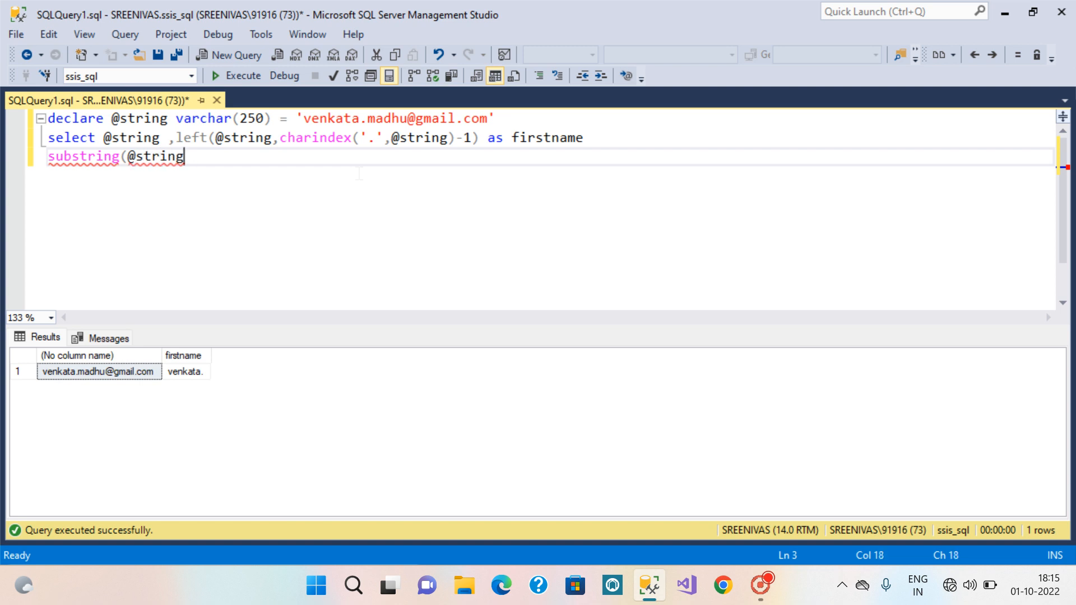
{"action": "type", "text": ",chari"}
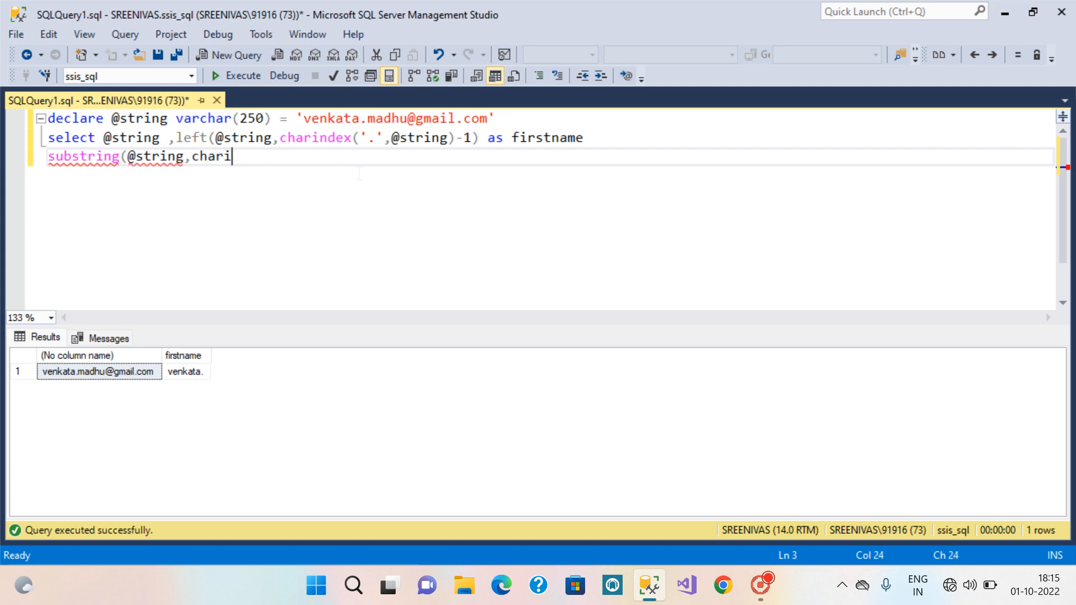
{"action": "type", "text": "ndex"}
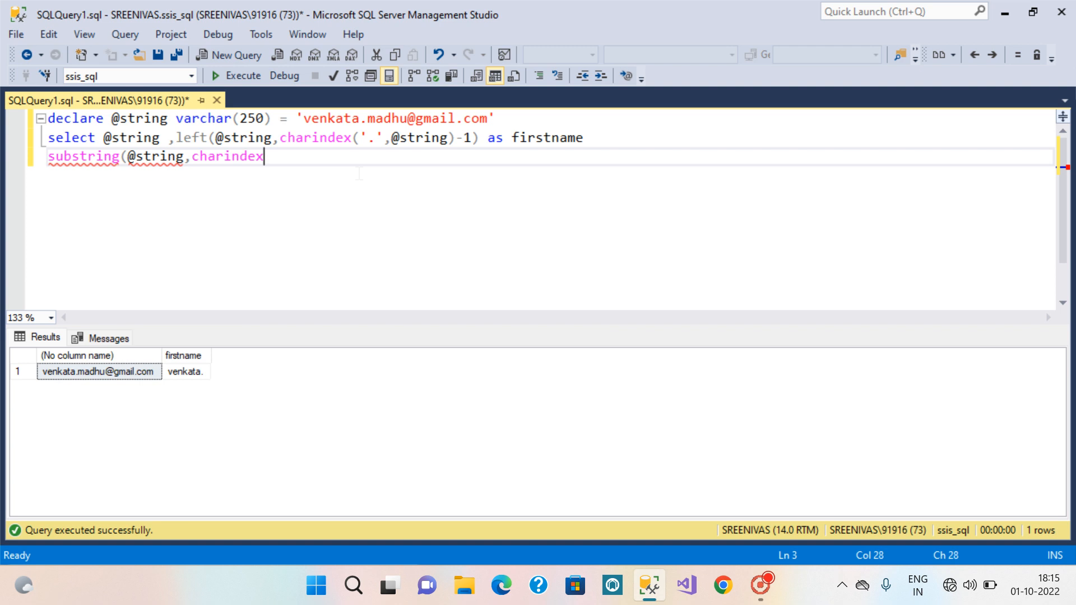
{"action": "type", "text": "("}
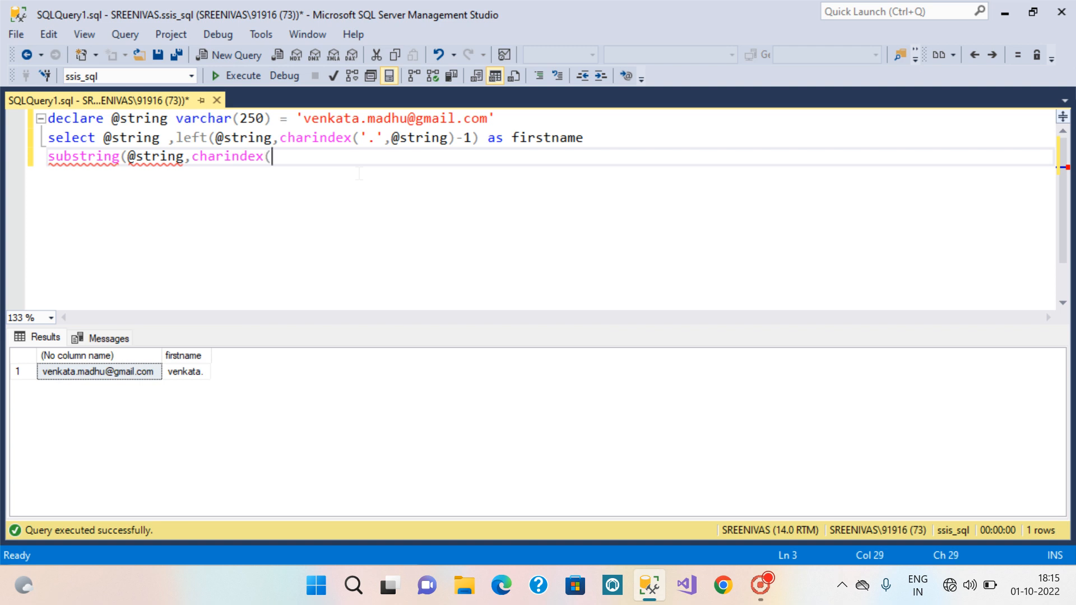
{"action": "type", "text": "'.',"}
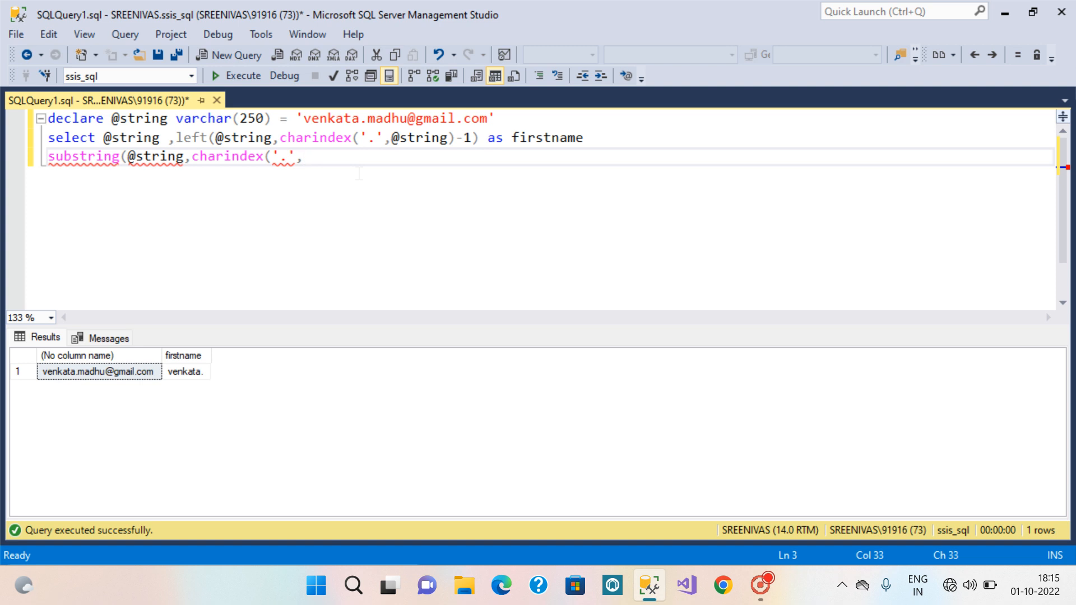
{"action": "type", "text": "@steing"}
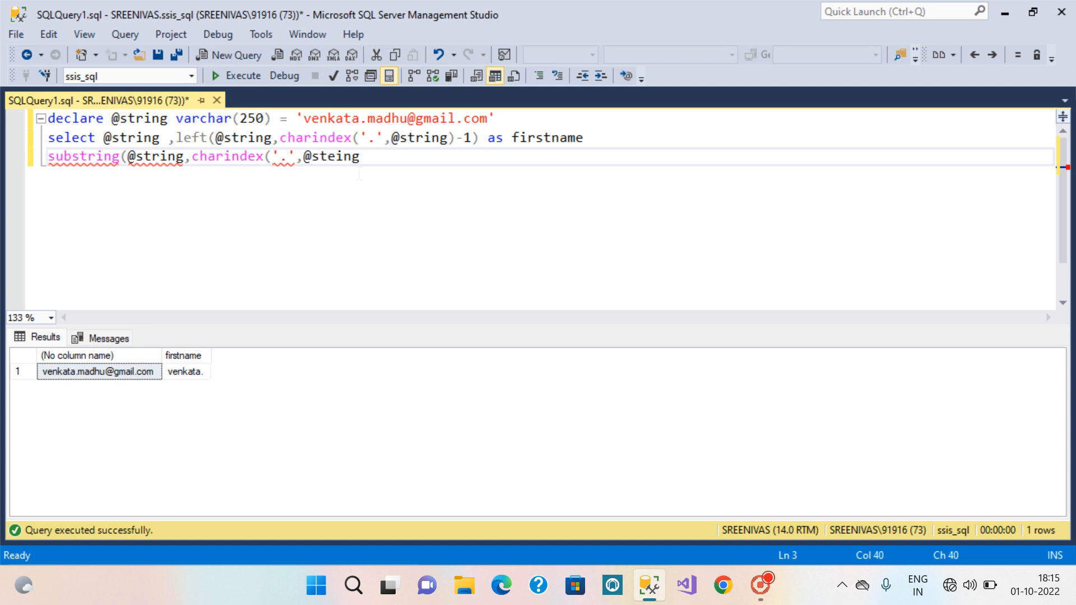
{"action": "key", "text": "BackSpace"}
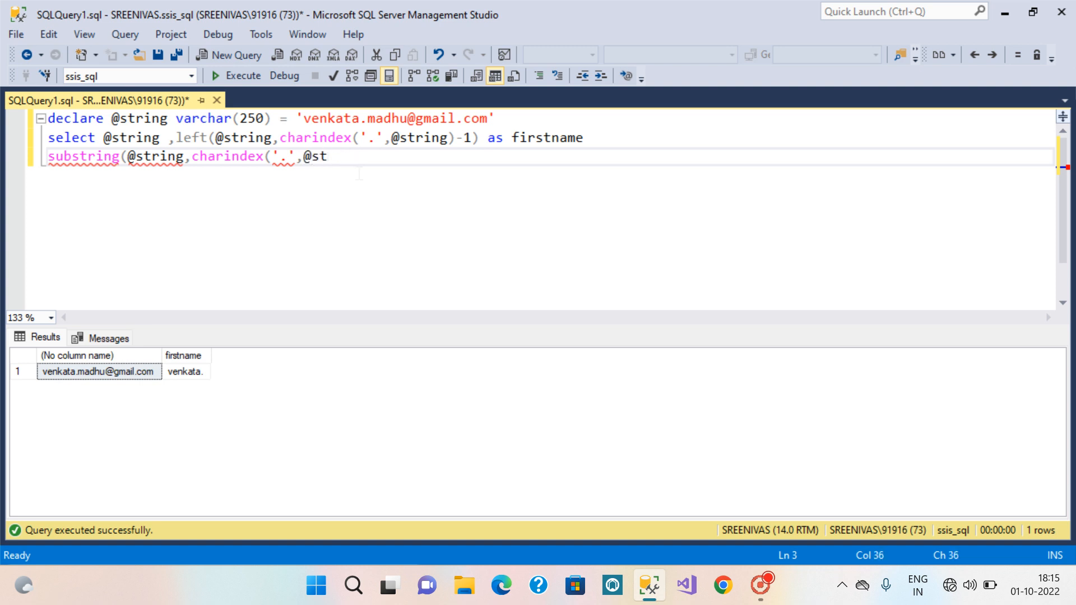
{"action": "type", "text": "ring"}
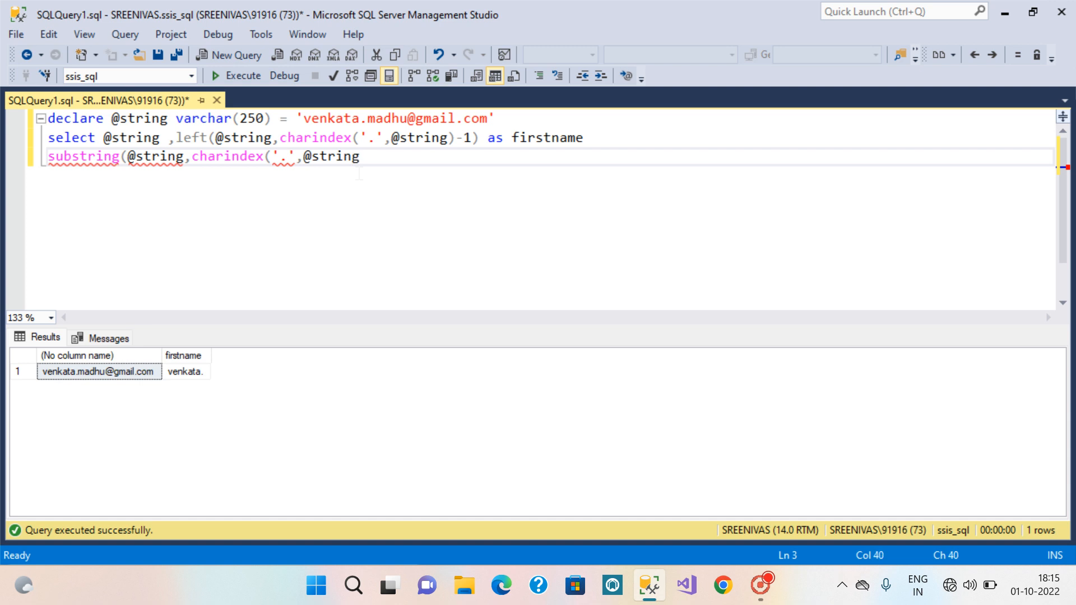
{"action": "type", "text": ")+1"}
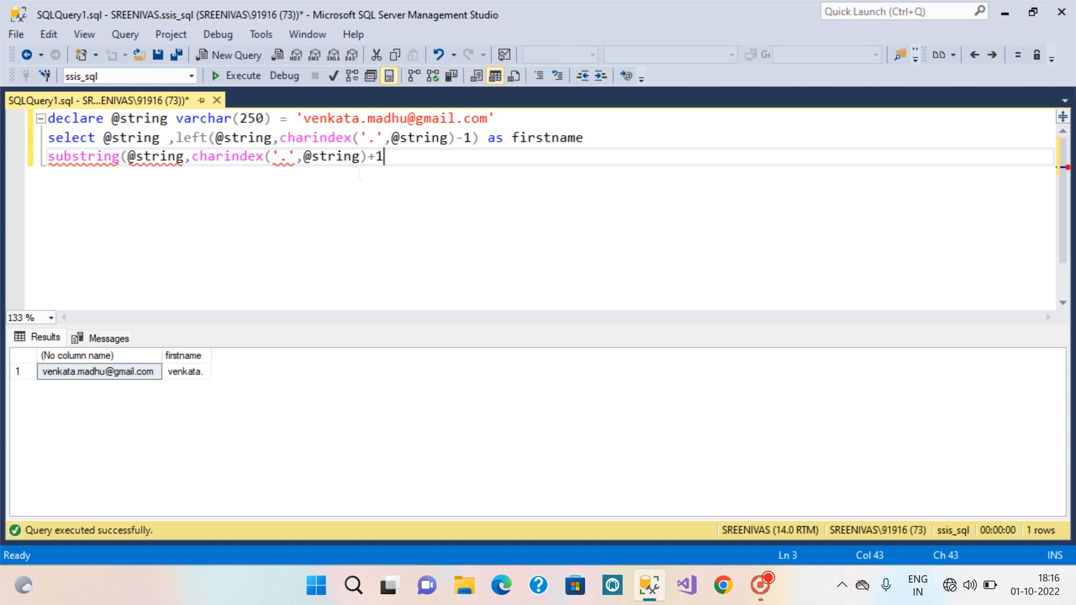
Continue the lastname length argument with ,charindex('@'
{"action": "type", "text": ","}
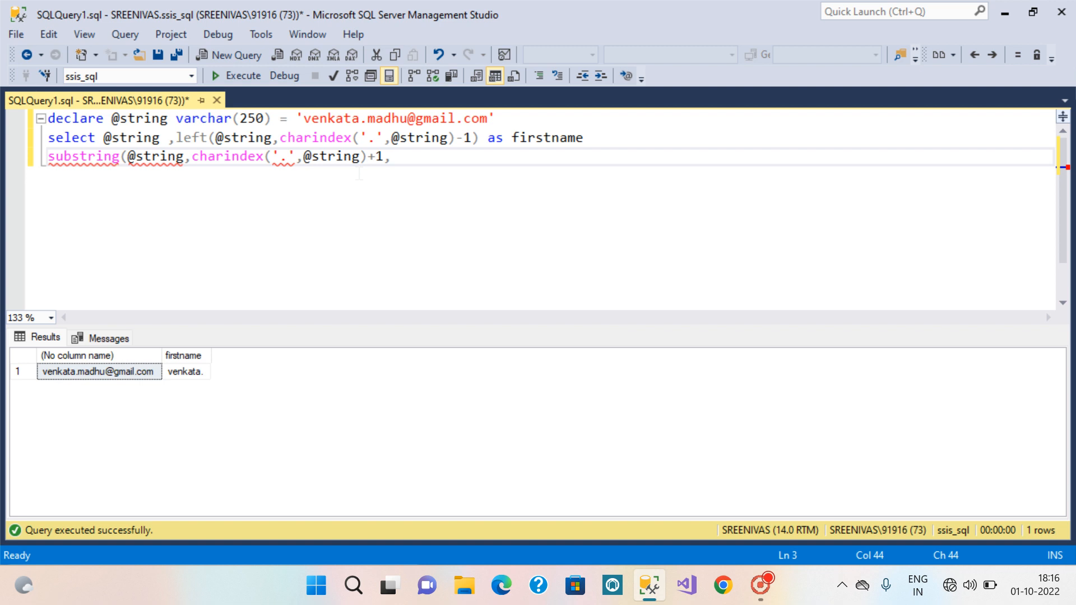
{"action": "type", "text": "charindex"}
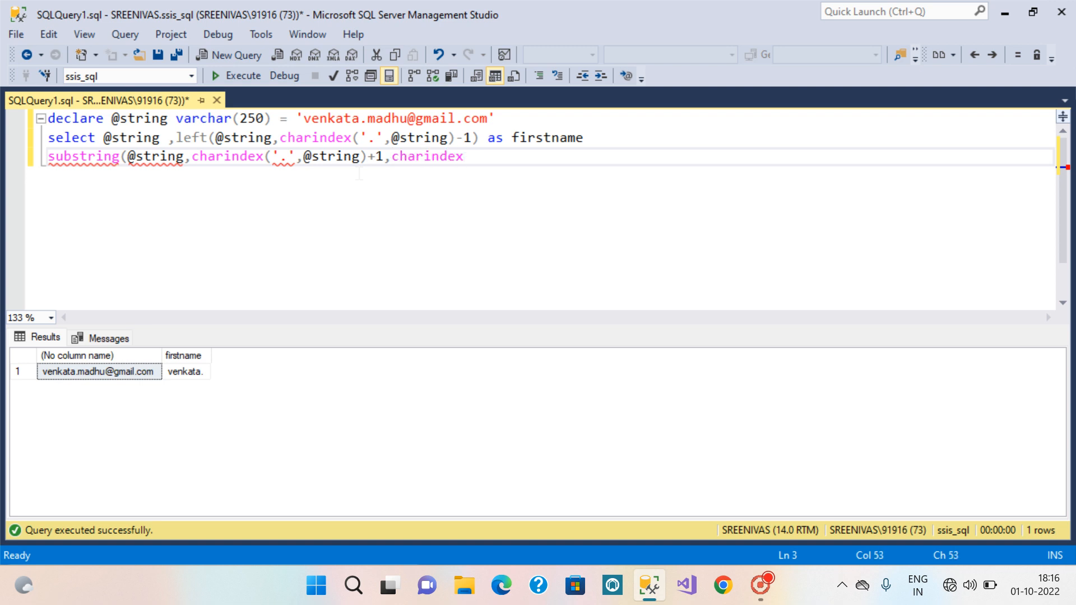
{"action": "type", "text": "("}
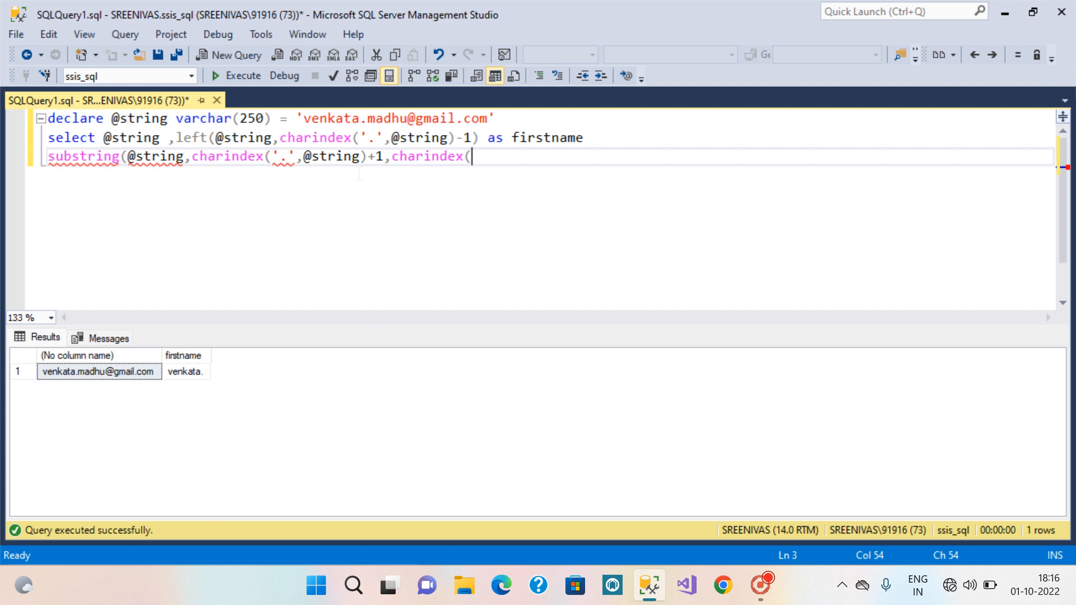
{"action": "type", "text": "'"}
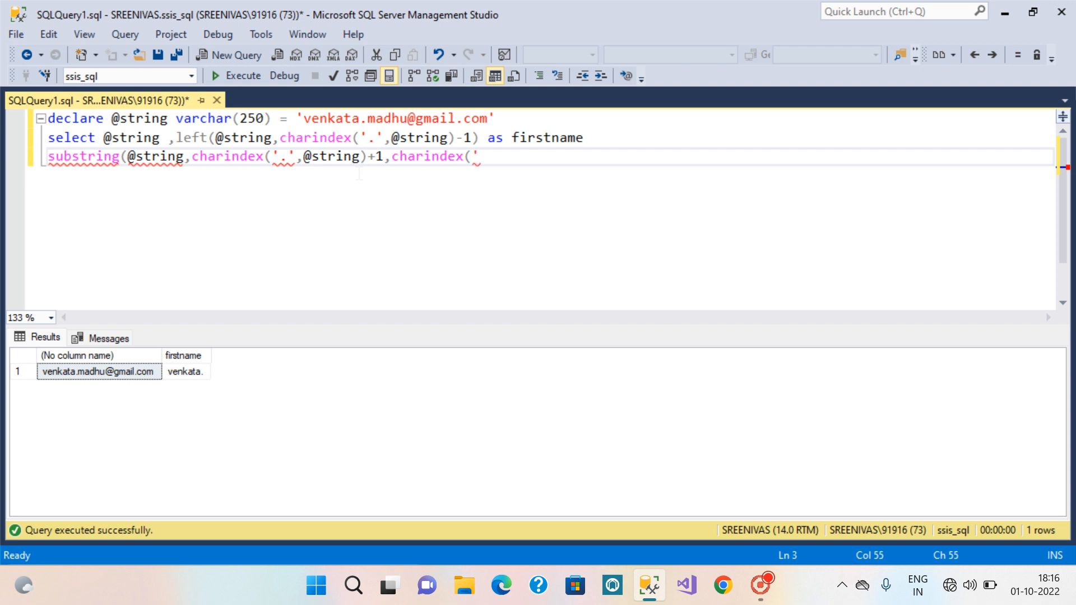
{"action": "type", "text": "@'"}
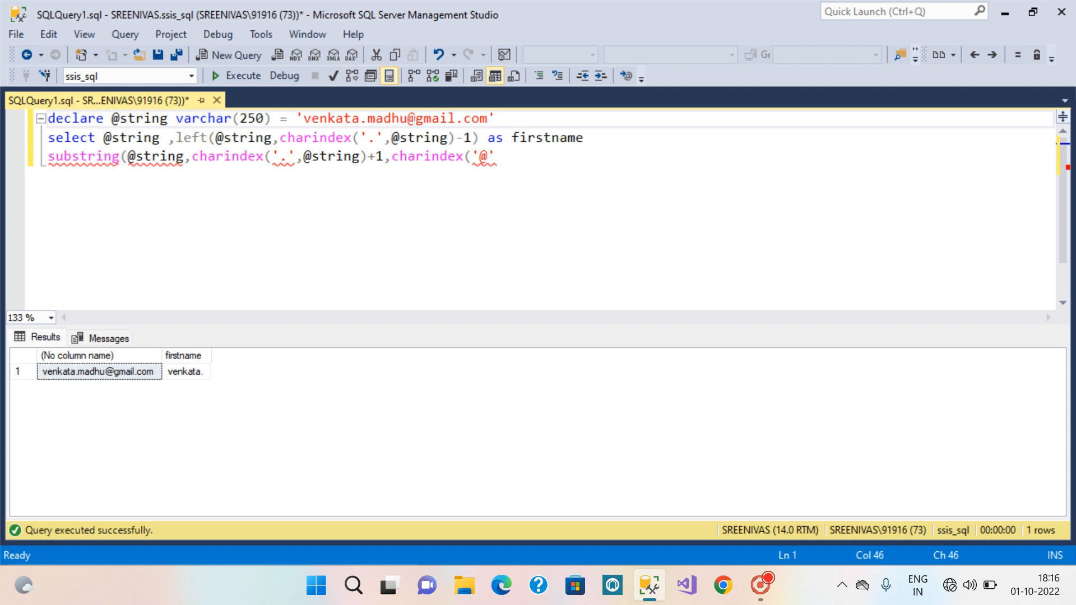
{"action": "left_click", "coordinate": [411, 118]}
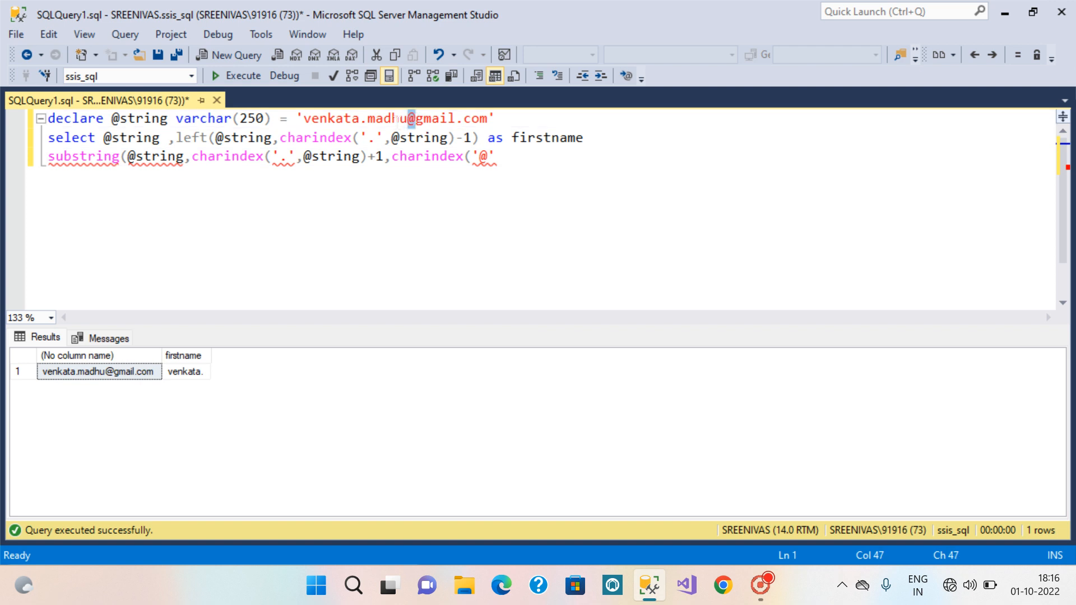
{"action": "left_click", "coordinate": [498, 156]}
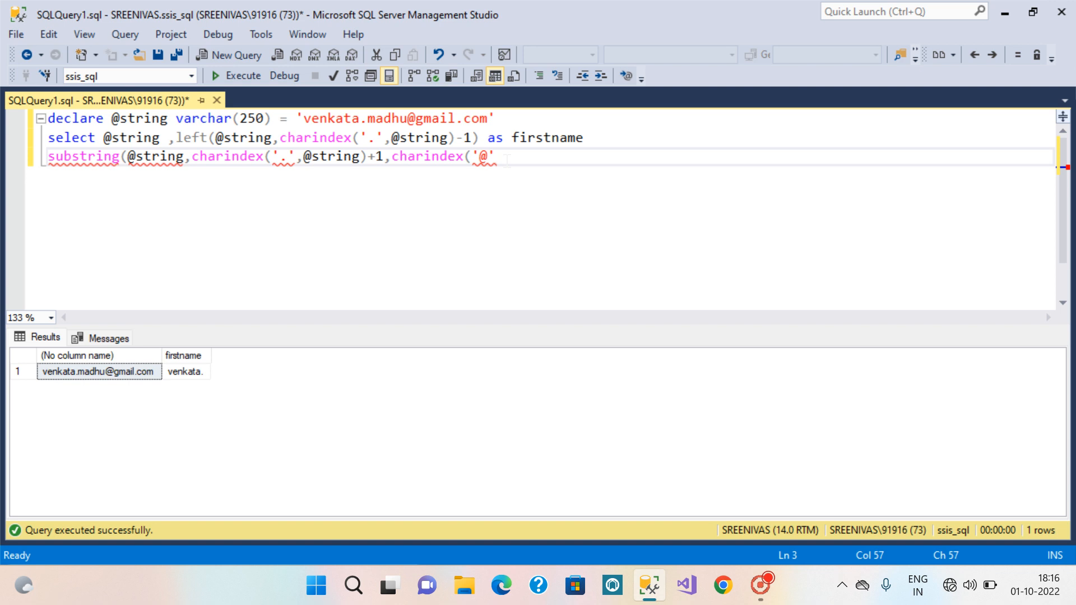
{"action": "type", "text": ",@s"}
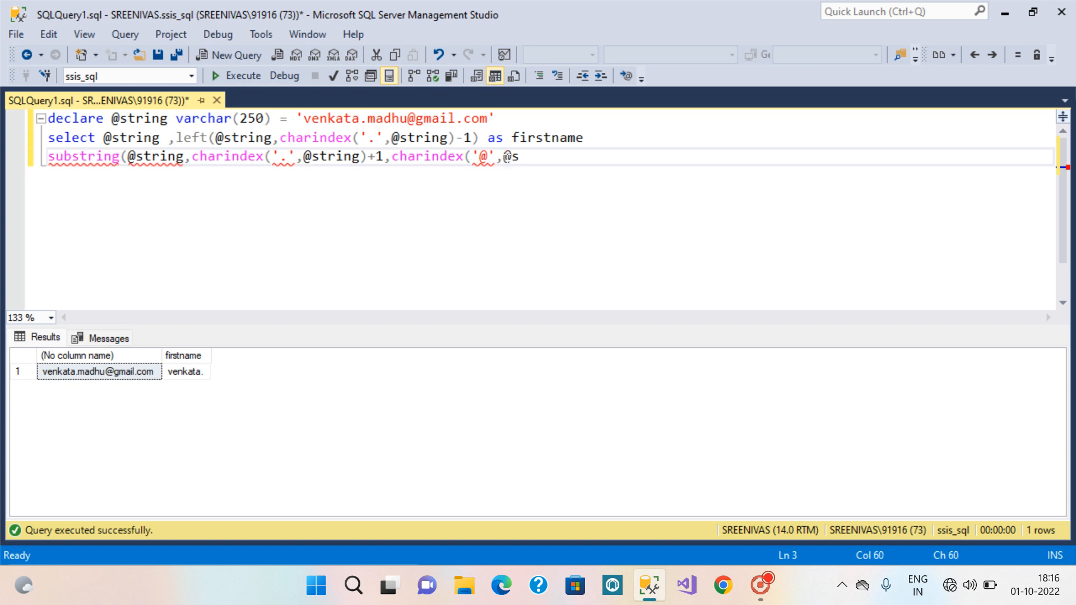
{"action": "type", "text": "tring"}
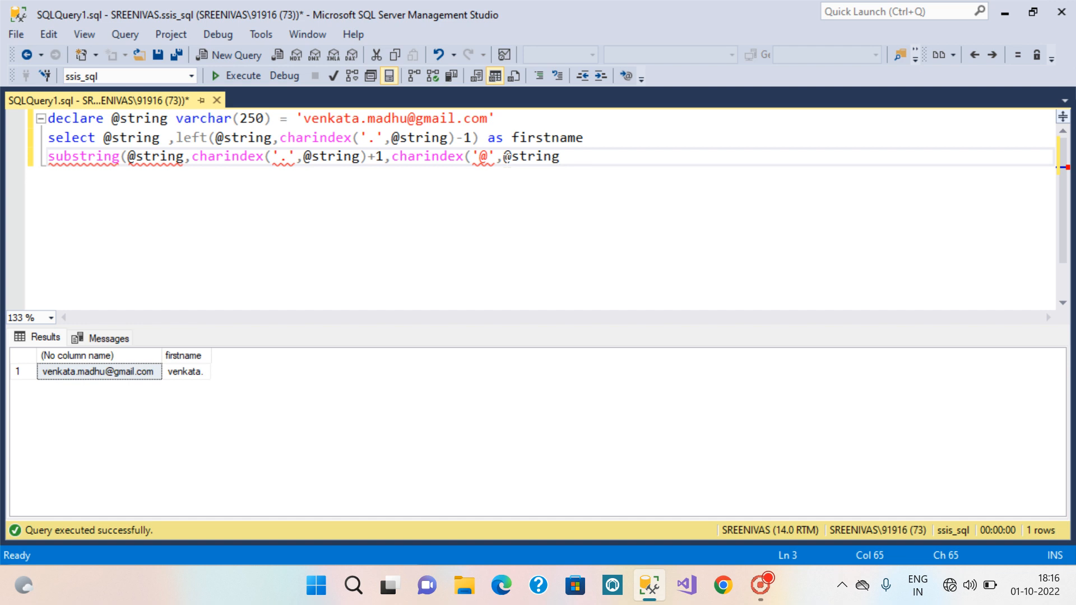
{"action": "type", "text": "-"}
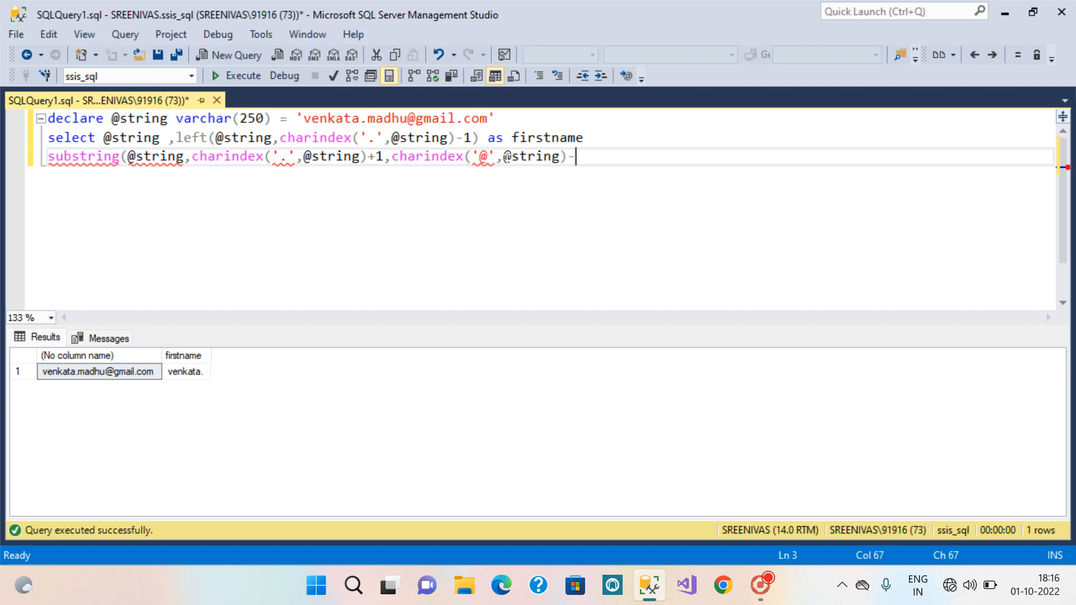
{"action": "type", "text": "char"}
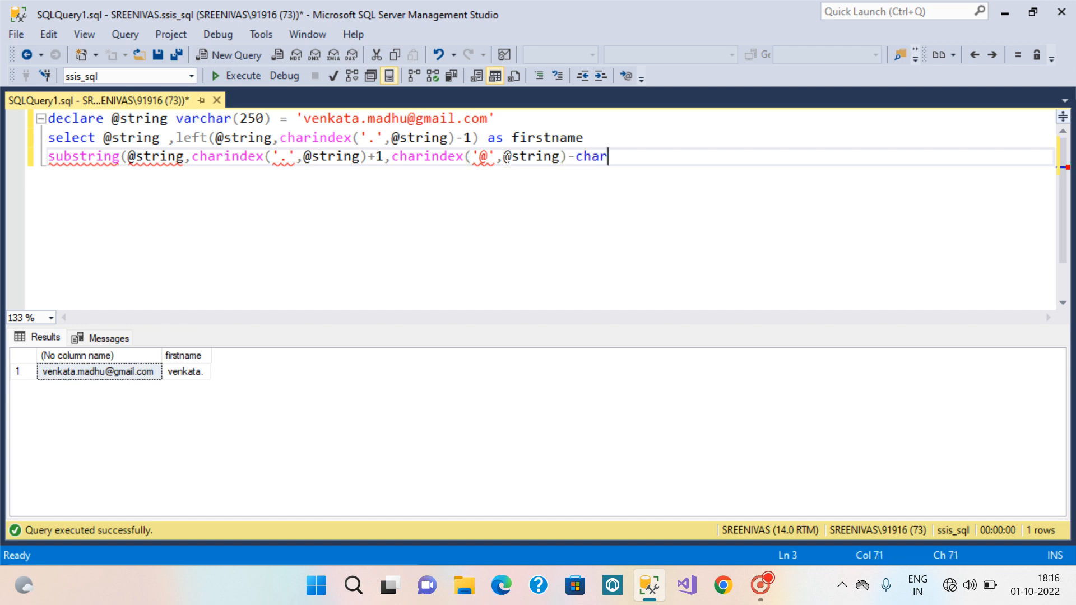
{"action": "type", "text": "index"}
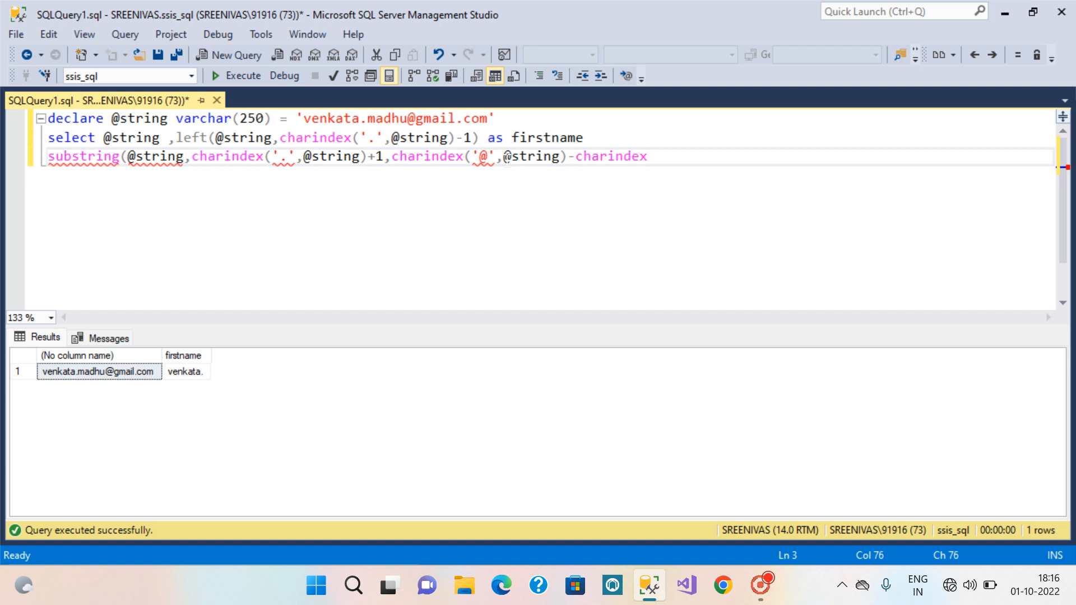
{"action": "type", "text": "("}
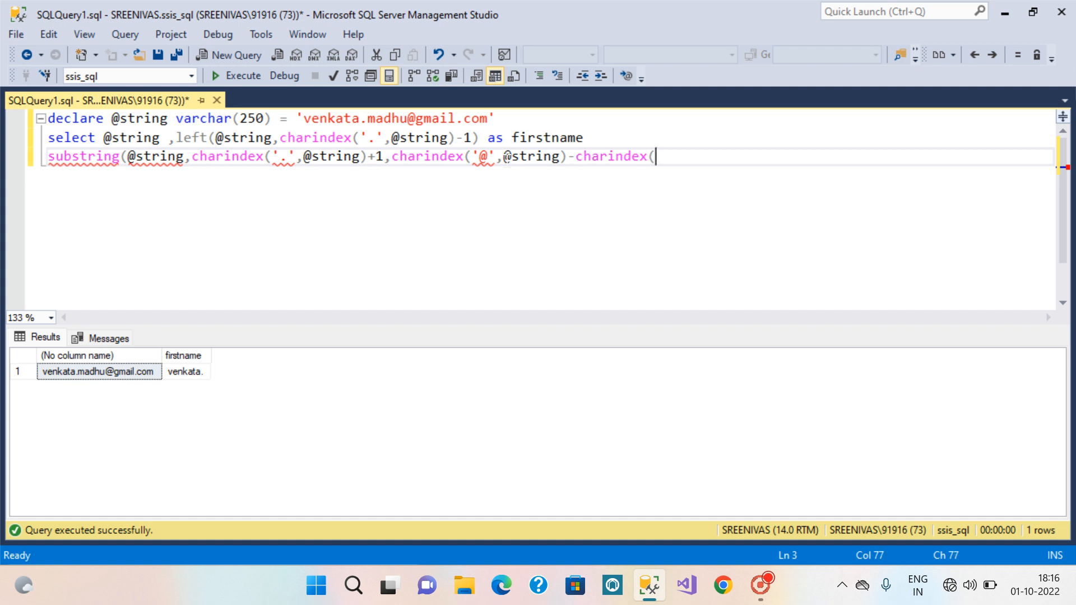
{"action": "type", "text": "'.'"}
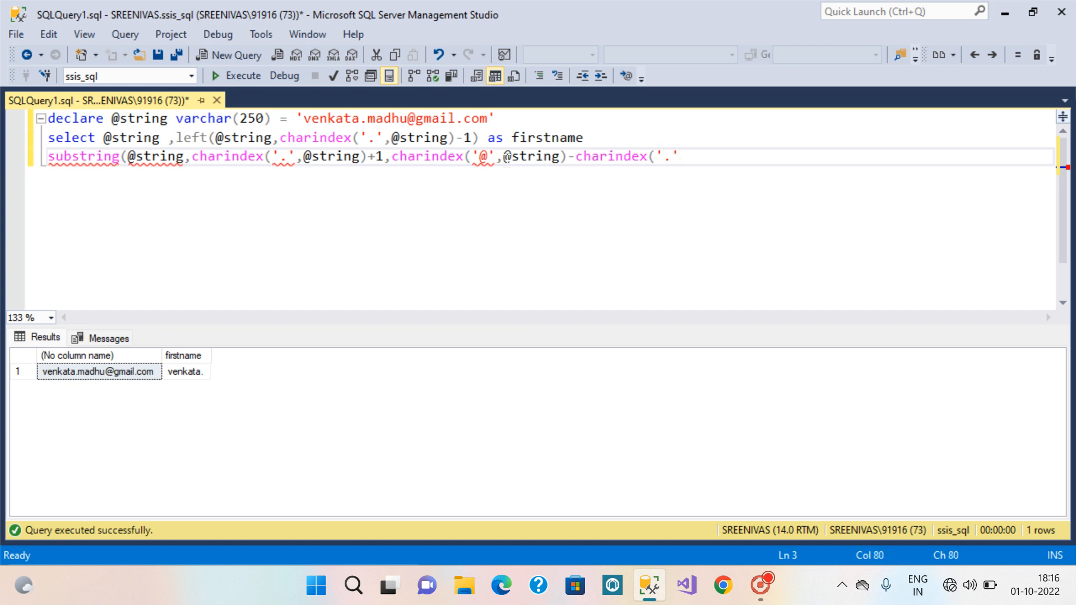
{"action": "type", "text": "."}
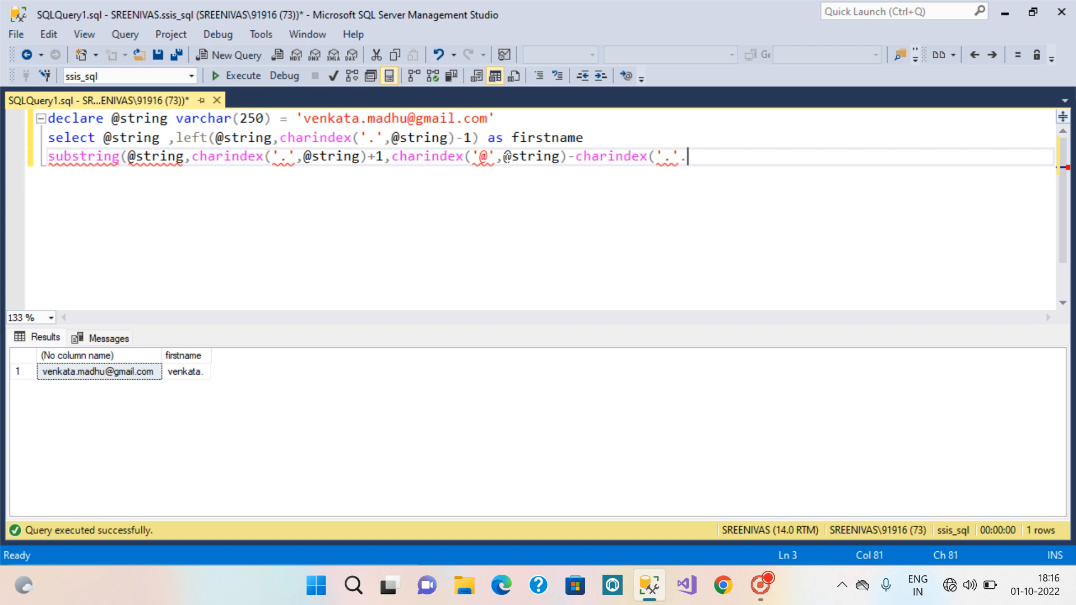
{"action": "type", "text": "@stri"}
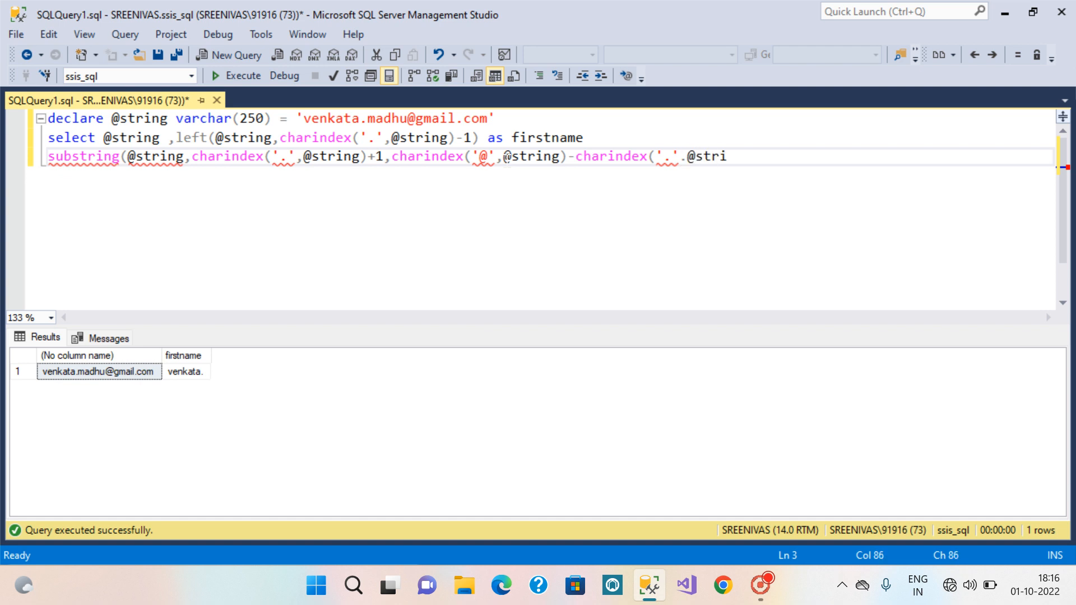
{"action": "type", "text": "ng"}
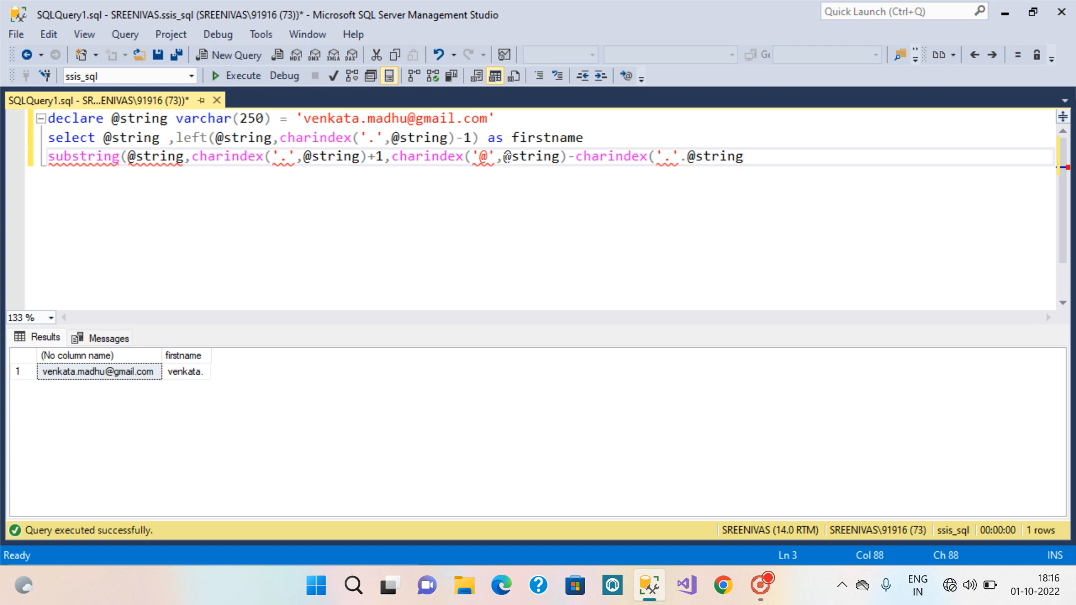
{"action": "type", "text": "-1) as"}
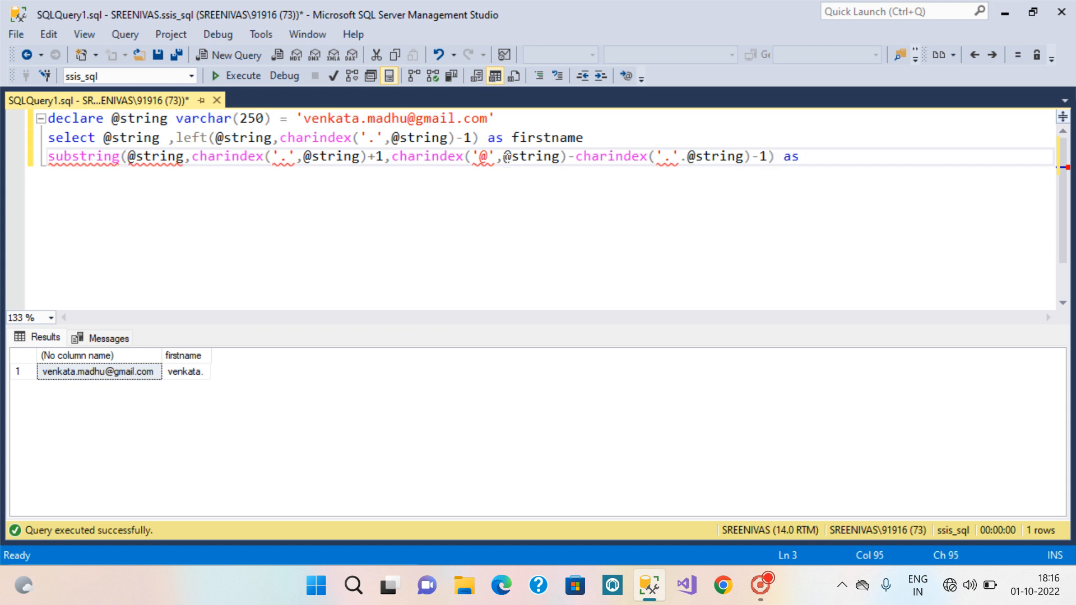
Alias the column as lastname and correct the '.'. separator typo to '.',
{"action": "type", "text": "lastn"}
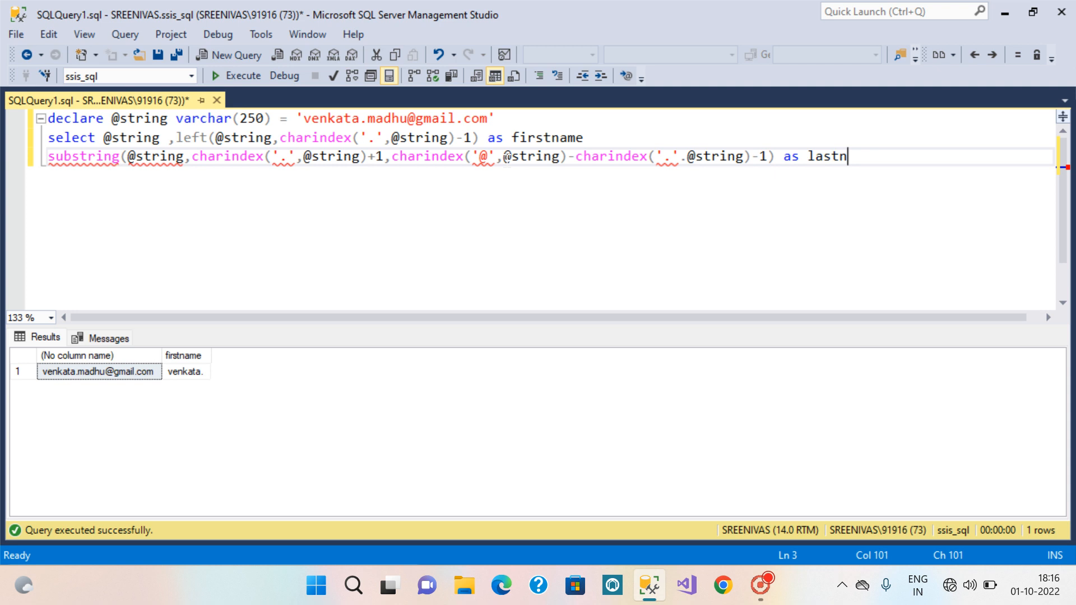
{"action": "type", "text": "ame"}
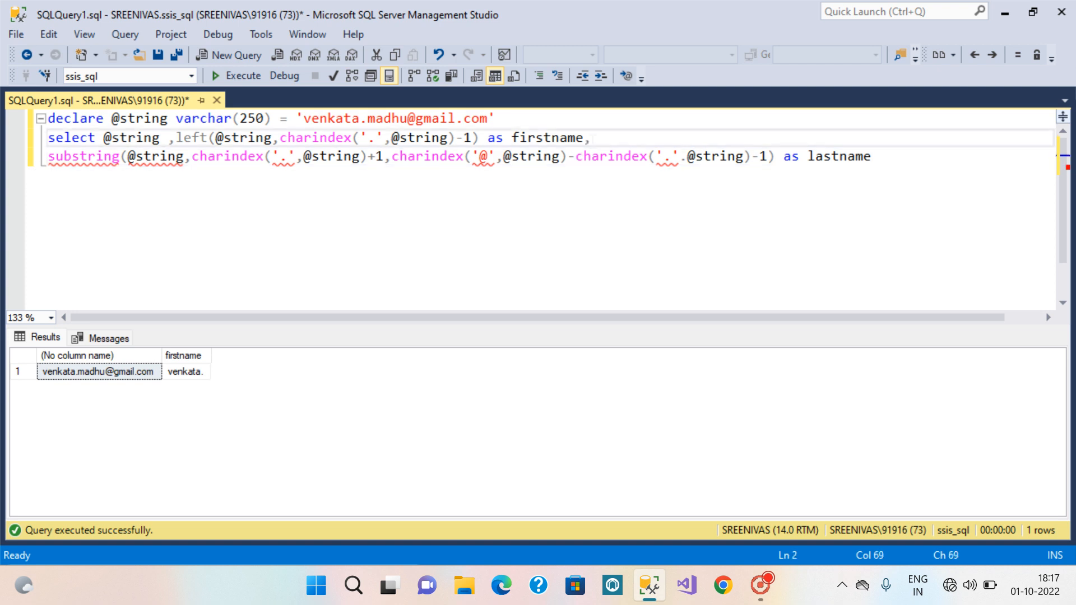
{"action": "left_click", "coordinate": [368, 156]}
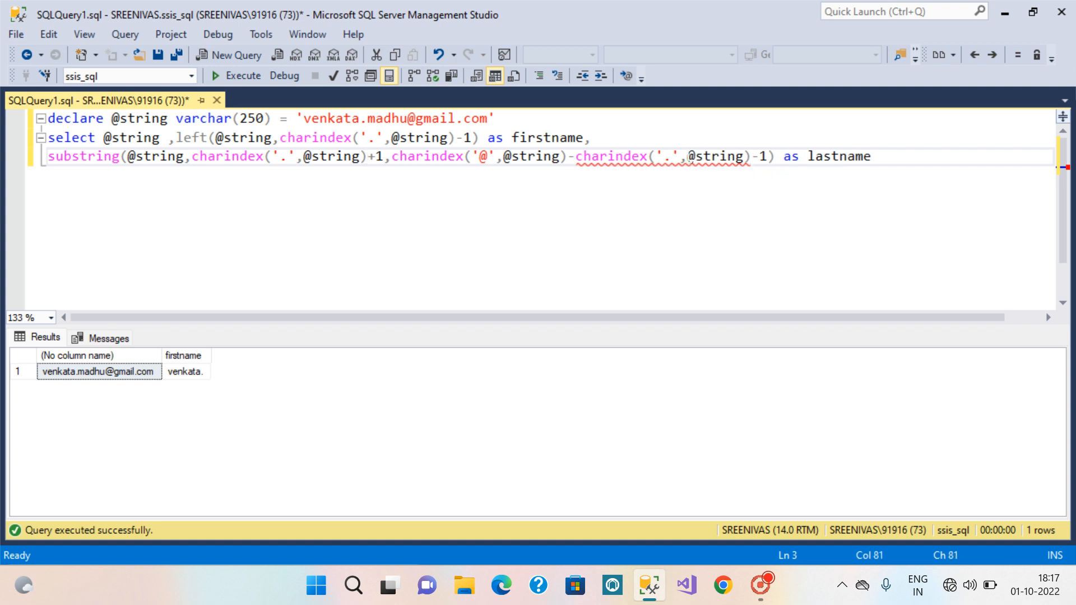
{"action": "left_click", "coordinate": [623, 156]}
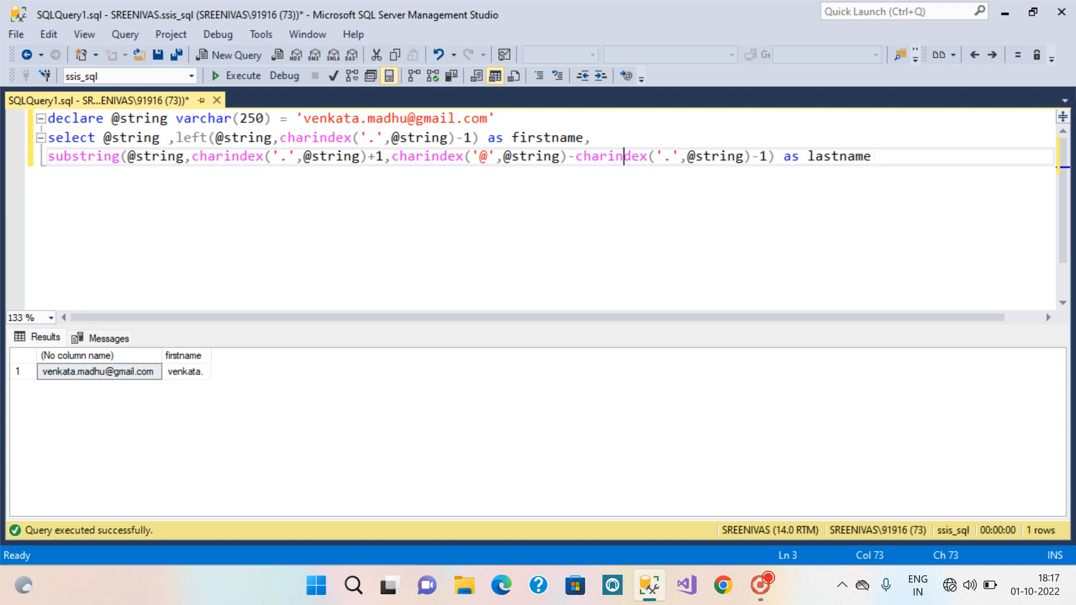
{"action": "key", "text": "ctrl+a"}
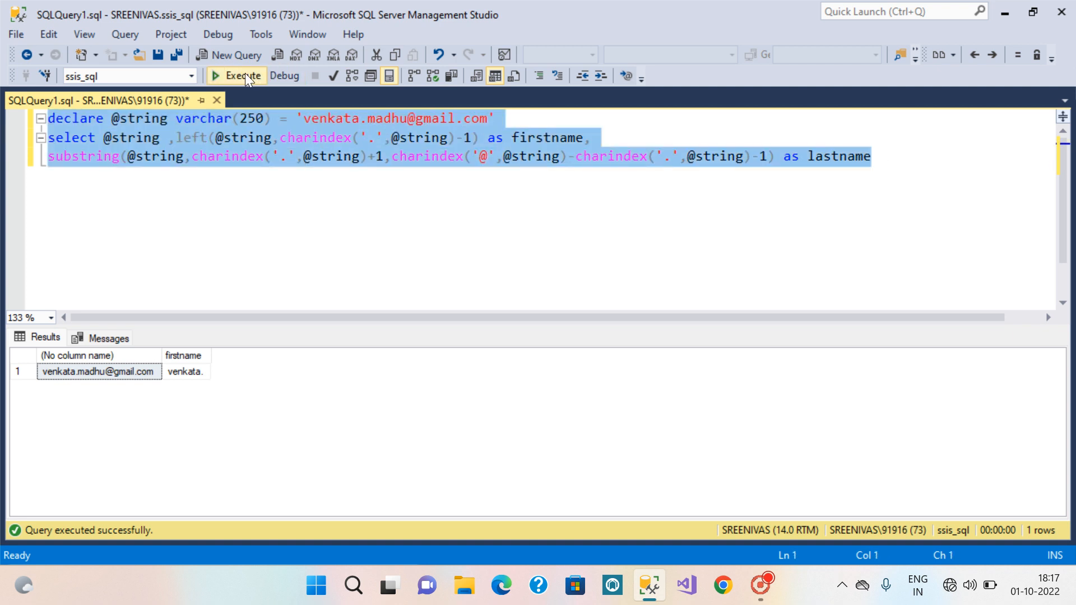
{"action": "left_click", "coordinate": [235, 75]}
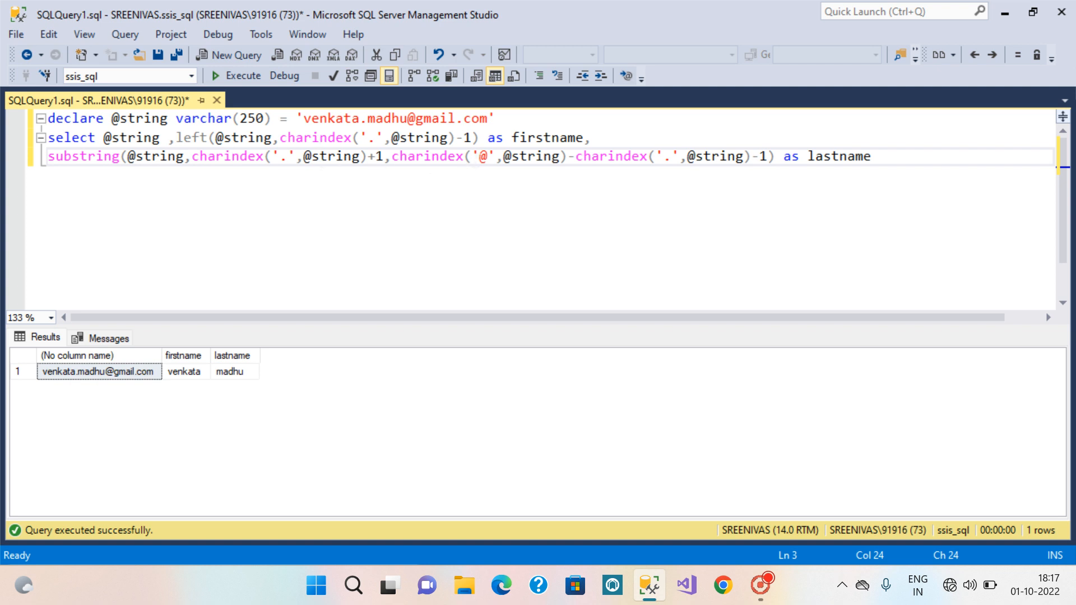
{"action": "double_click", "coordinate": [484, 156]}
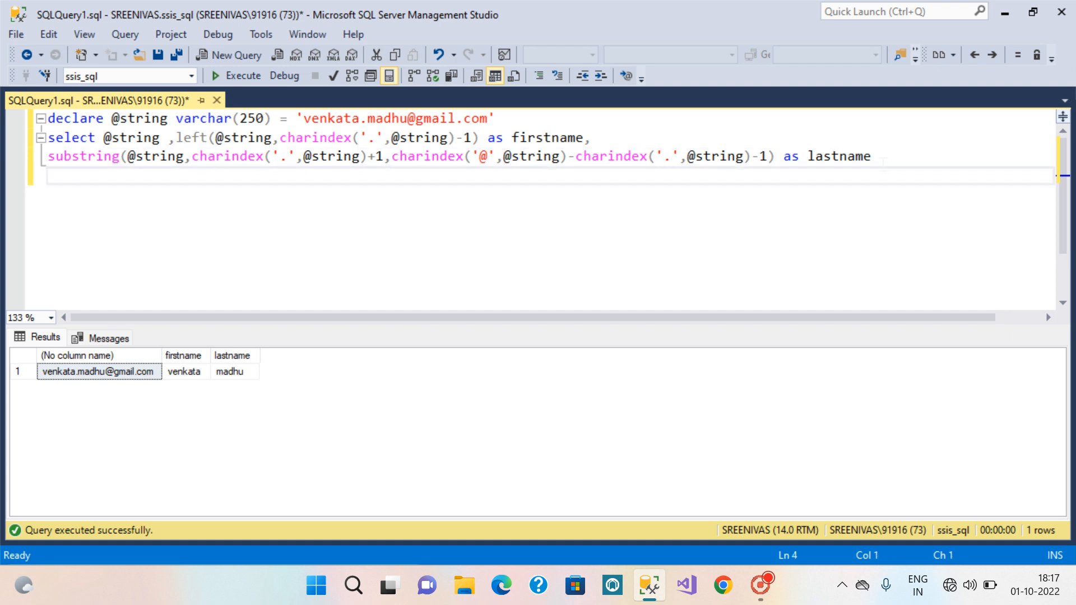
{"action": "left_click", "coordinate": [871, 156]}
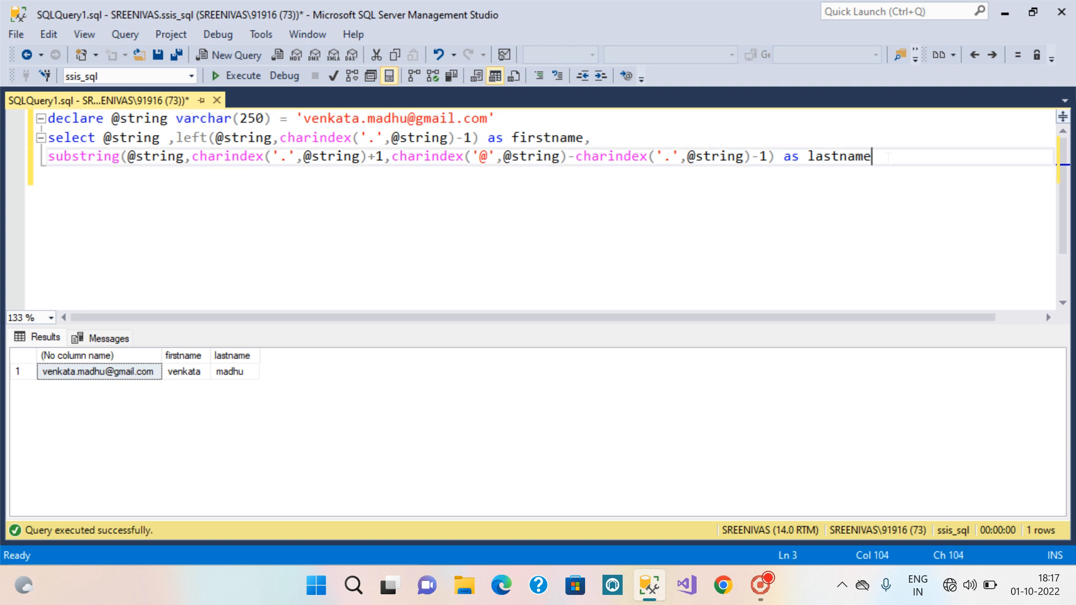
{"action": "type", "text": ","}
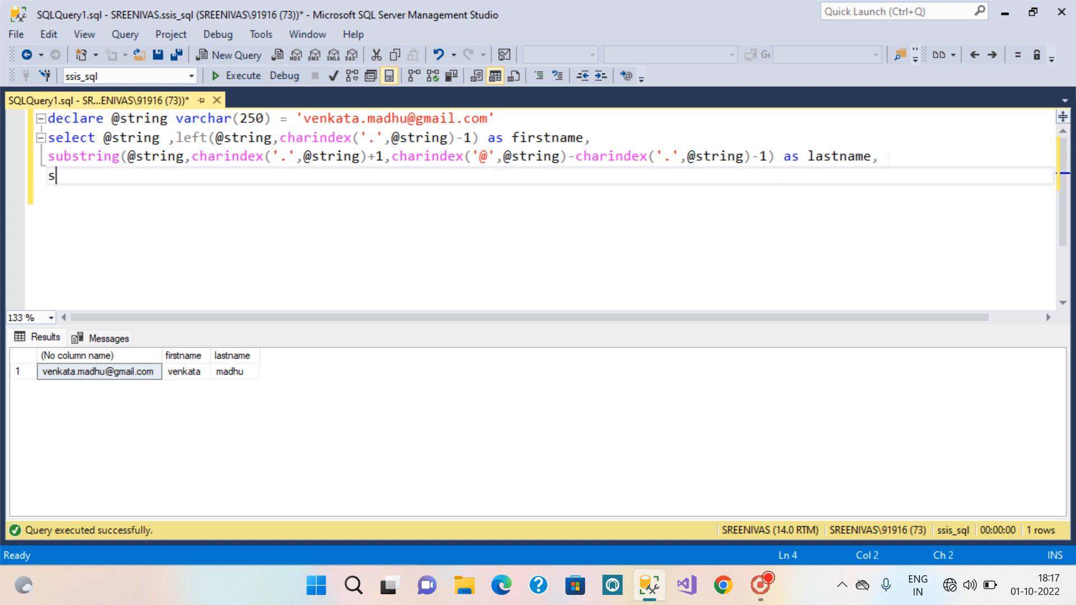
{"action": "type", "text": "ubstring"}
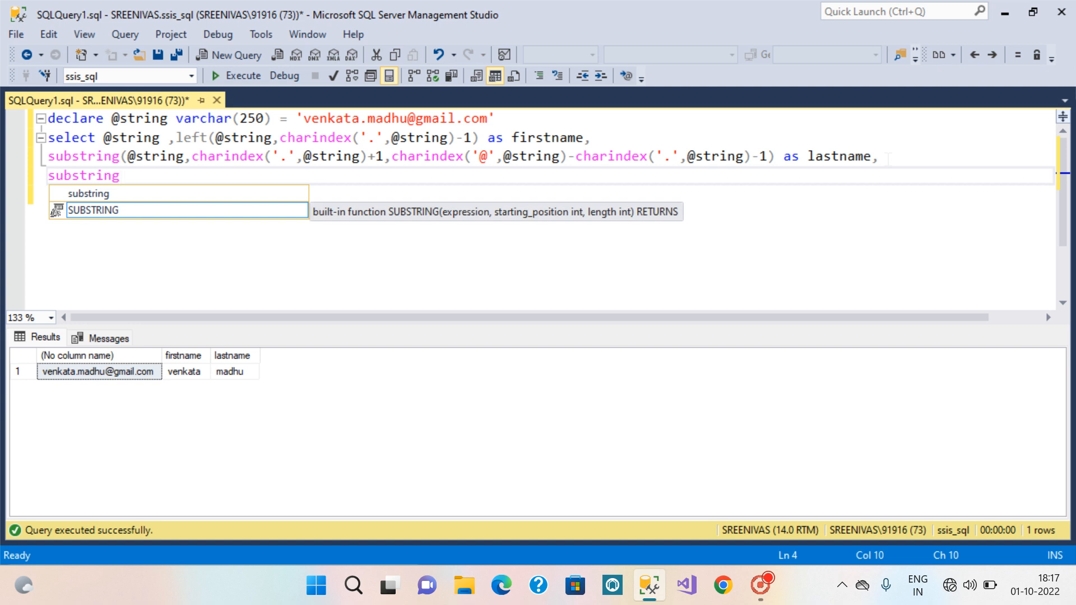
{"action": "type", "text": "(@st"}
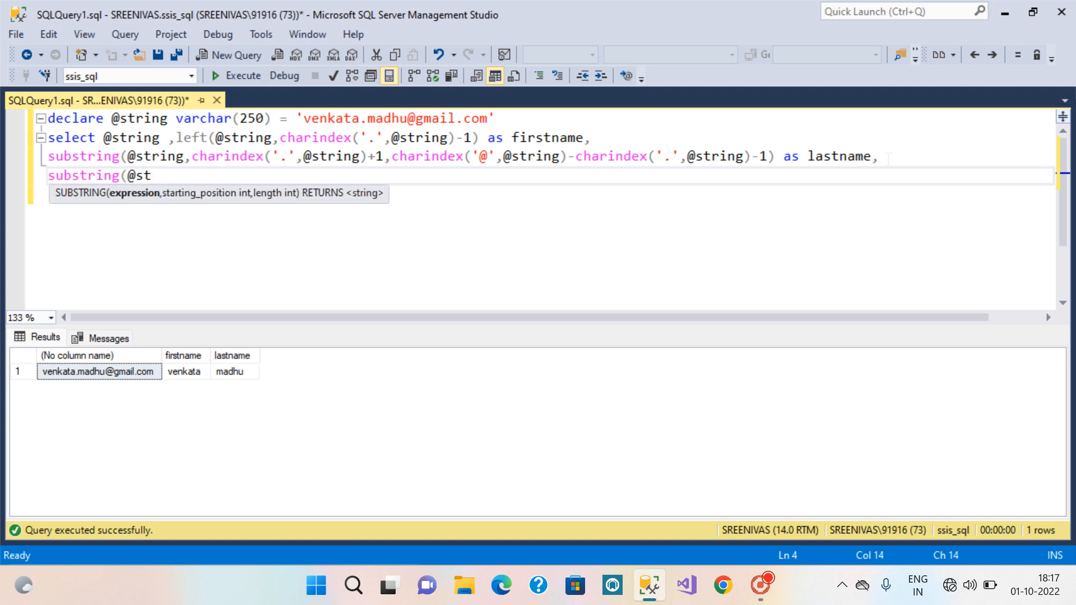
{"action": "type", "text": "ring"}
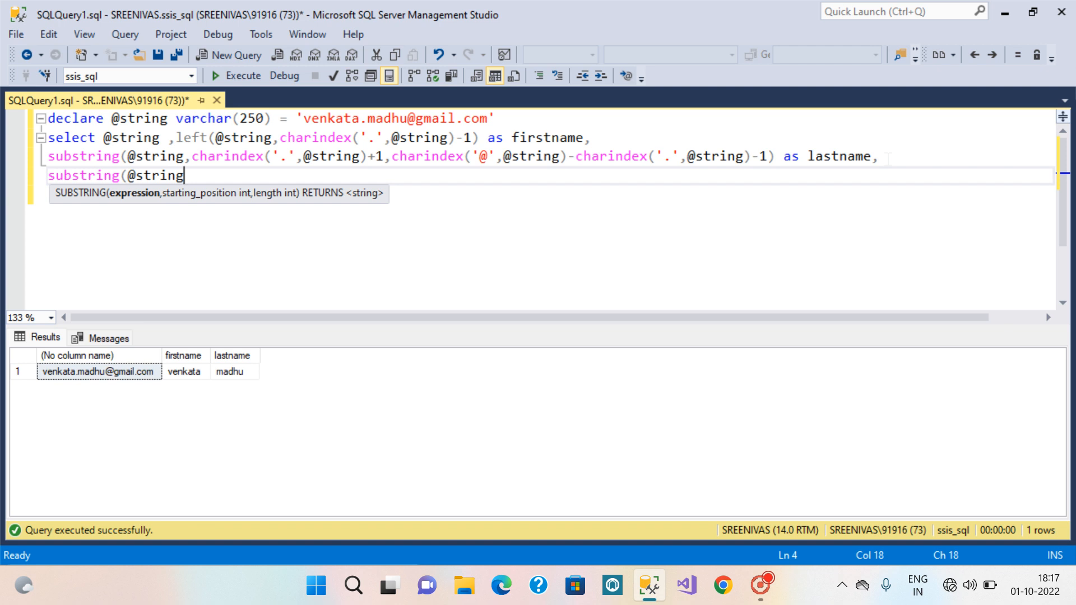
{"action": "type", "text": ",char"}
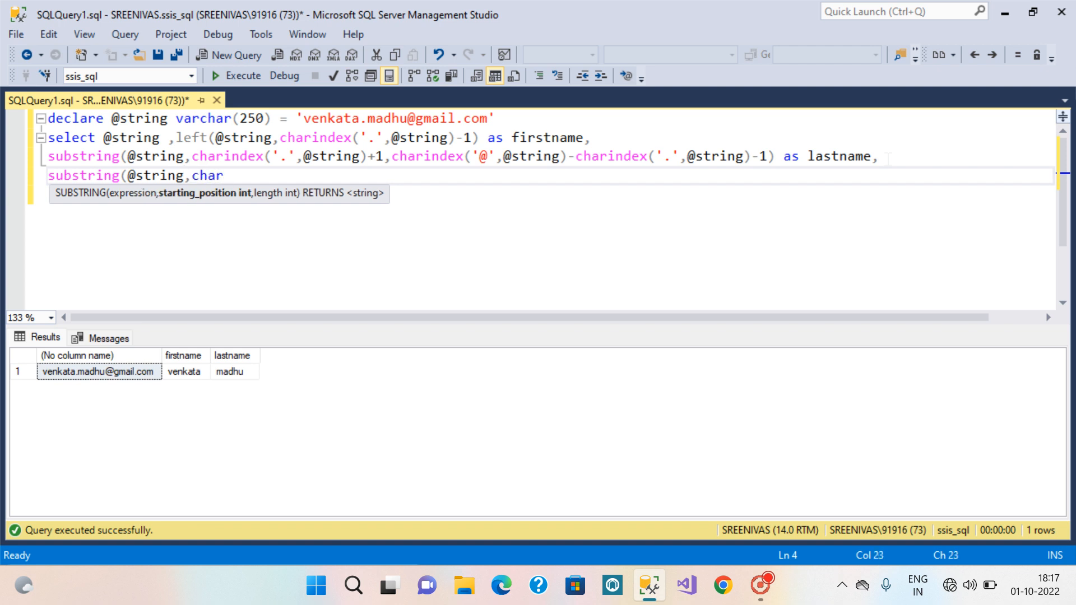
{"action": "type", "text": "index"}
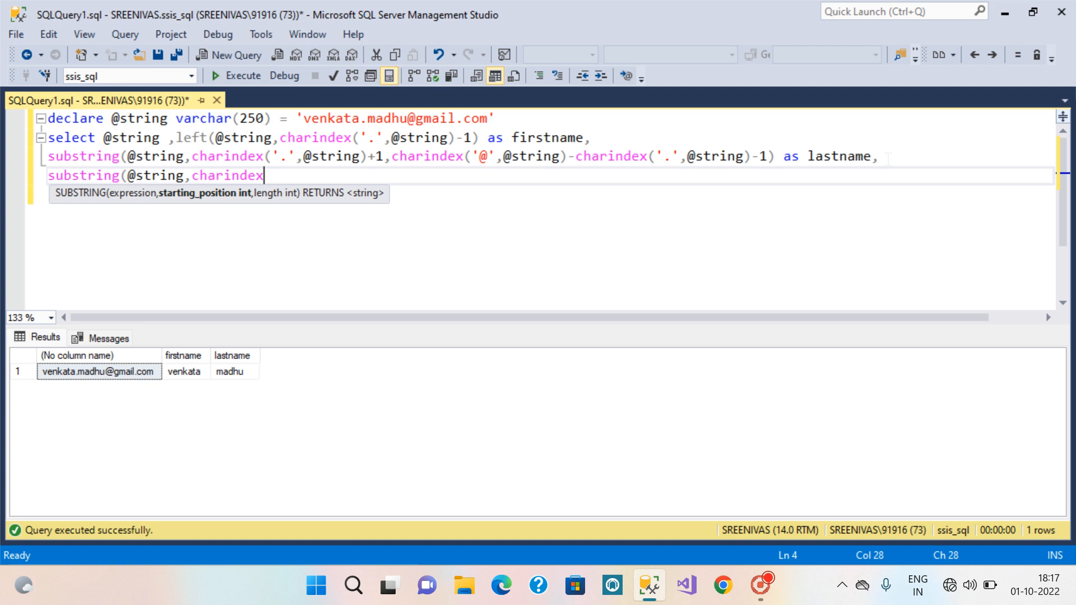
{"action": "type", "text": "('"}
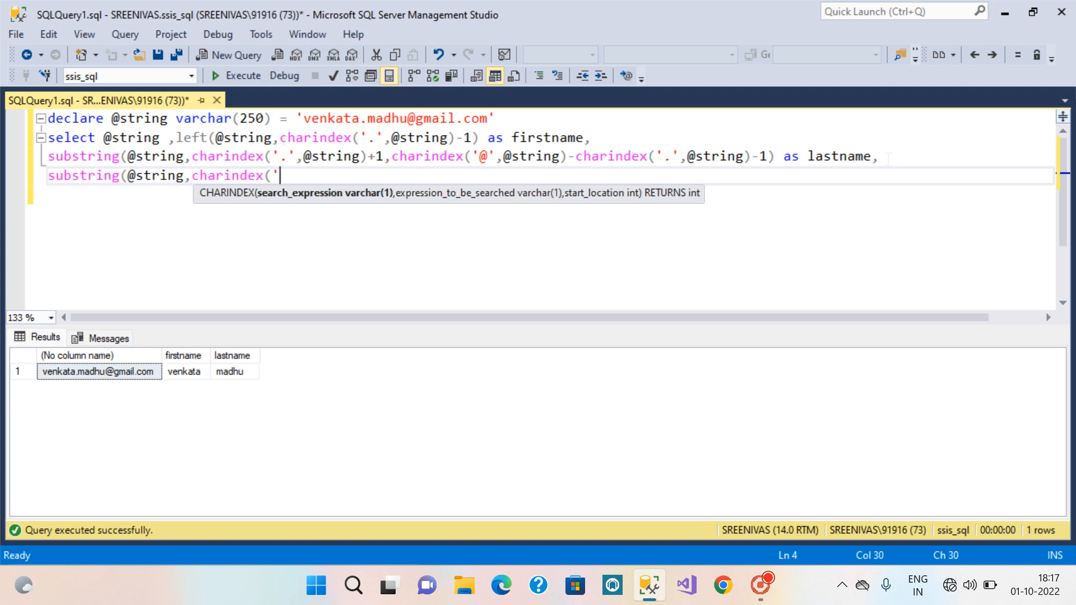
{"action": "type", "text": "@'"}
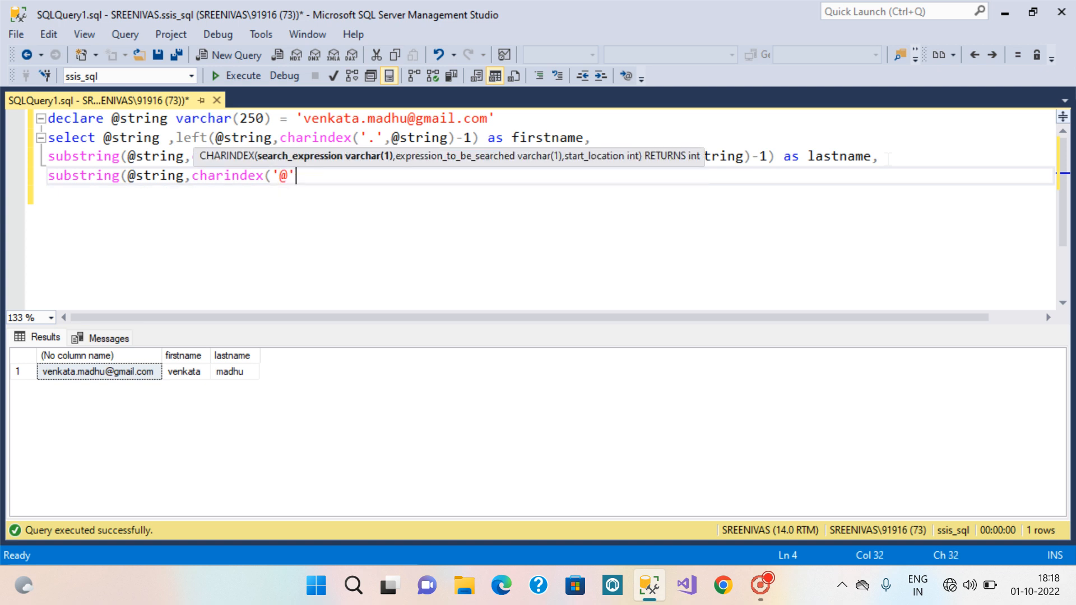
{"action": "type", "text": ",@"}
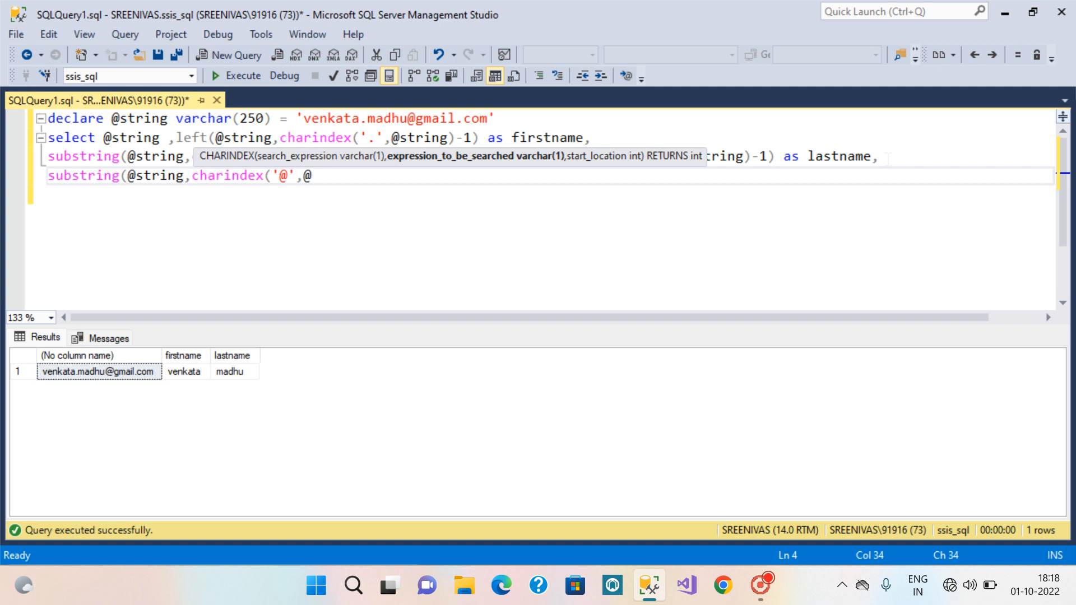
{"action": "type", "text": "string"}
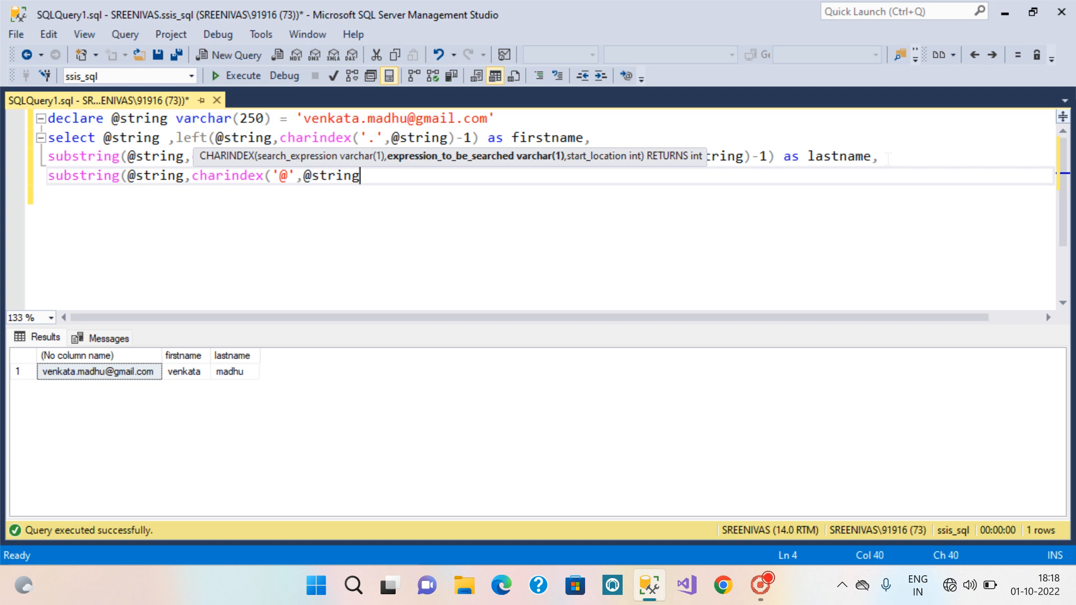
{"action": "type", "text": ")"}
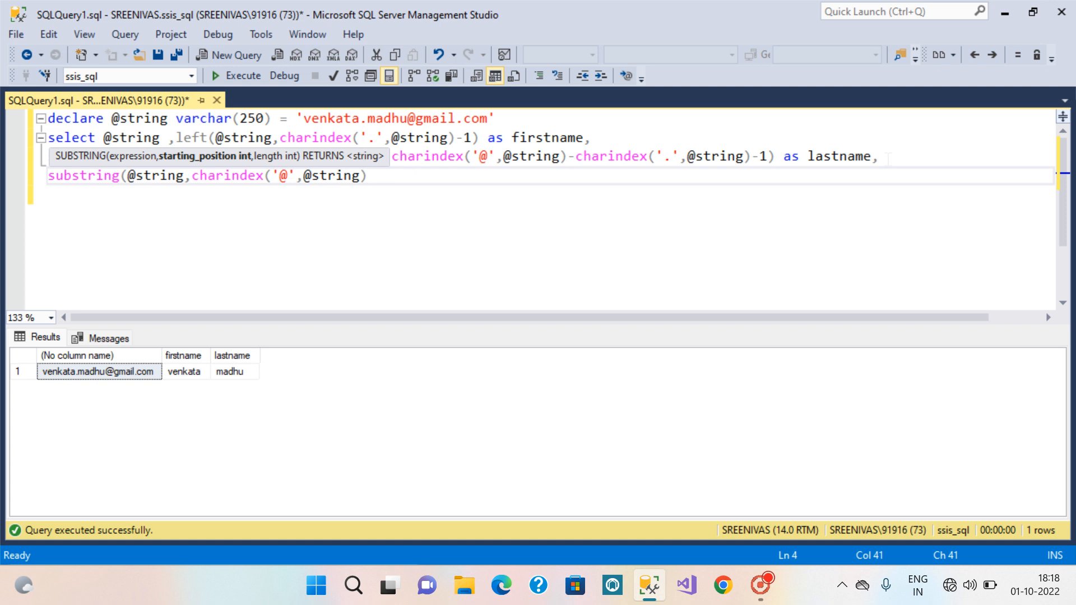
{"action": "type", "text": "+1"}
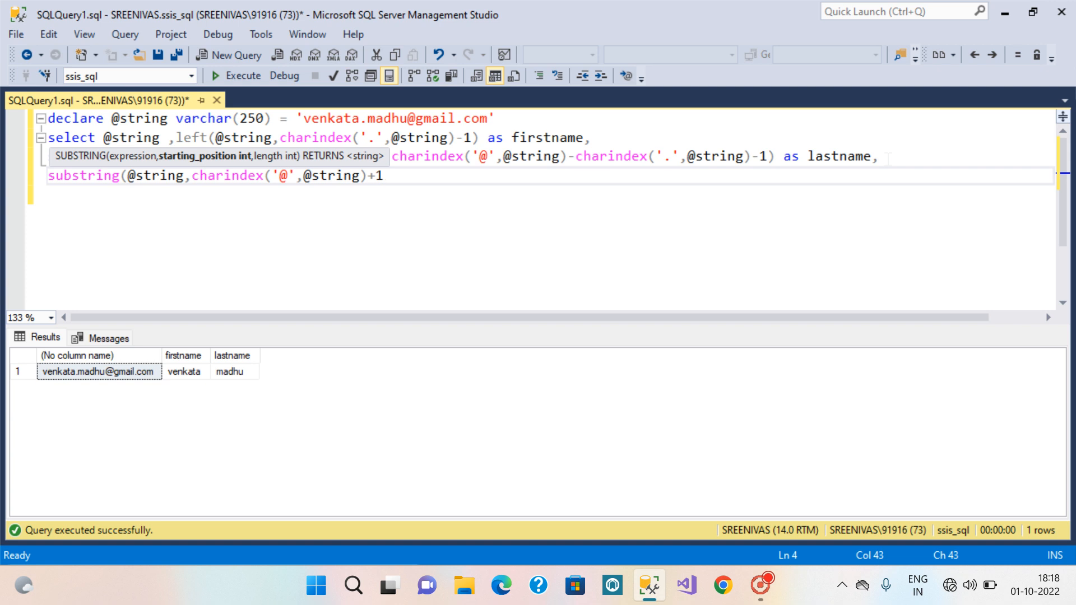
{"action": "type", "text": "len"}
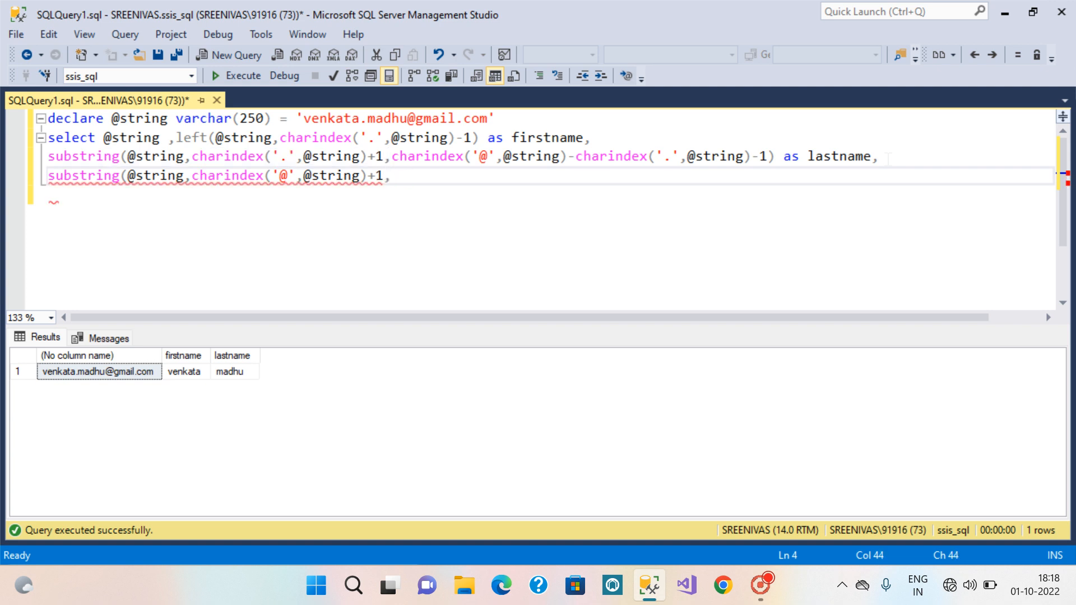
{"action": "type", "text": "len("}
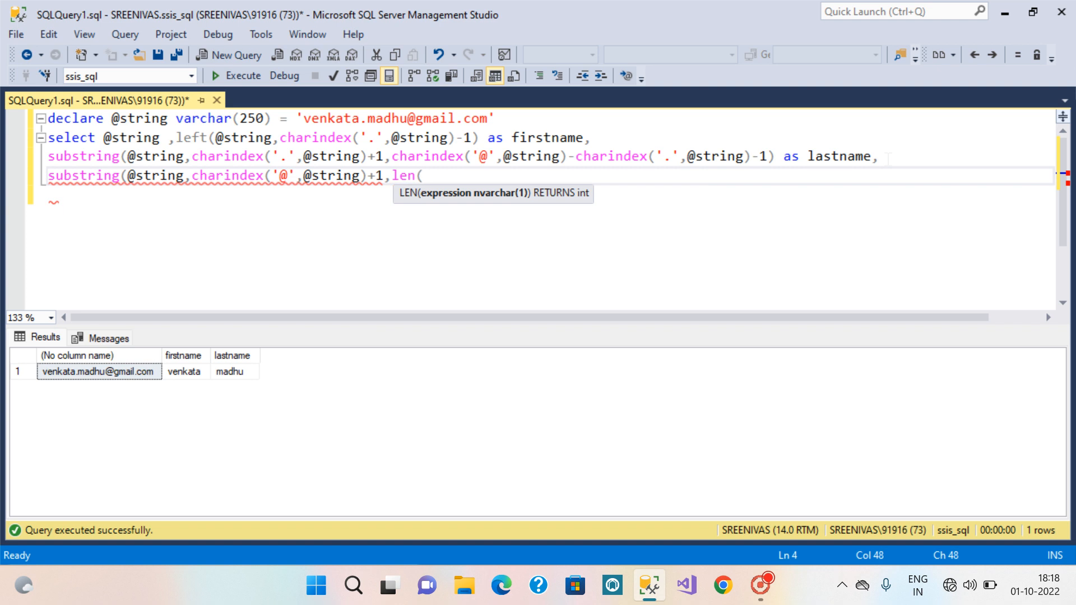
{"action": "type", "text": "@str"}
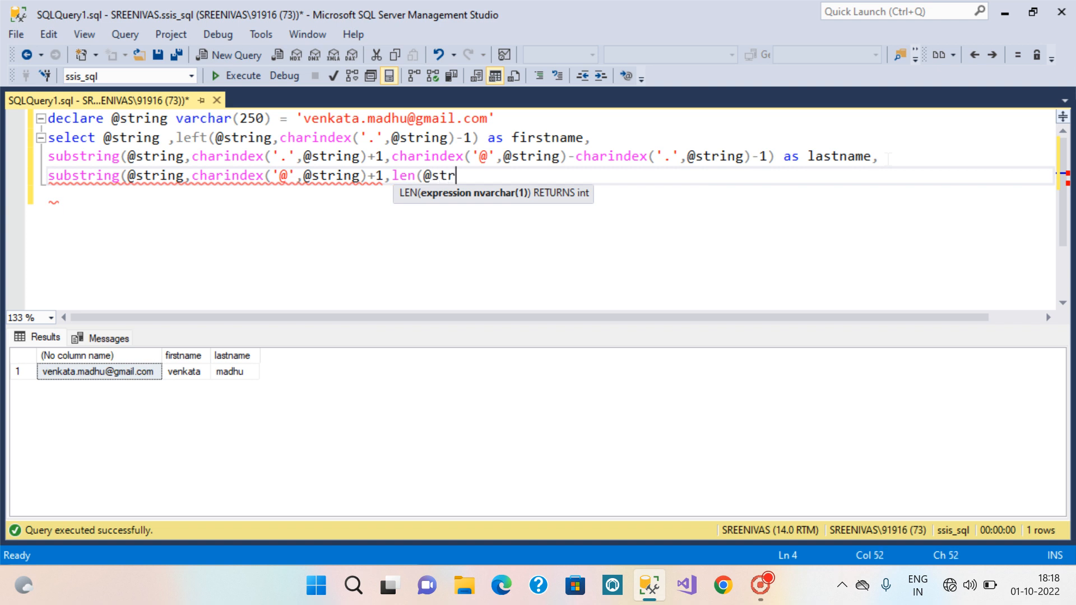
{"action": "type", "text": "ing)"}
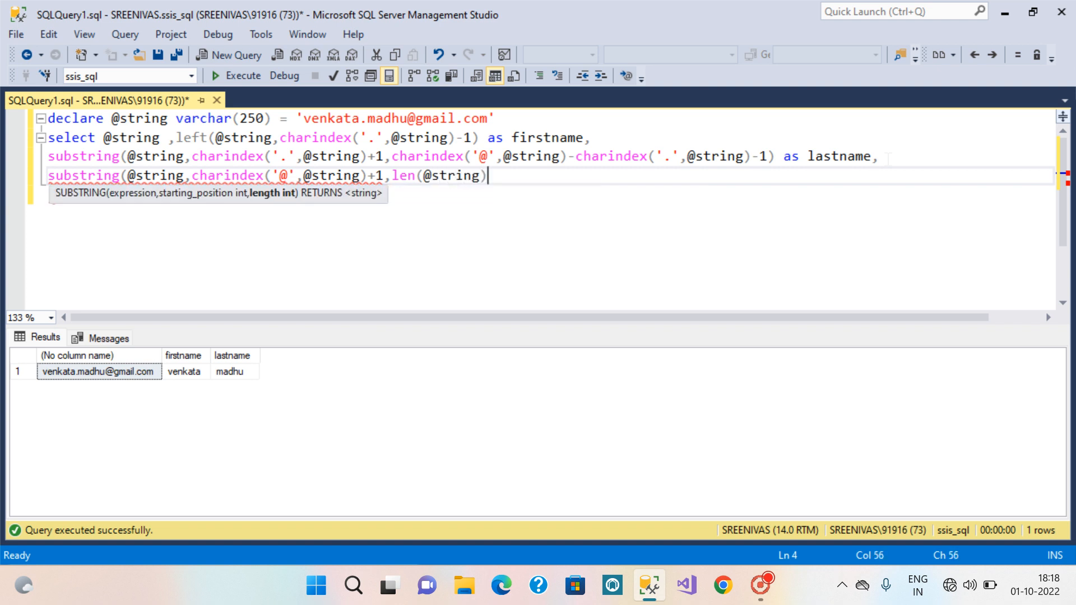
{"action": "type", "text": ")"}
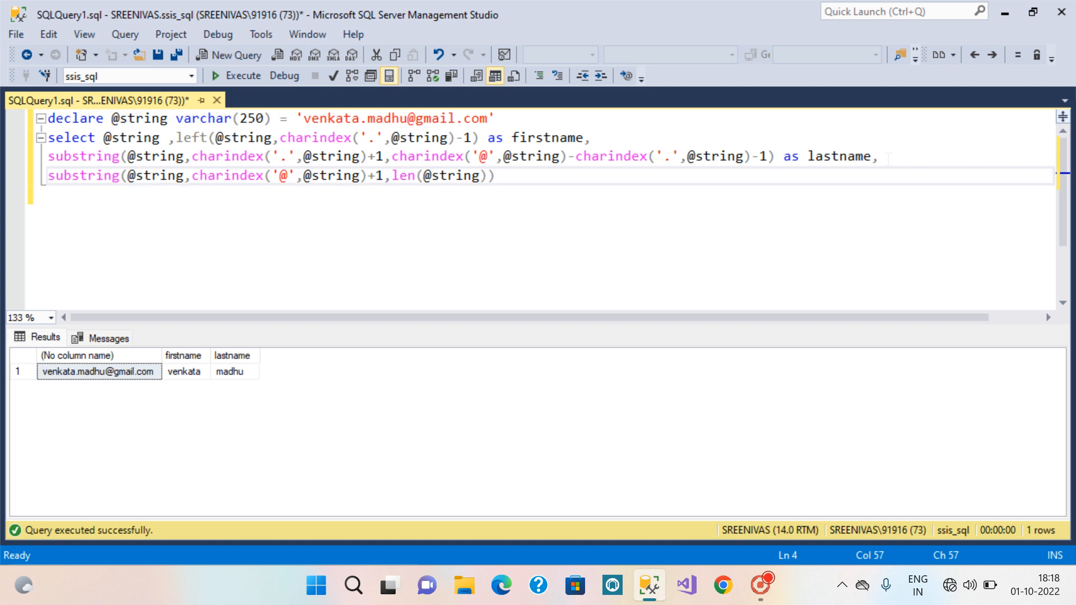
{"action": "type", "text": "as"}
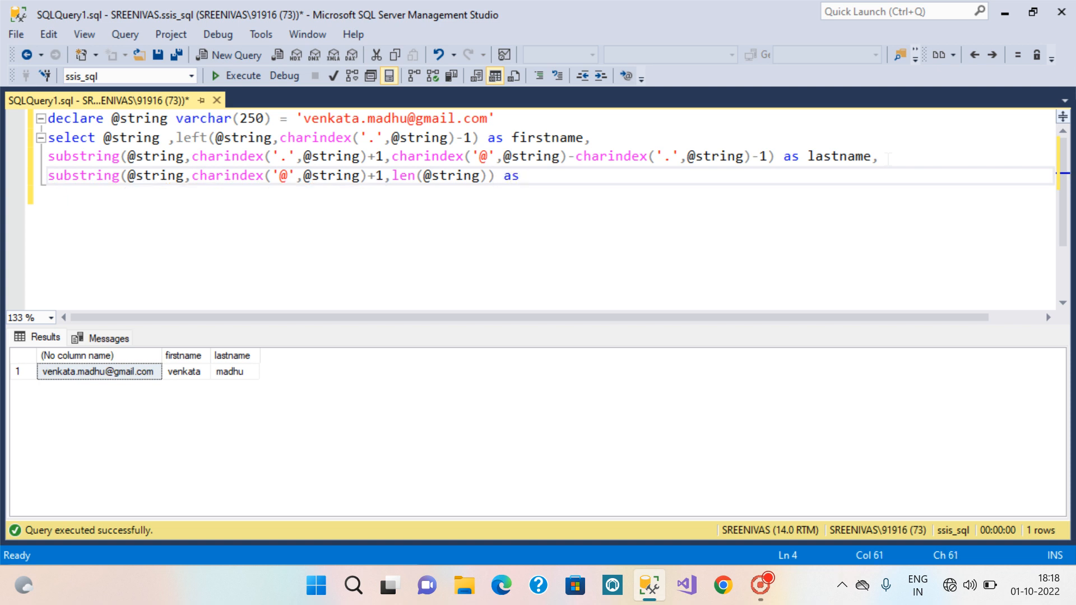
{"action": "type", "text": "domai"}
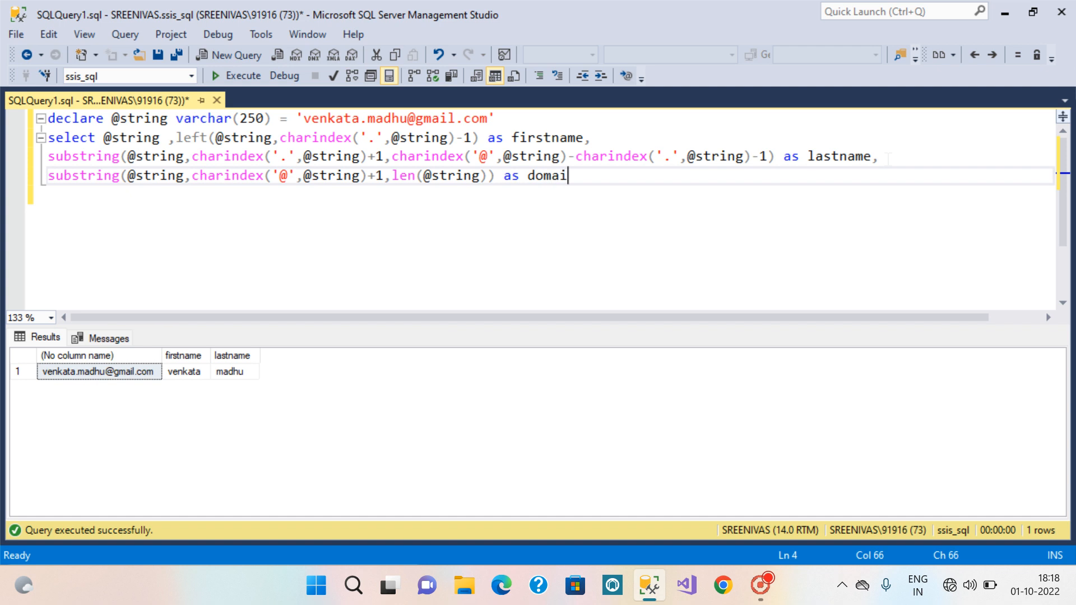
{"action": "type", "text": "n"}
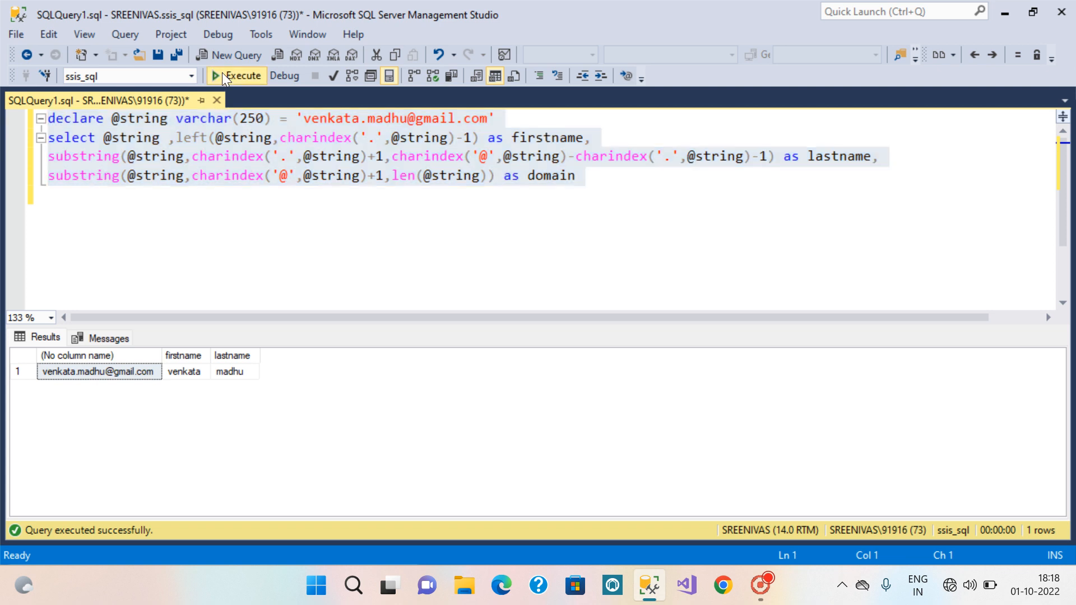
Run the query for domain gmail.com, rerun with +2 giving mail.com, then set the offset to +0
{"action": "left_click", "coordinate": [237, 76]}
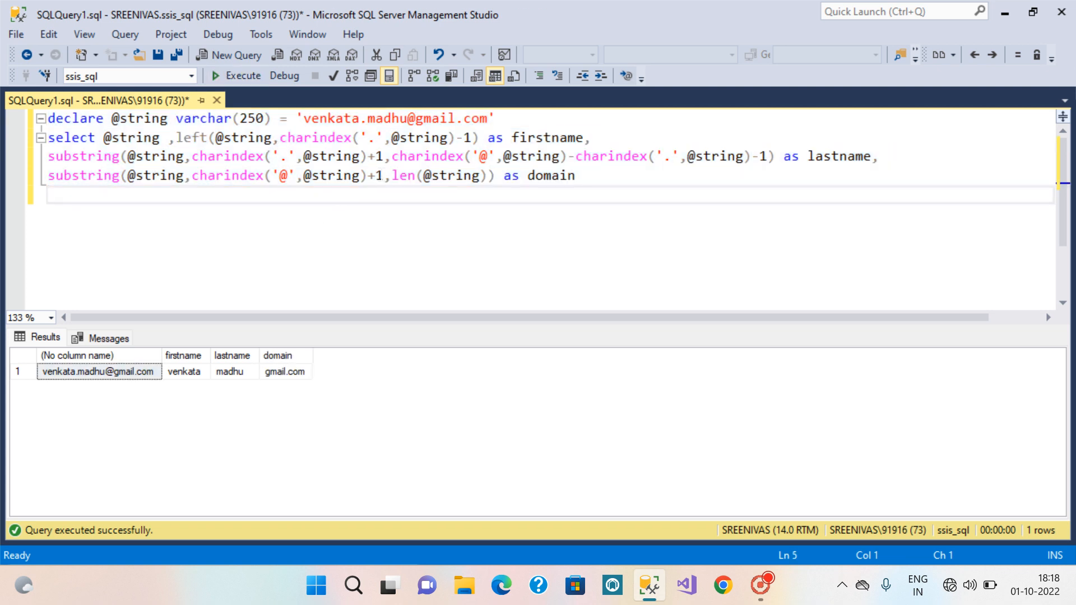
{"action": "type", "text": "2"}
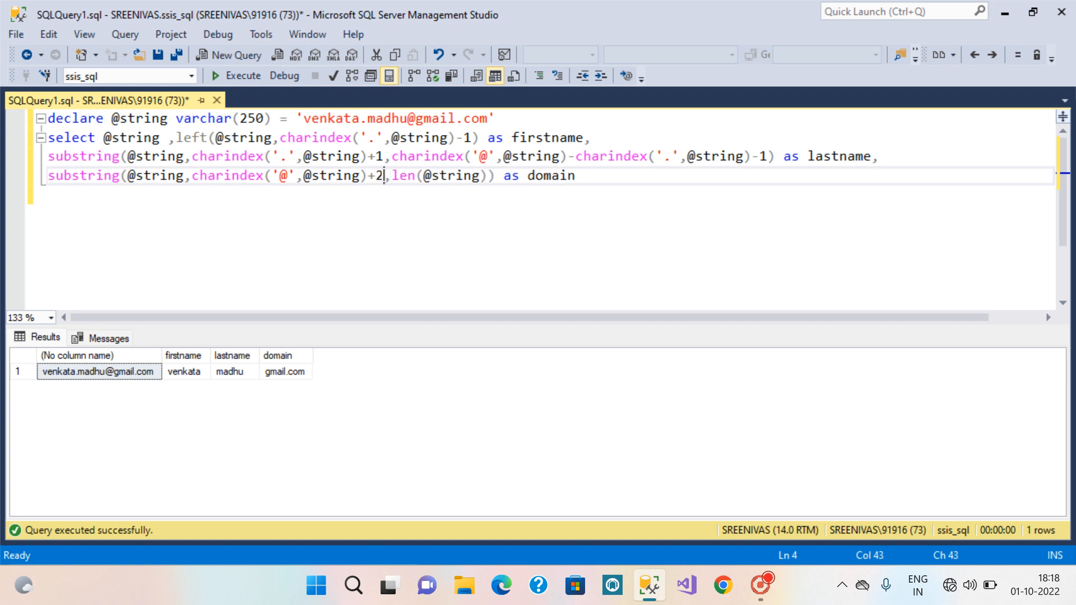
{"action": "key", "text": "ctrl+a"}
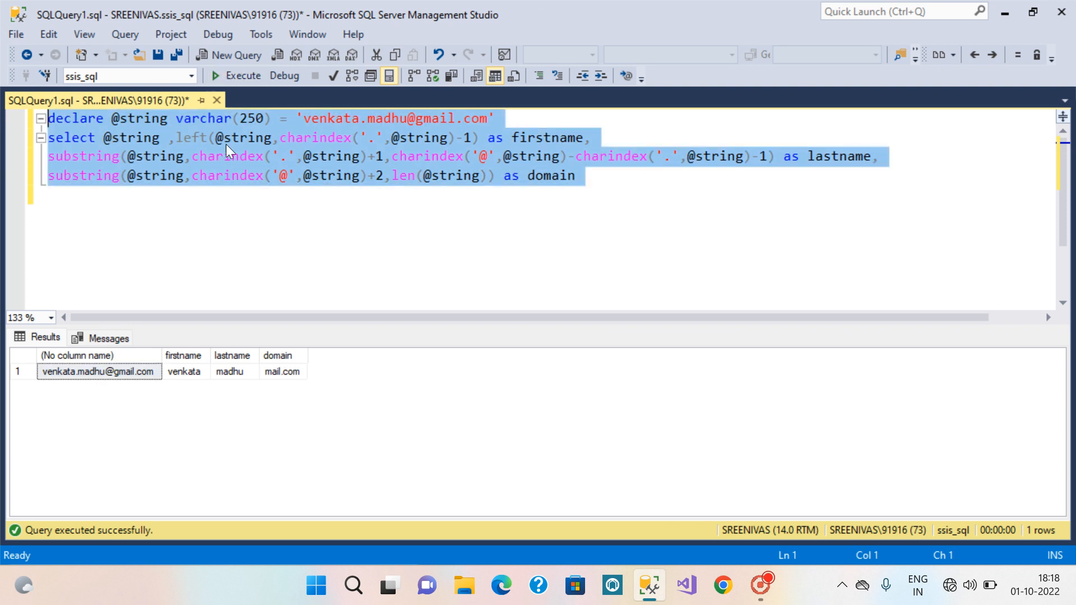
{"action": "left_click", "coordinate": [69, 195]}
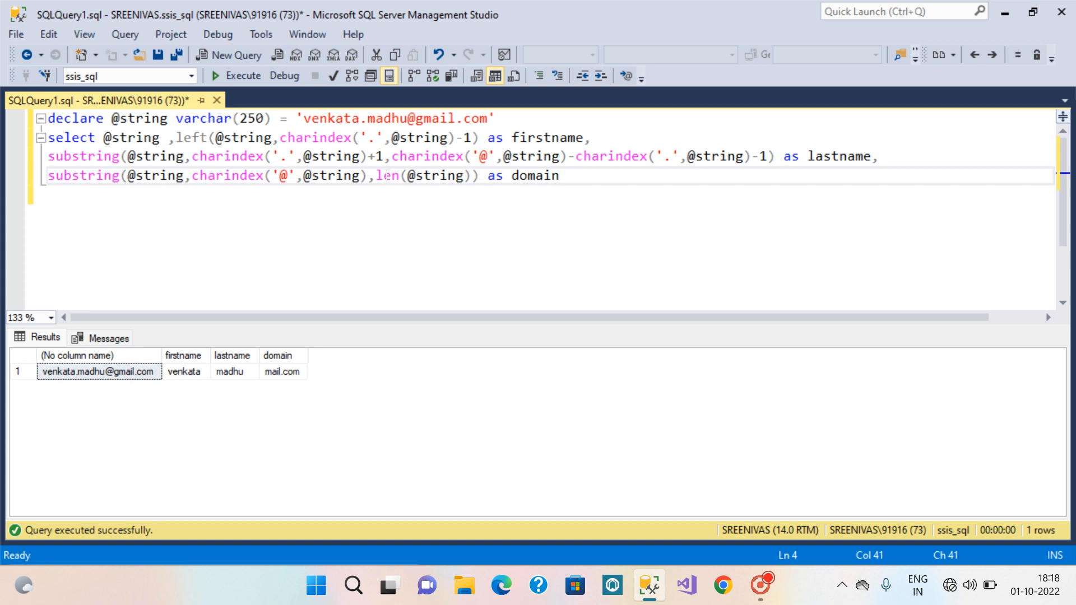
{"action": "type", "text": "+"}
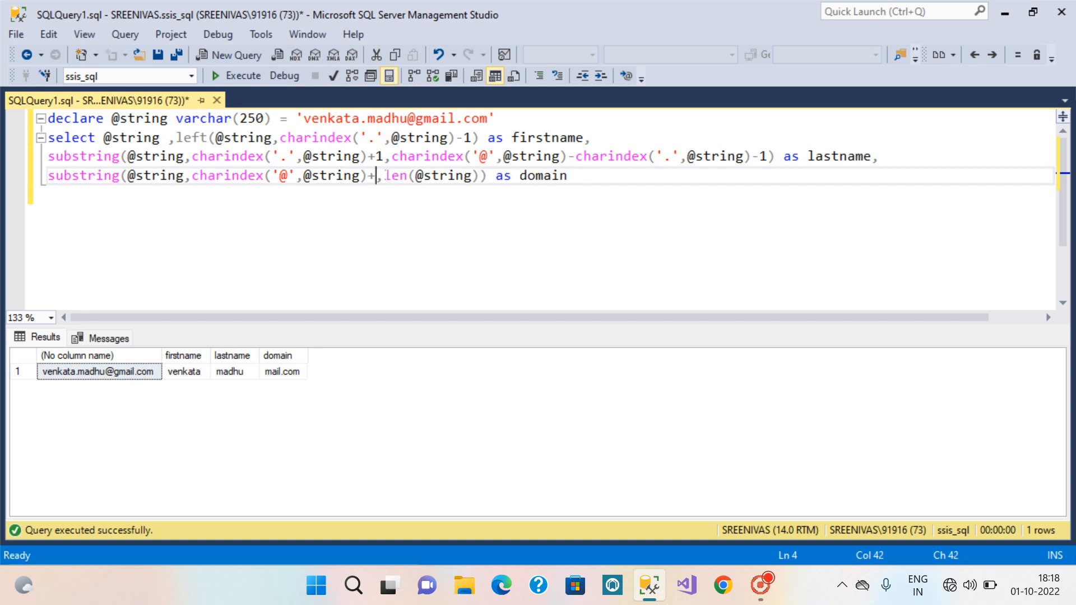
{"action": "type", "text": "0"}
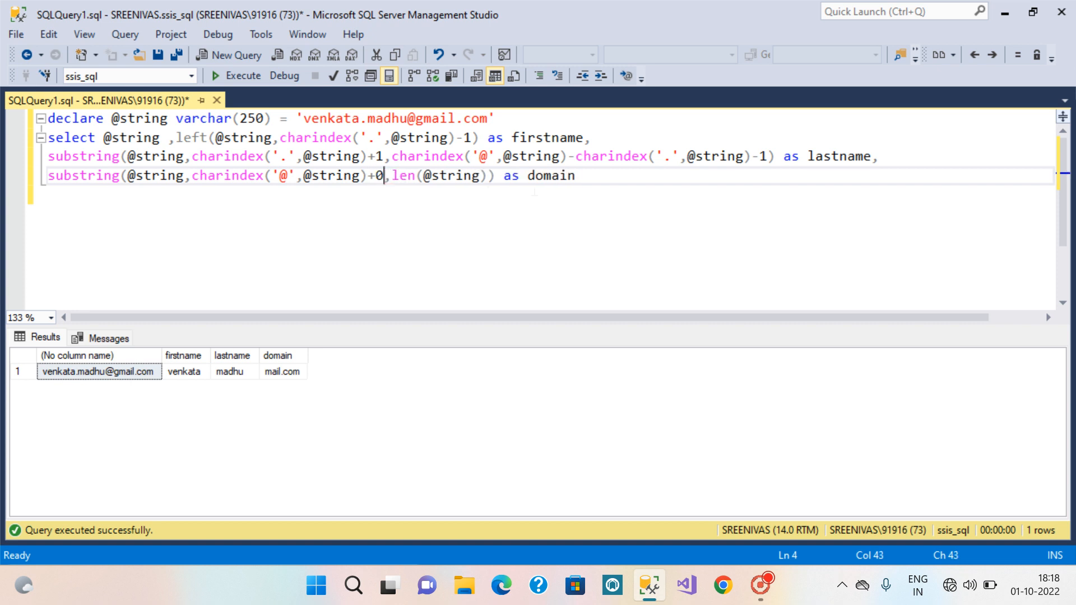
{"action": "key", "text": "ctrl+a"}
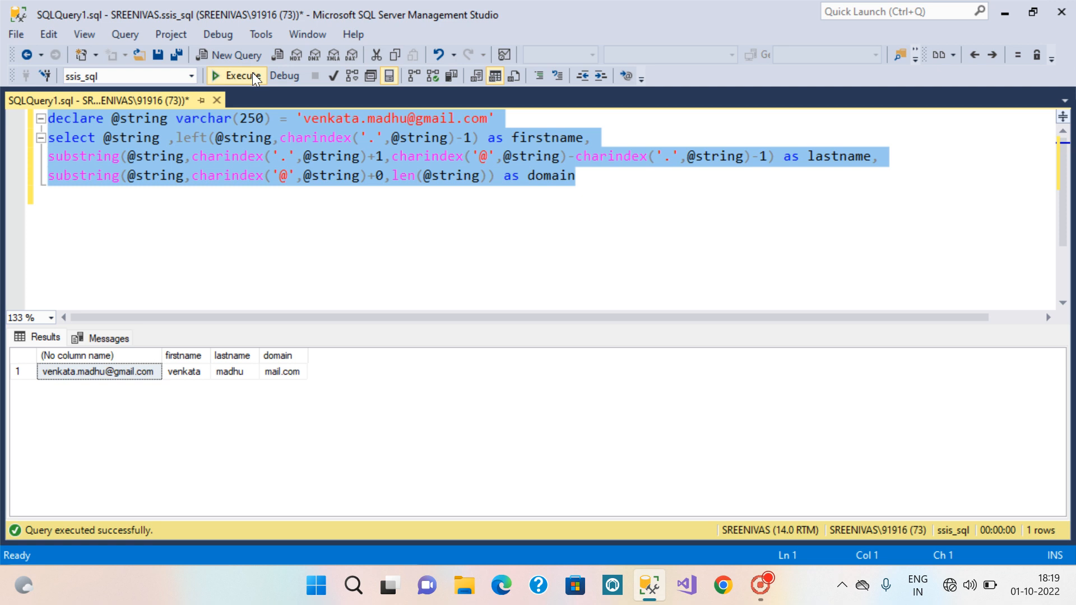
{"action": "left_click", "coordinate": [235, 75]}
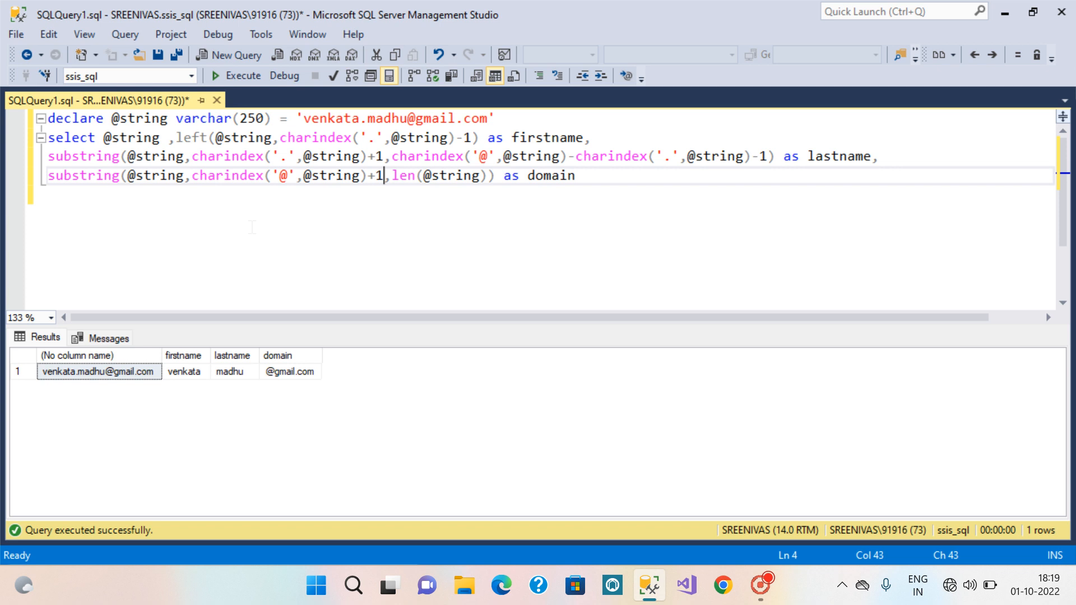
{"action": "left_click", "coordinate": [576, 175]}
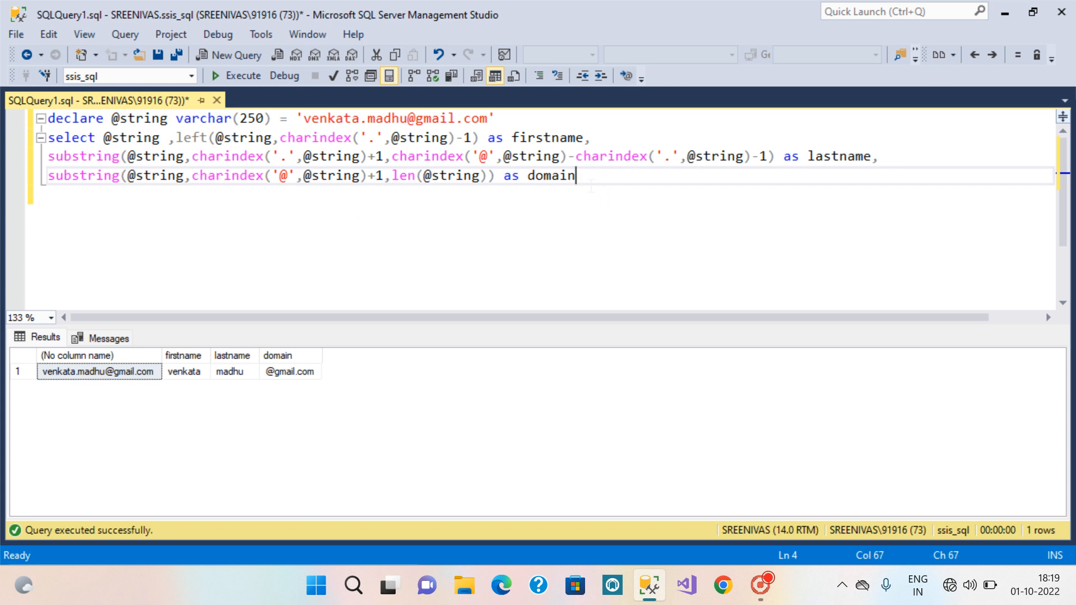